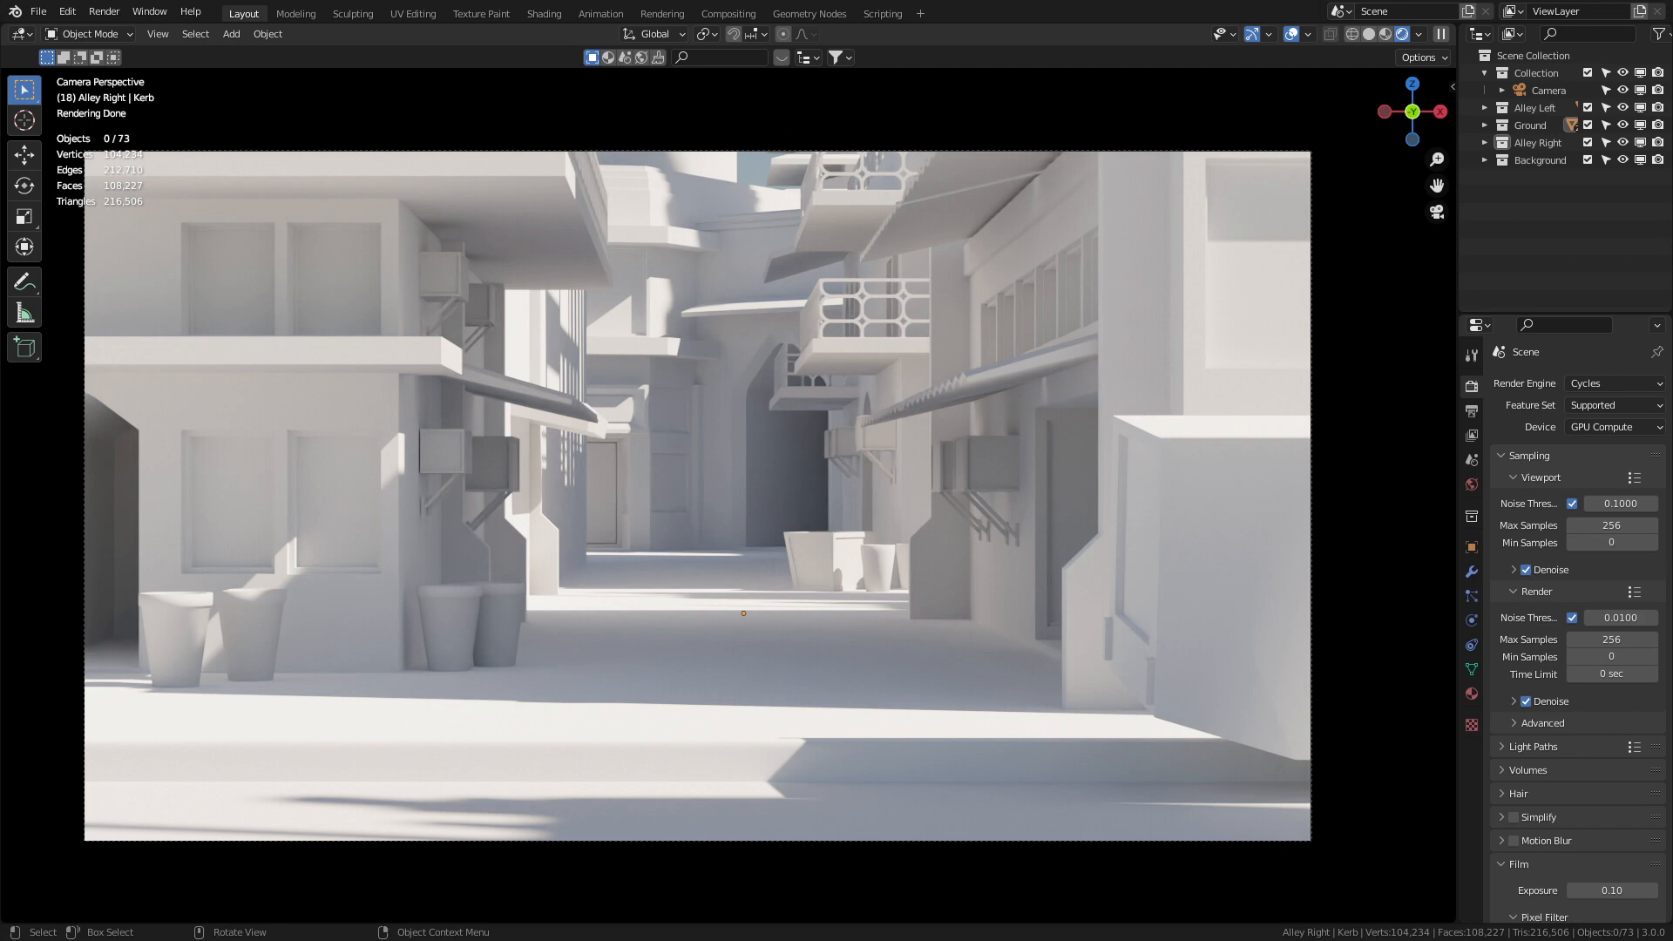
Step: Add an Ellipse Mask node to the alley compositor and link its Mask output to the Viewer
click(543, 13)
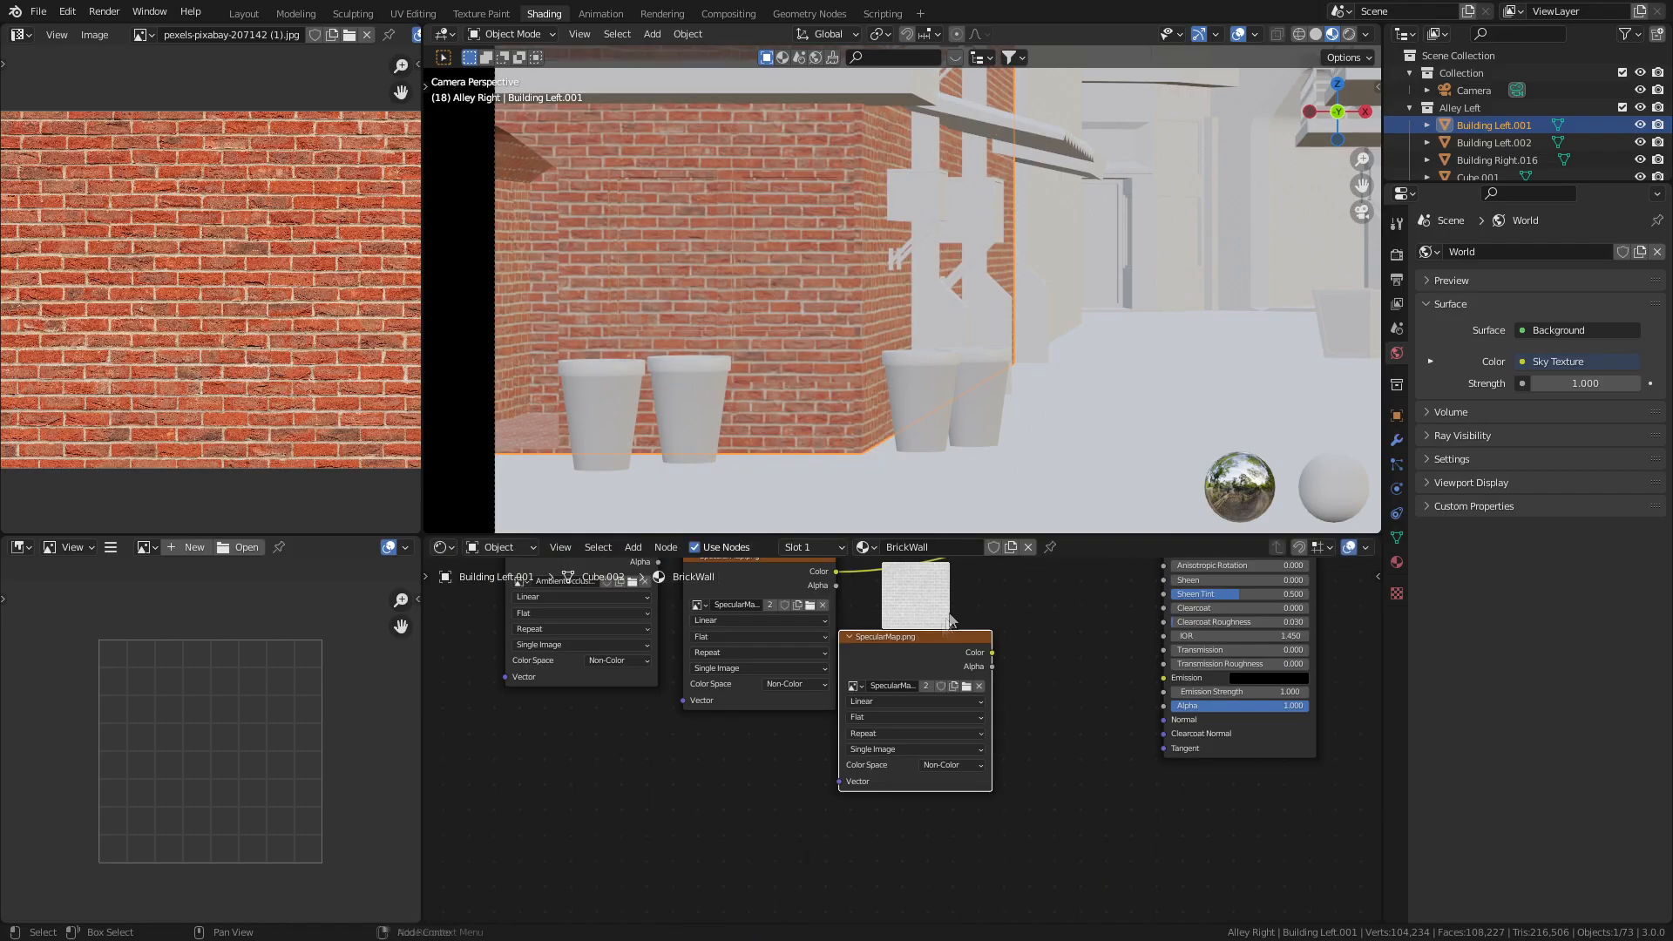
click(242, 13)
text(e)
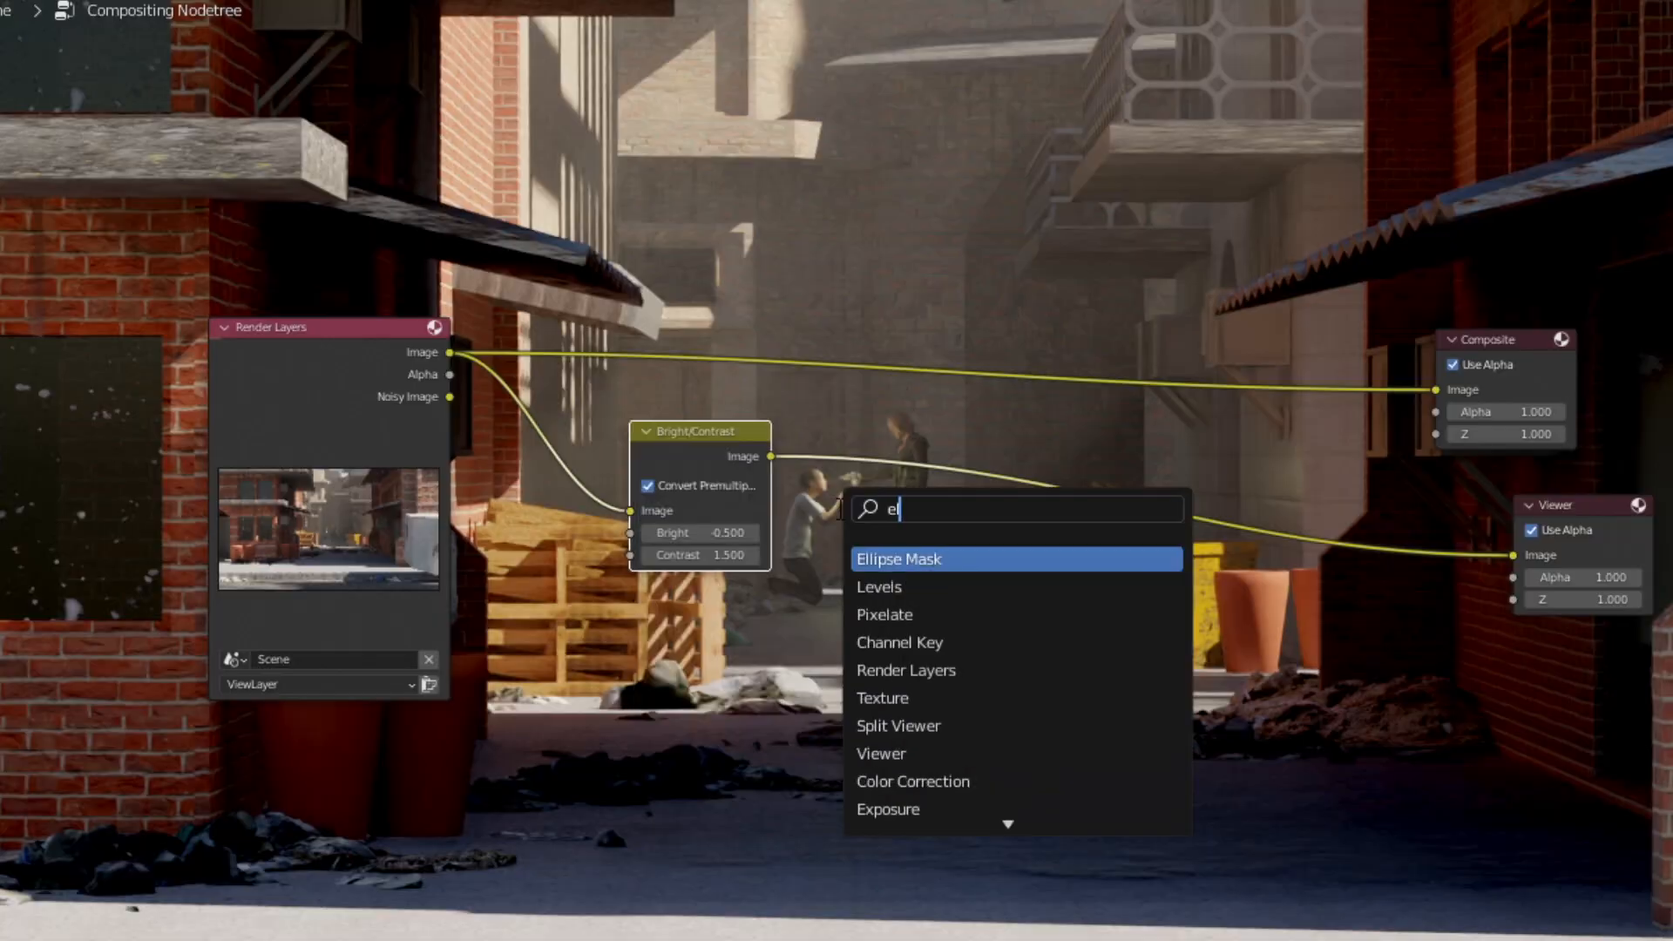
click(898, 558)
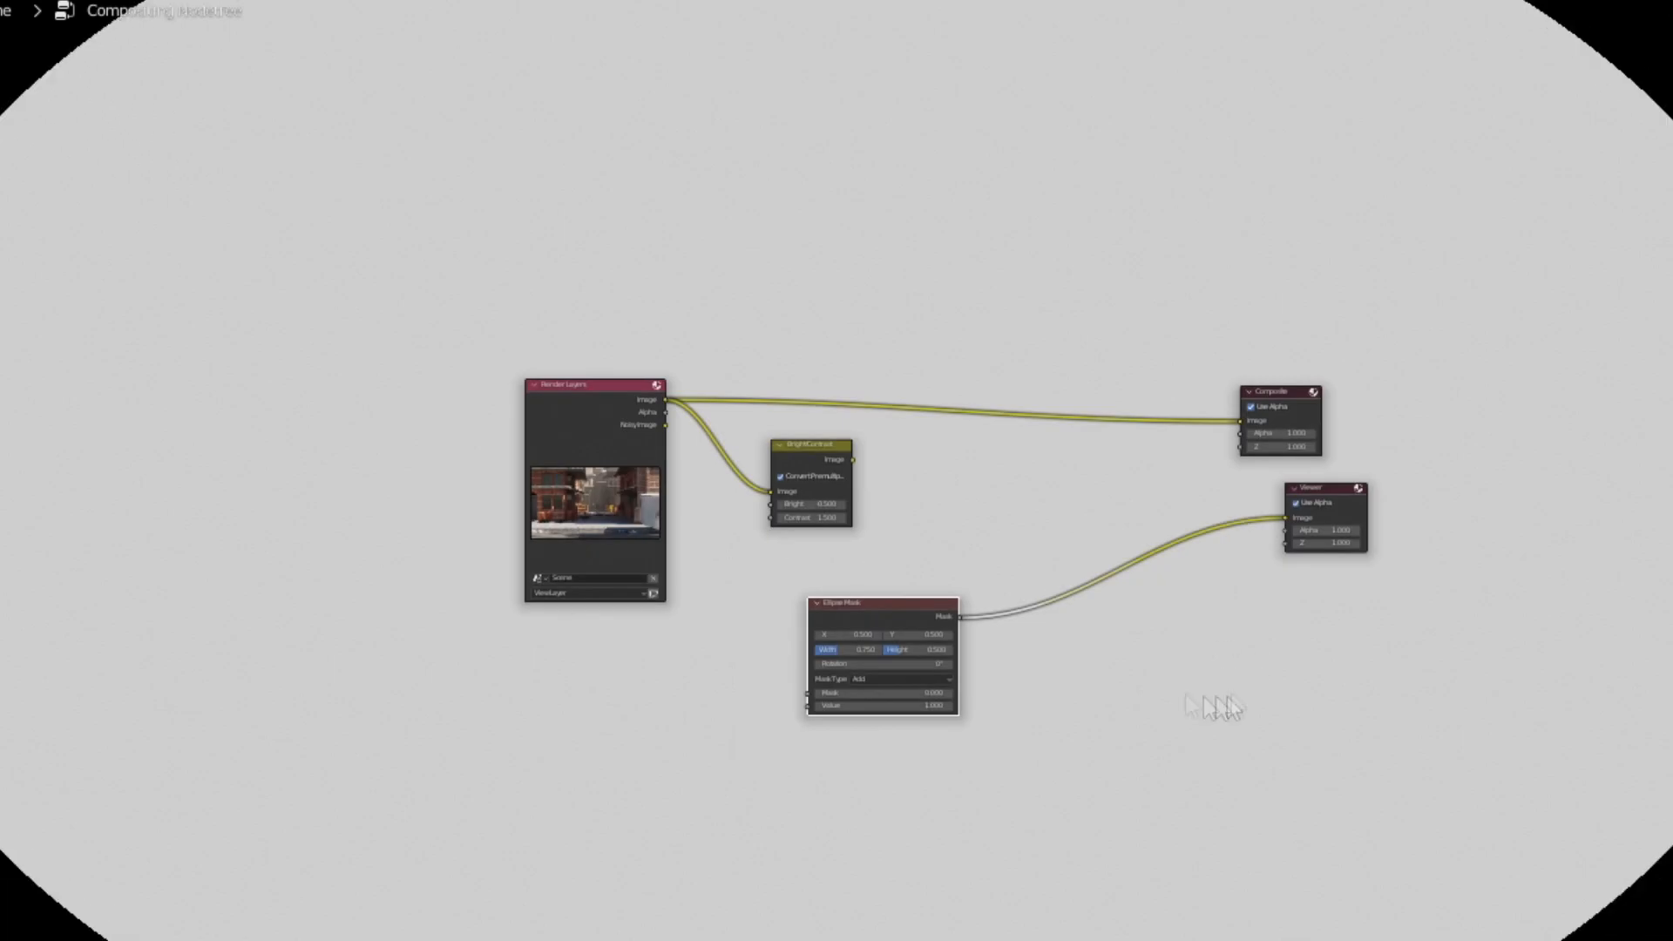
click(243, 13)
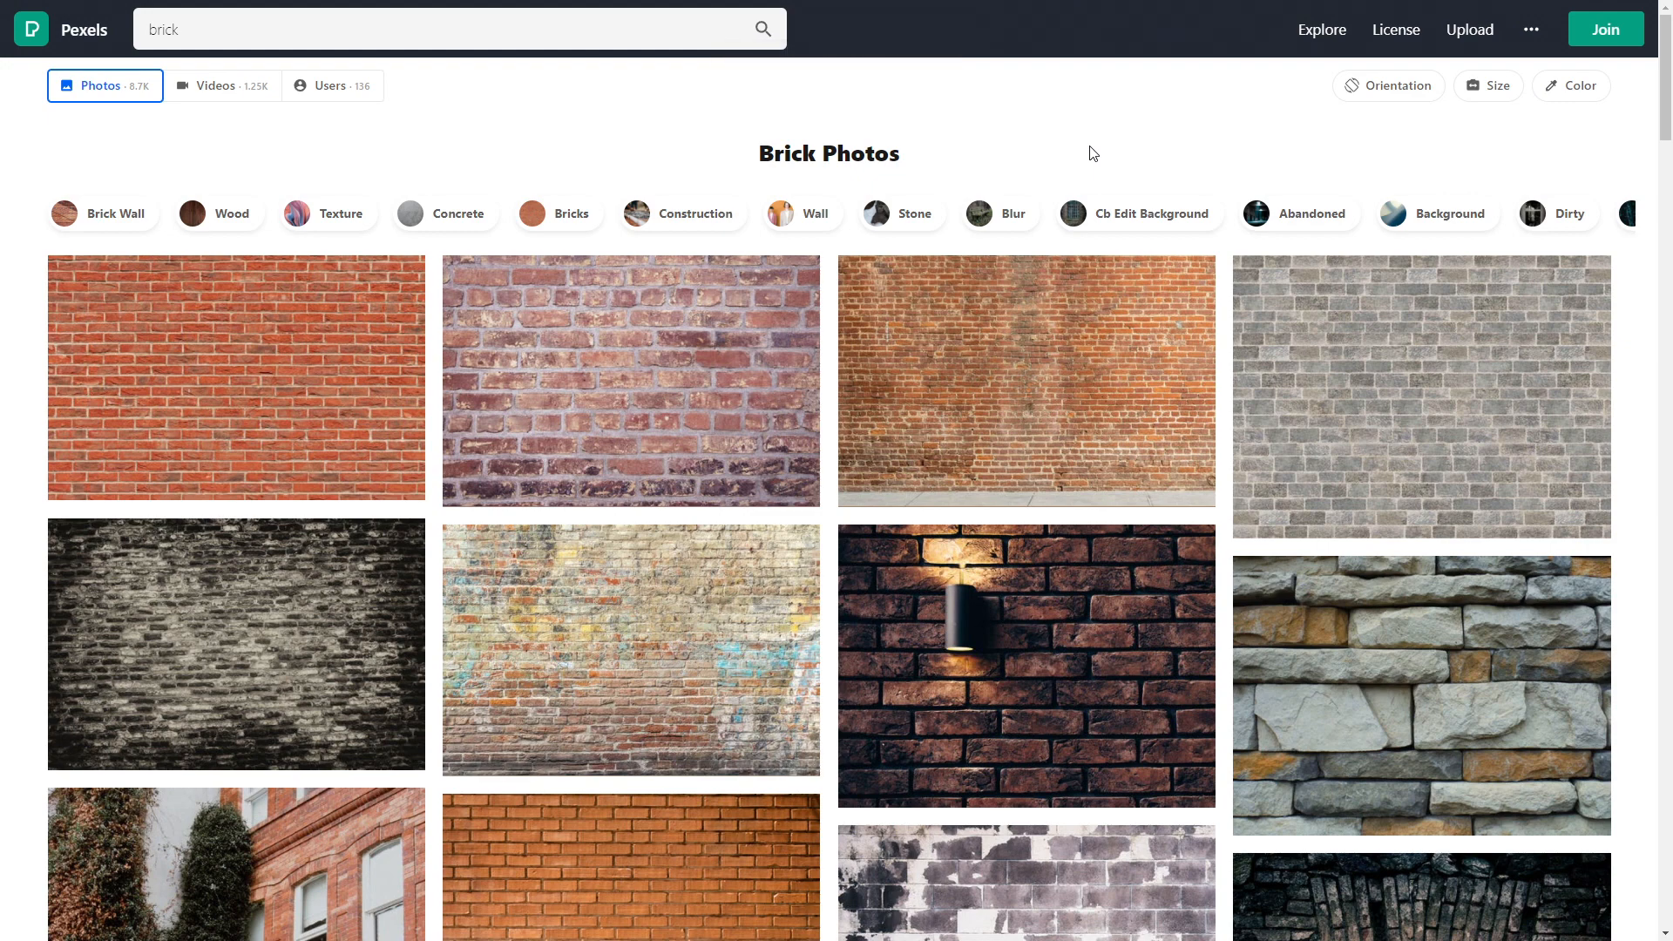
mouse_move(156, 143)
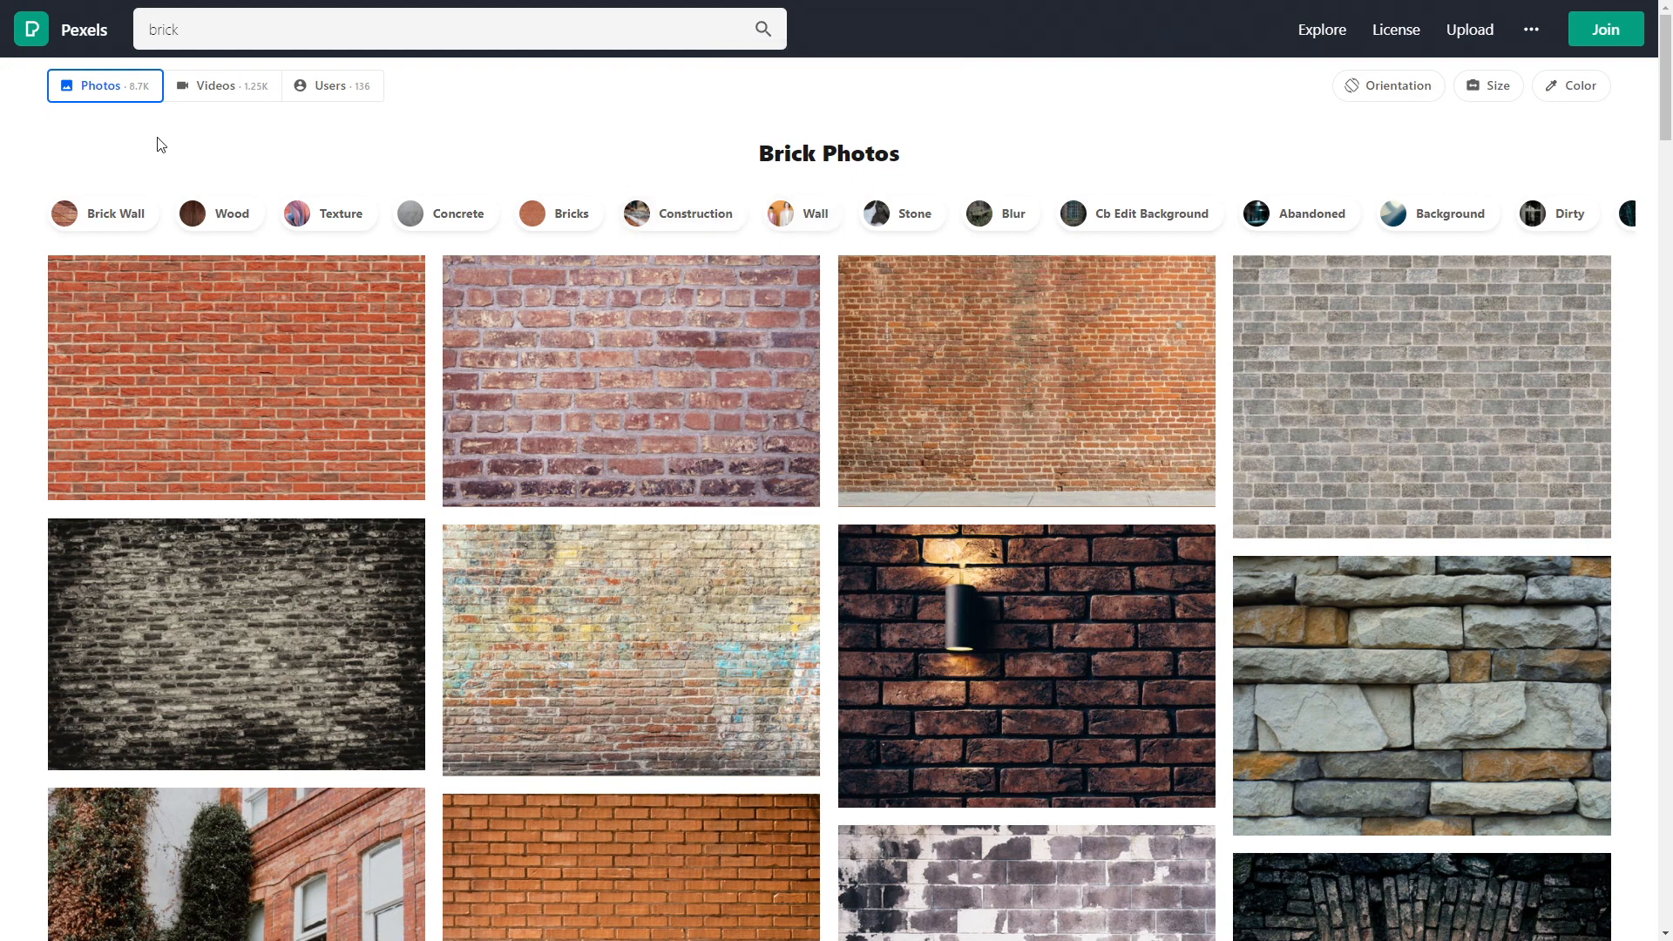
mouse_move(228, 324)
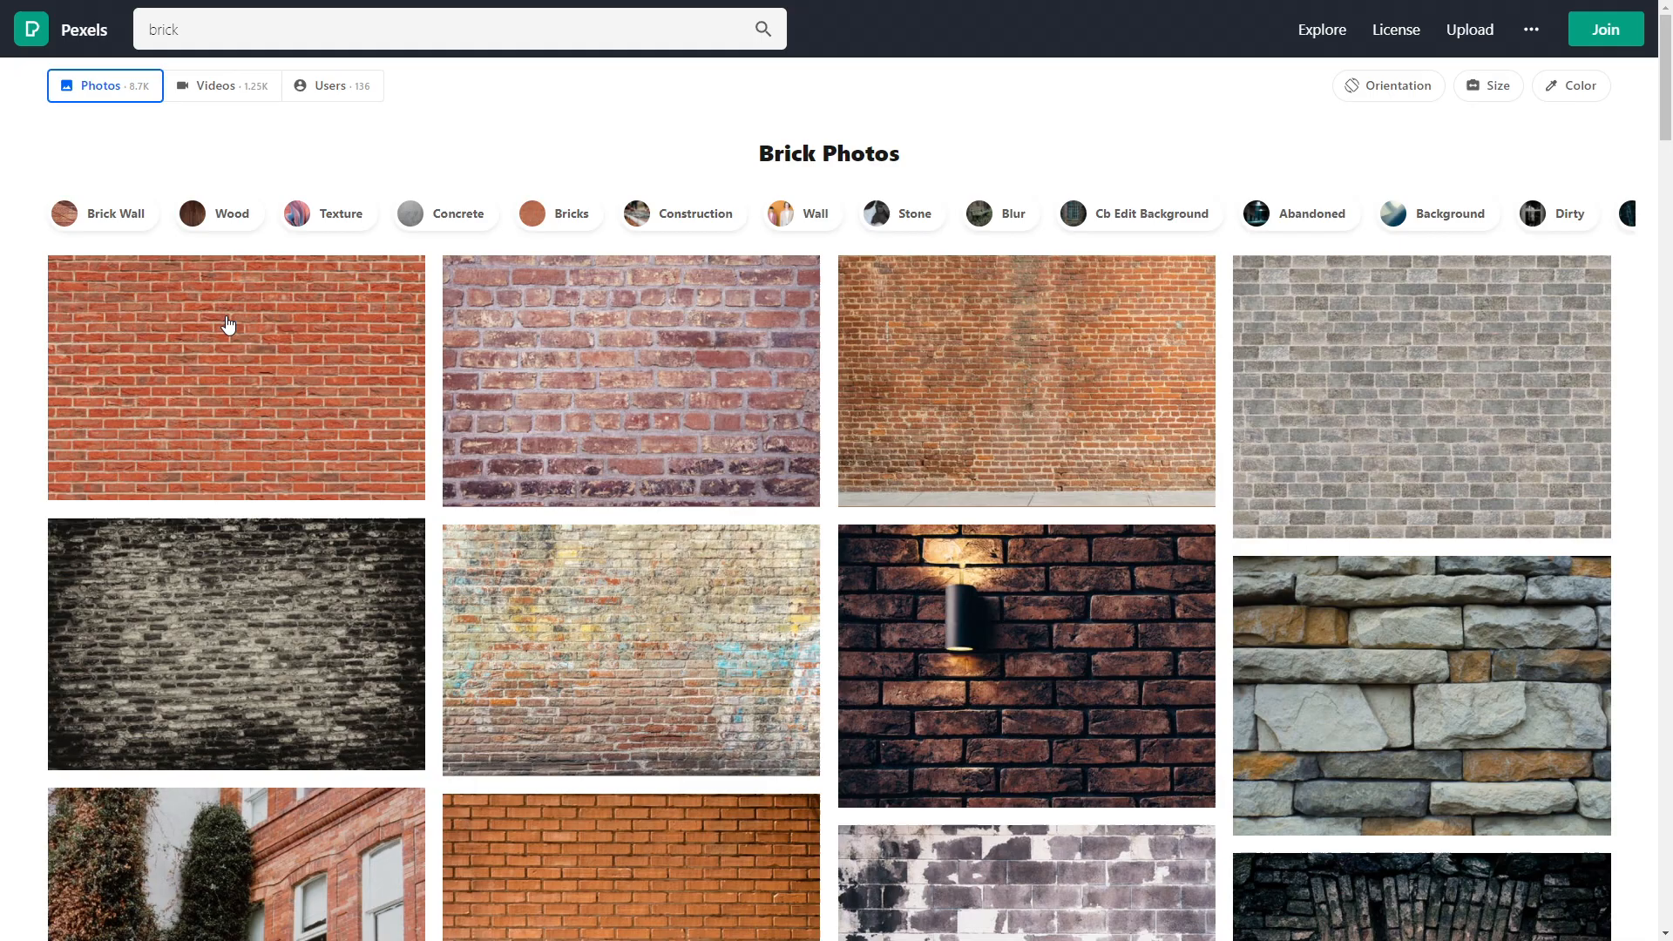
mouse_move(328, 479)
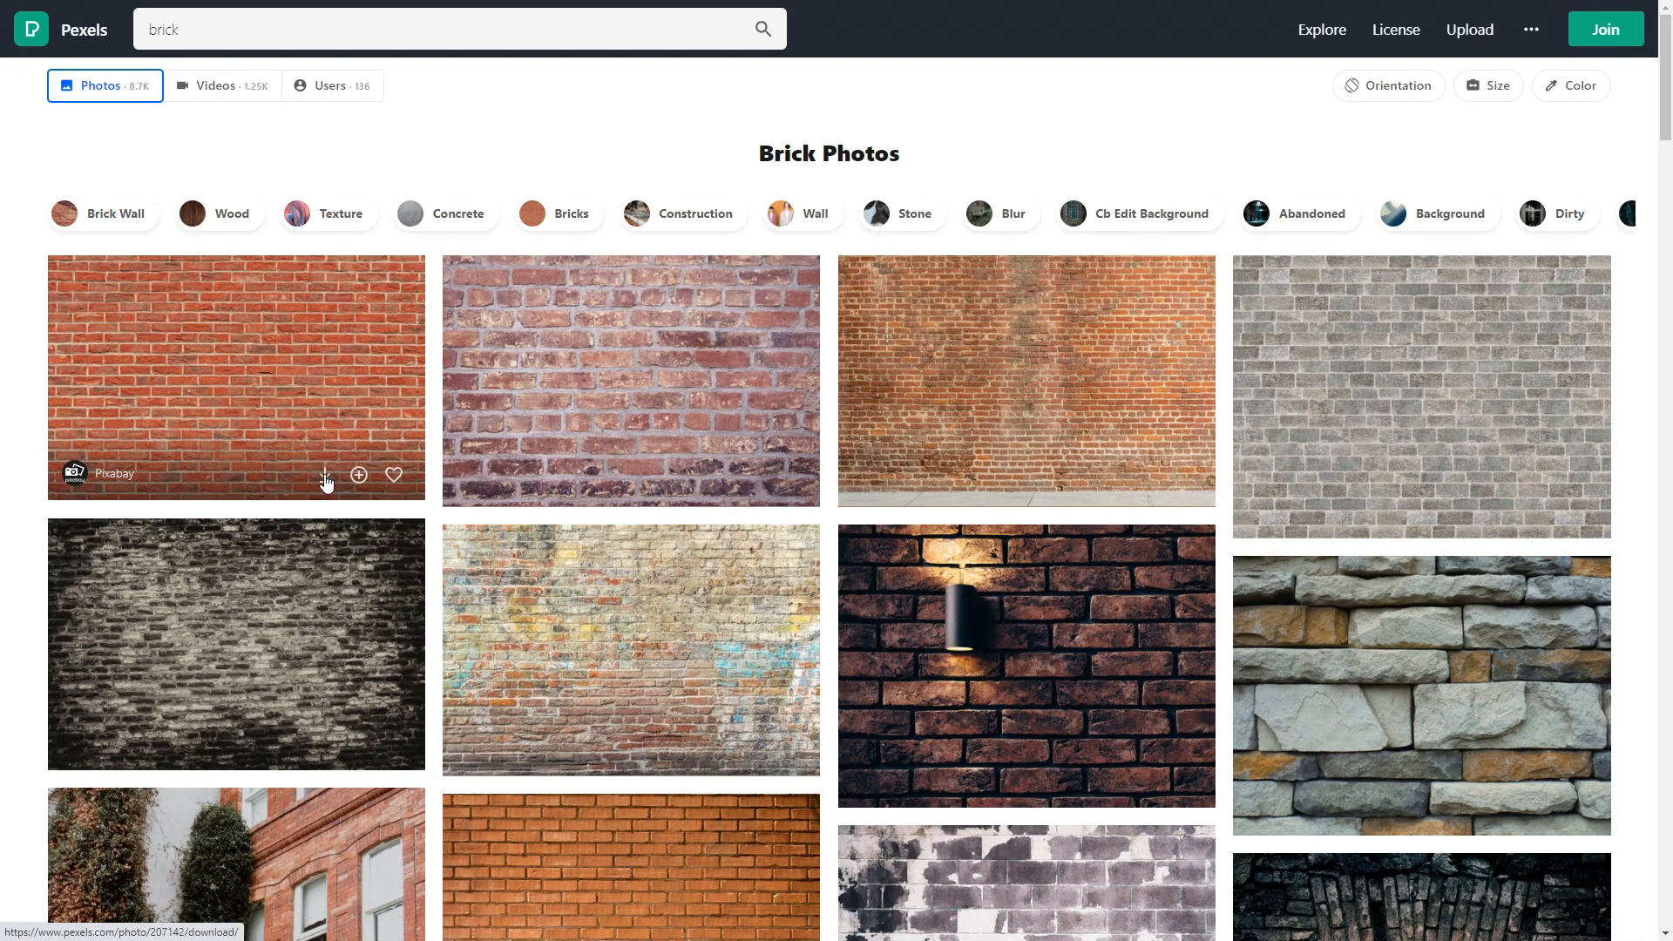
Step: Download the first red brick wall photo from Pexels and dismiss the iStock popup
click(358, 475)
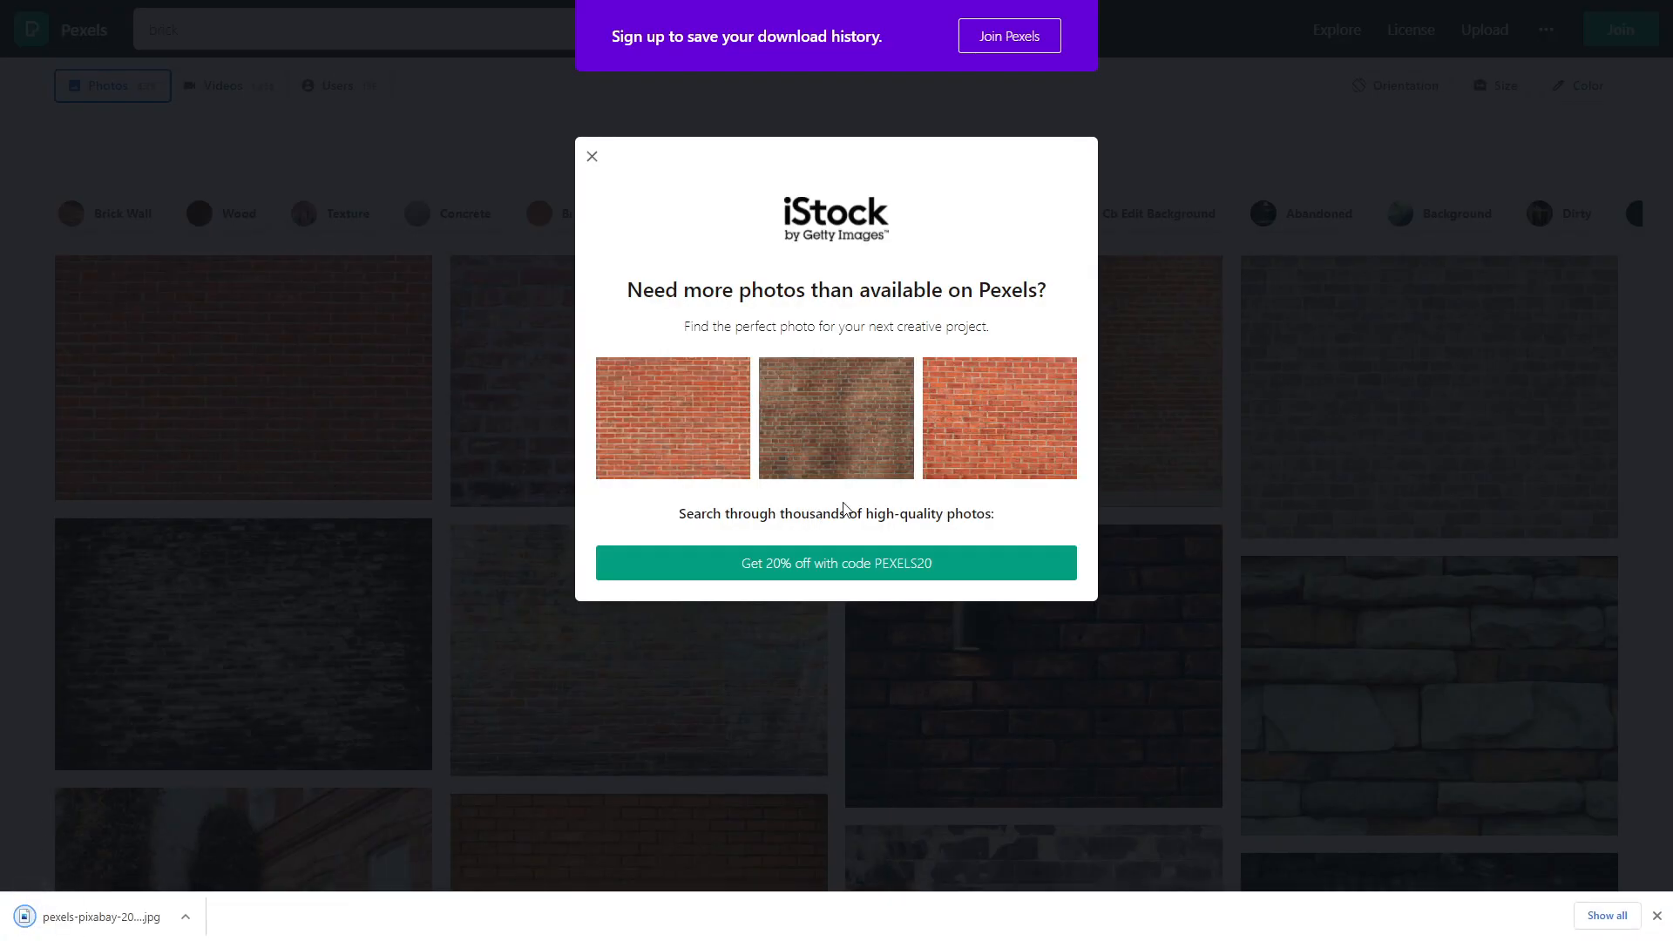
click(593, 156)
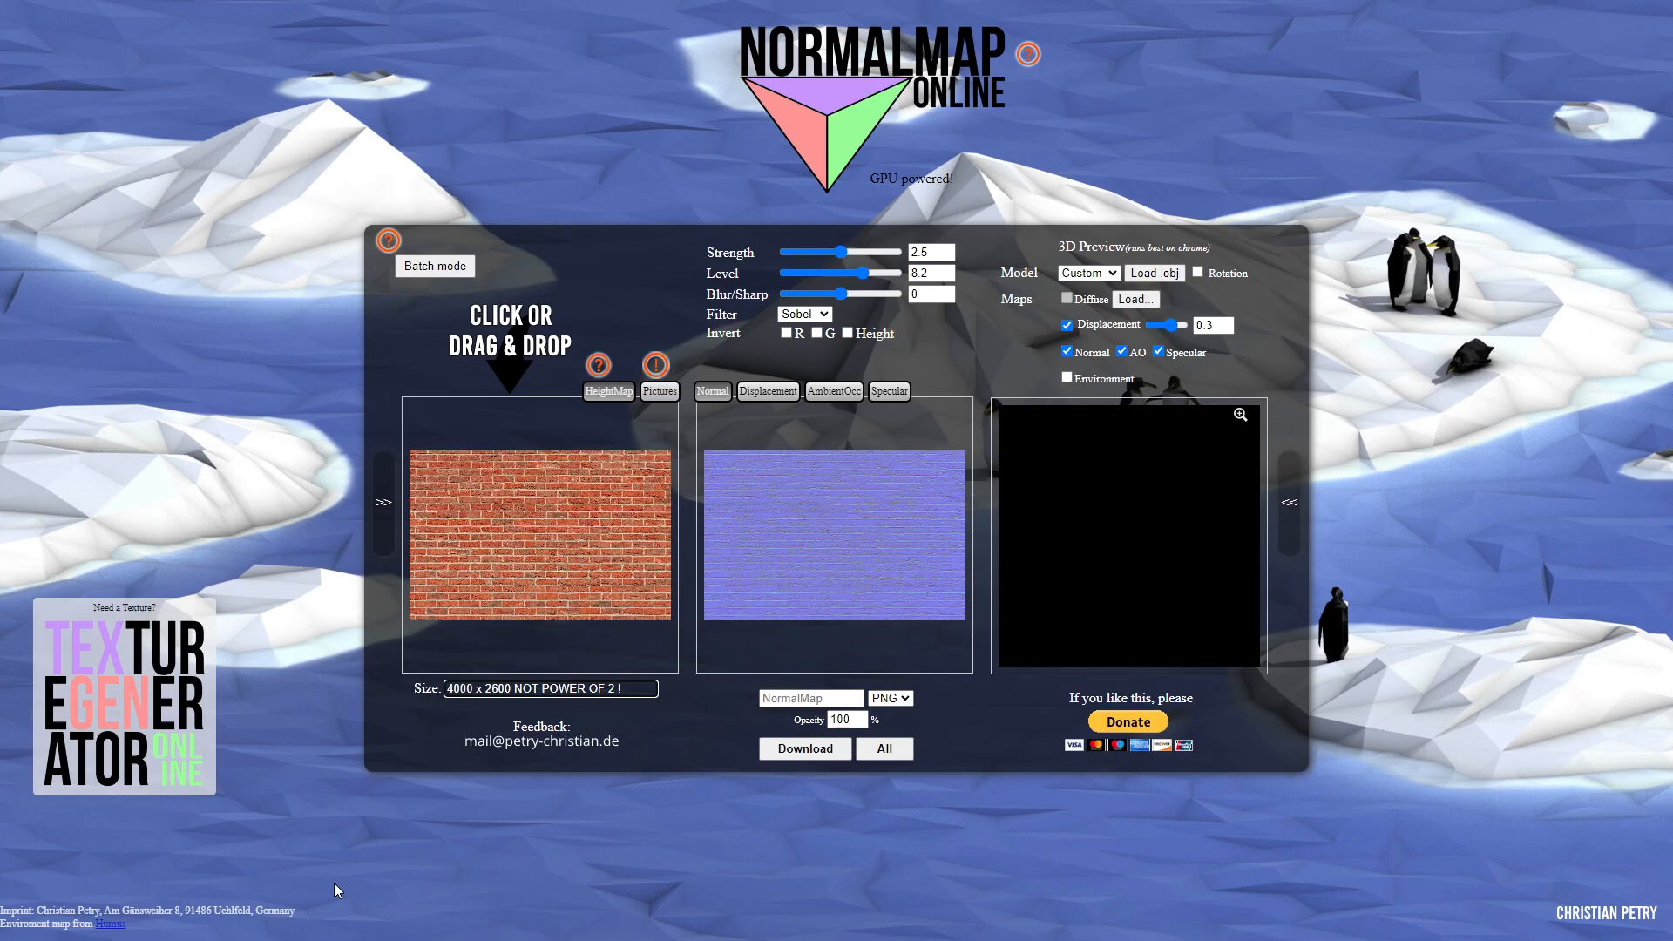
Step: Generate the brick's ambient occlusion map in the AmbientOcc tab and download it
click(834, 391)
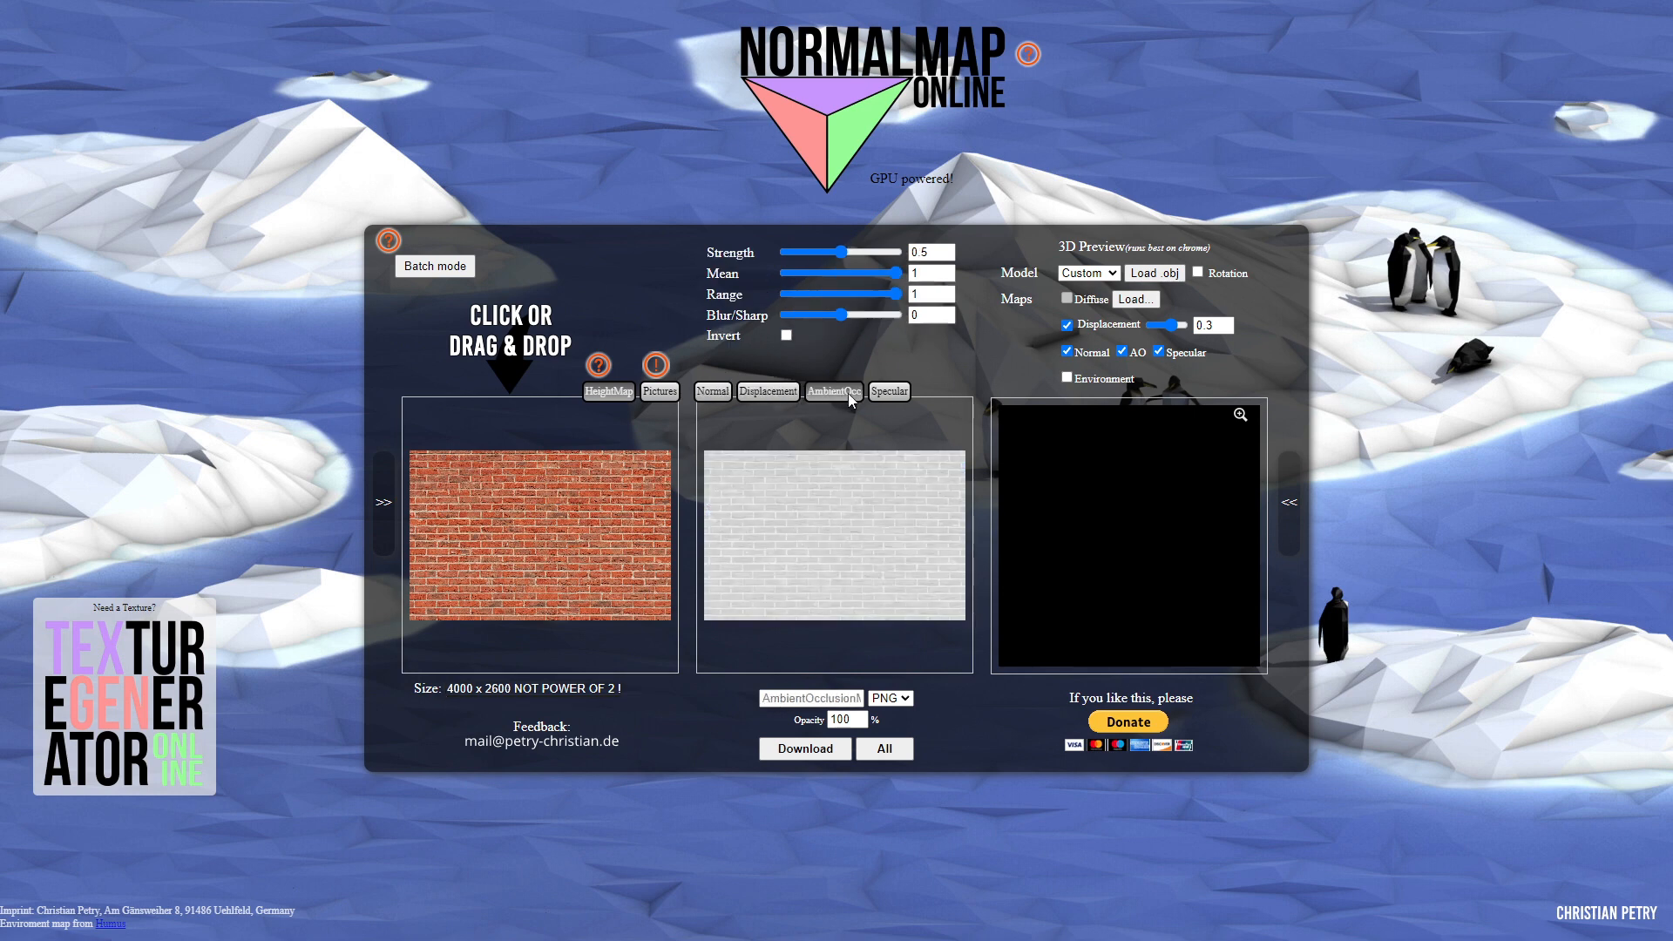
click(889, 391)
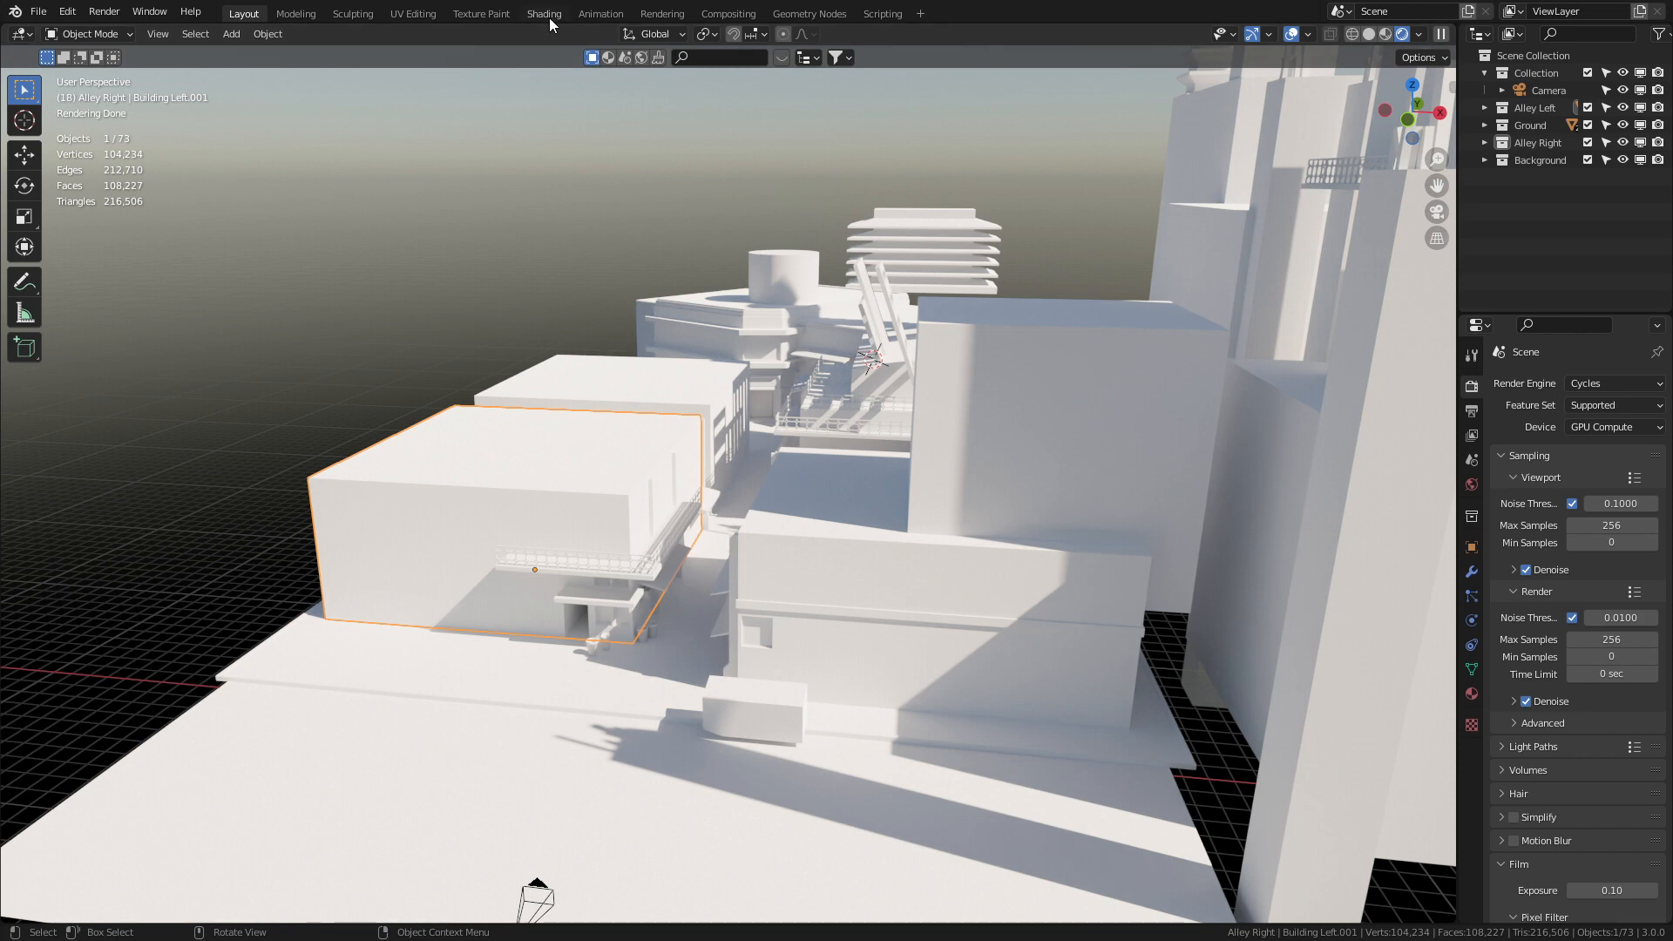
Step: Rename Building Left.001's material to BrickWall and cube-project its faces in Edit Mode
click(544, 13)
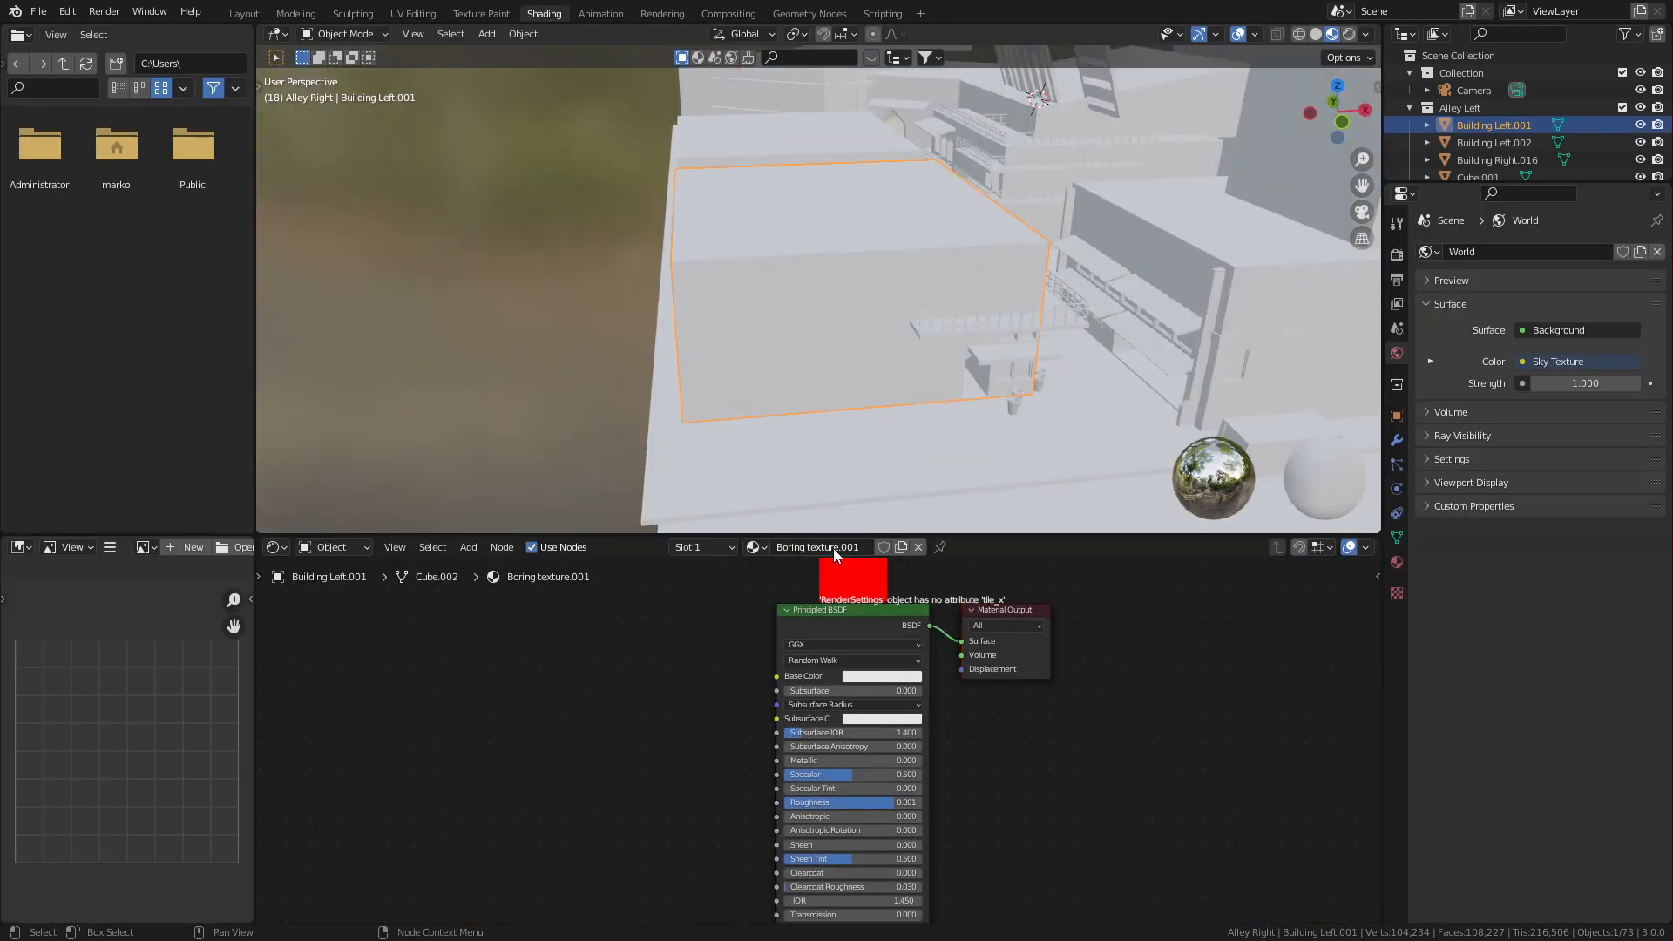
double_click(817, 546)
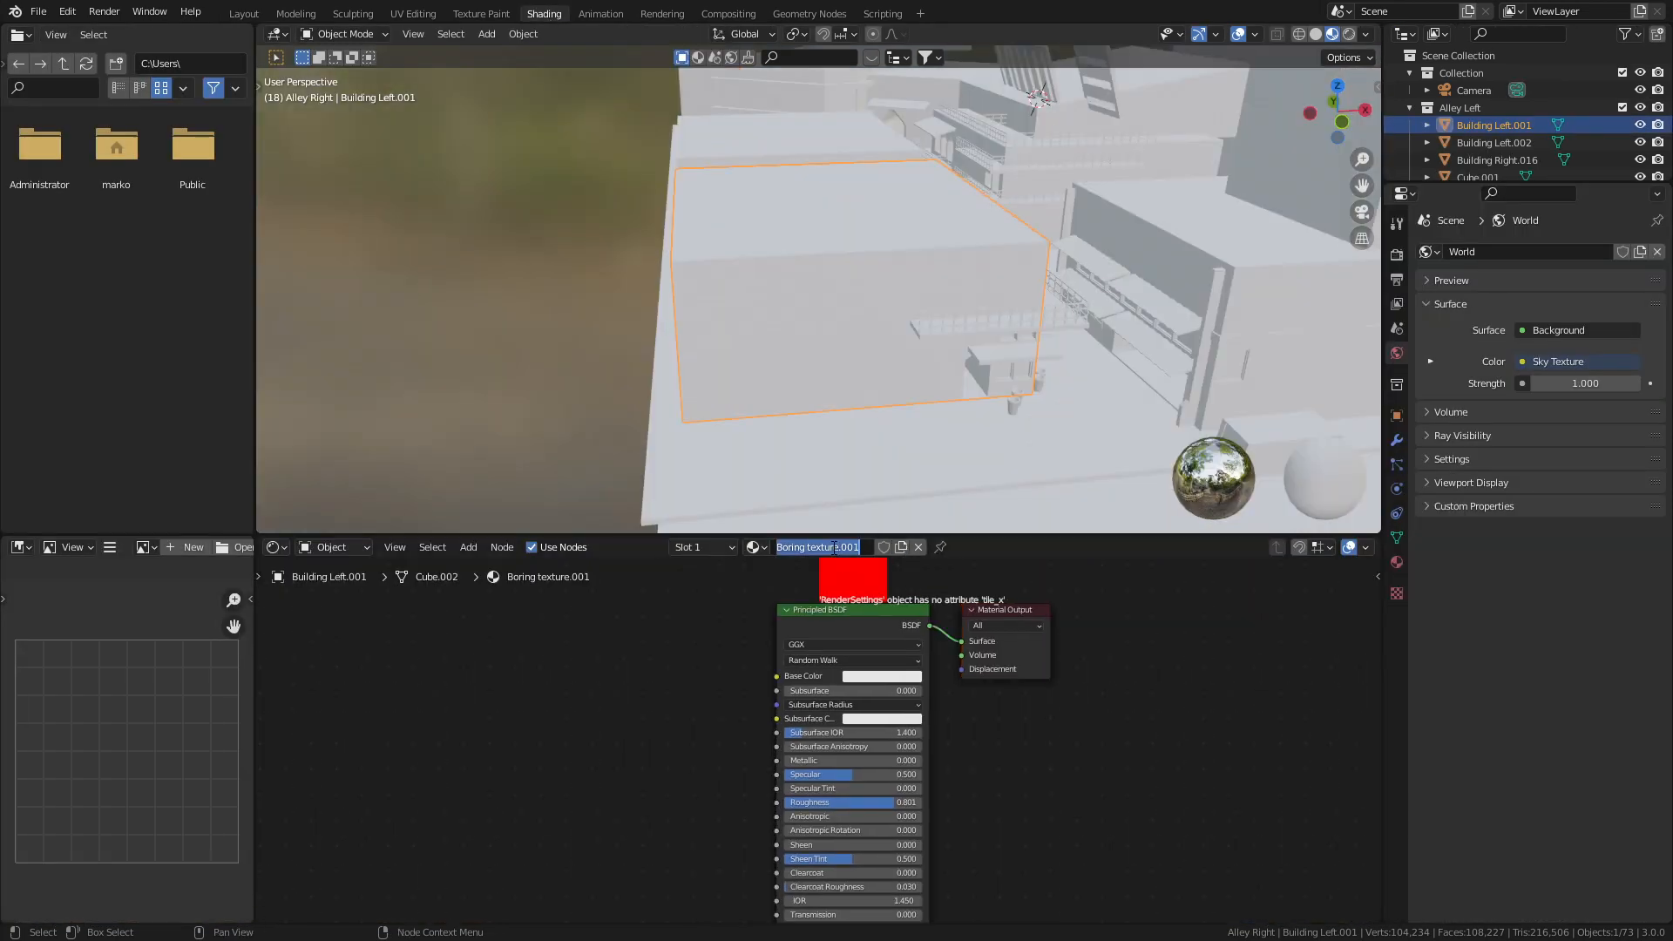
text(BrickWall)
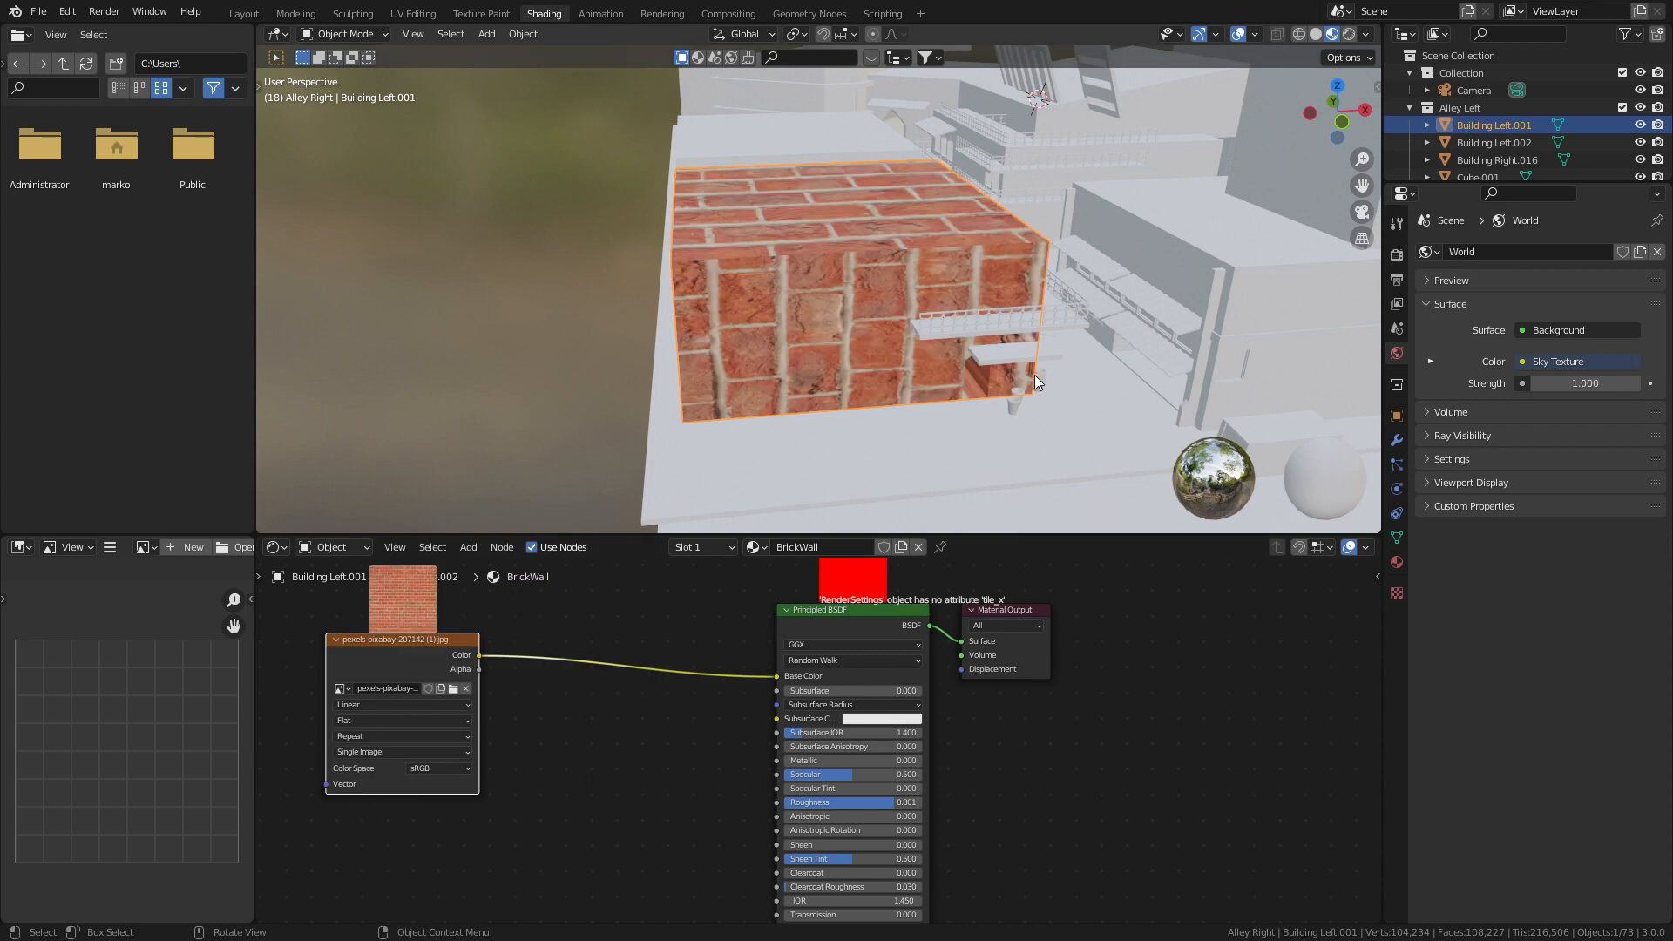
key(Tab)
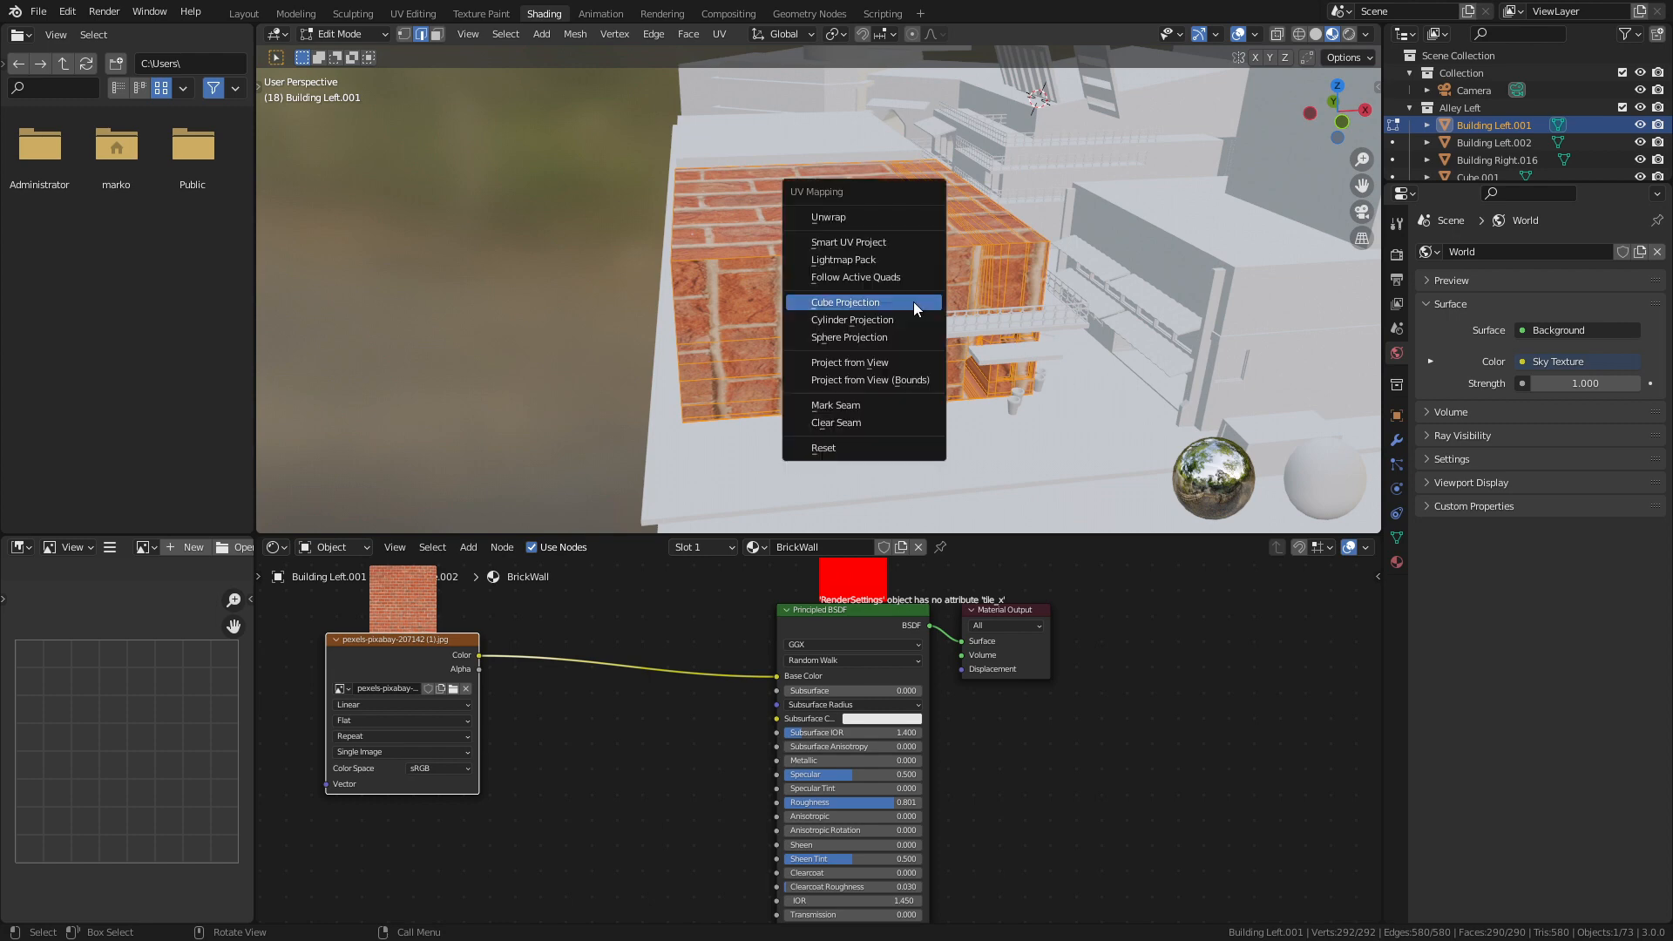
click(845, 303)
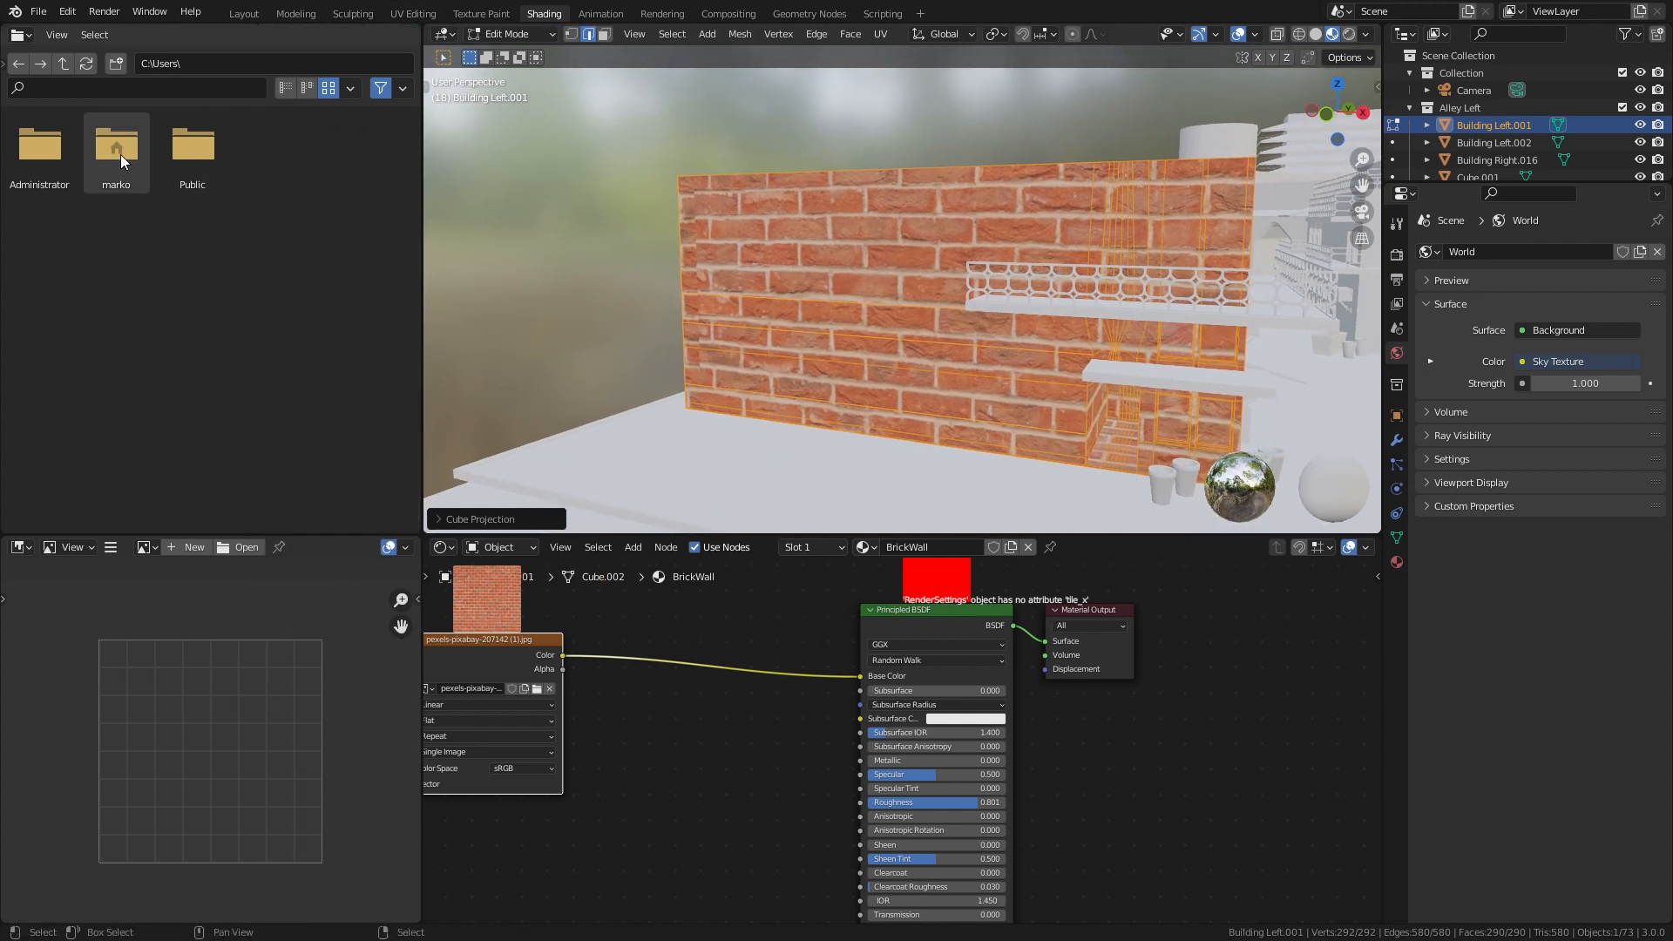
Step: Scale all of the building's UVs up by about 1.44 in the UV Editor
click(17, 34)
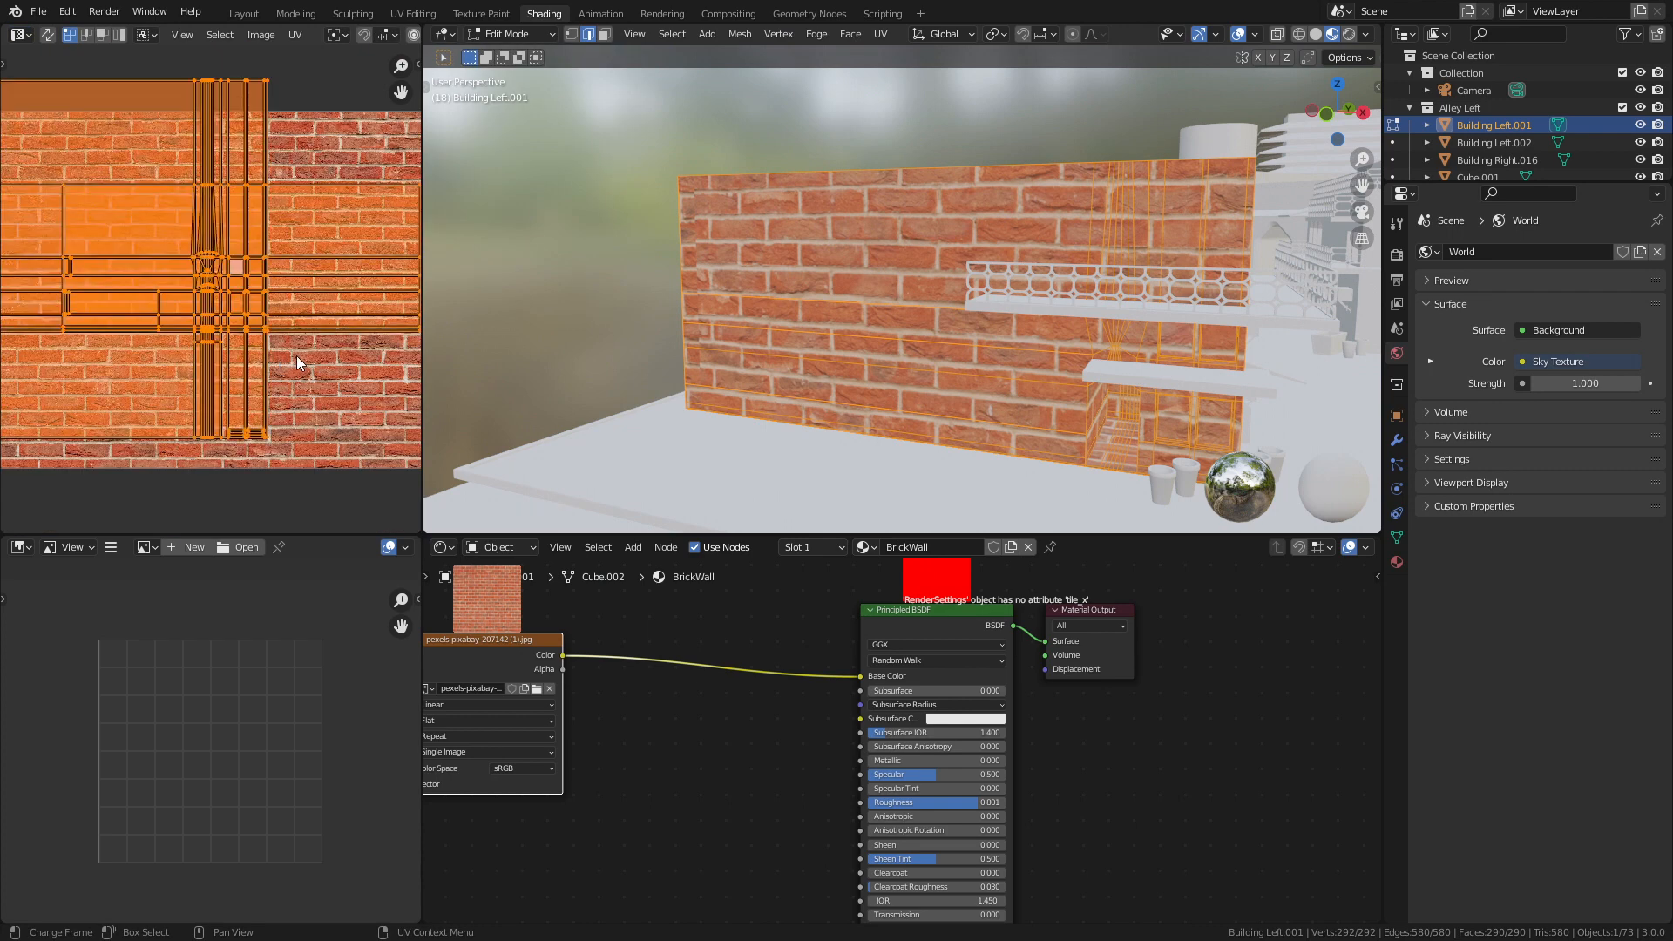
key(s)
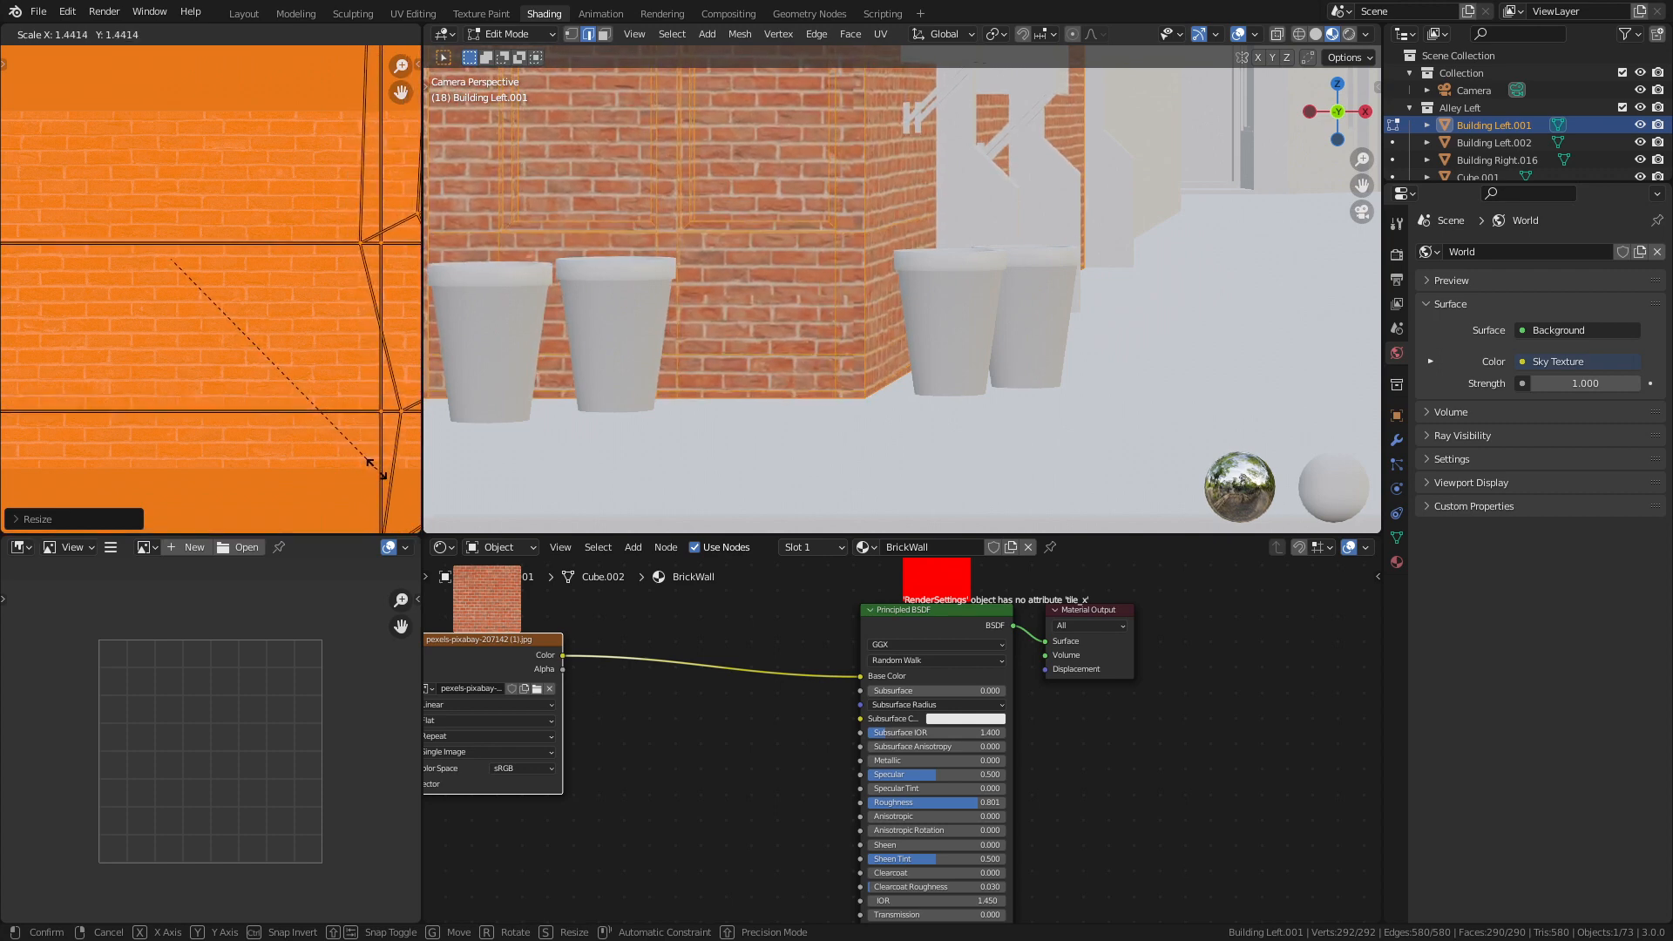
click(827, 393)
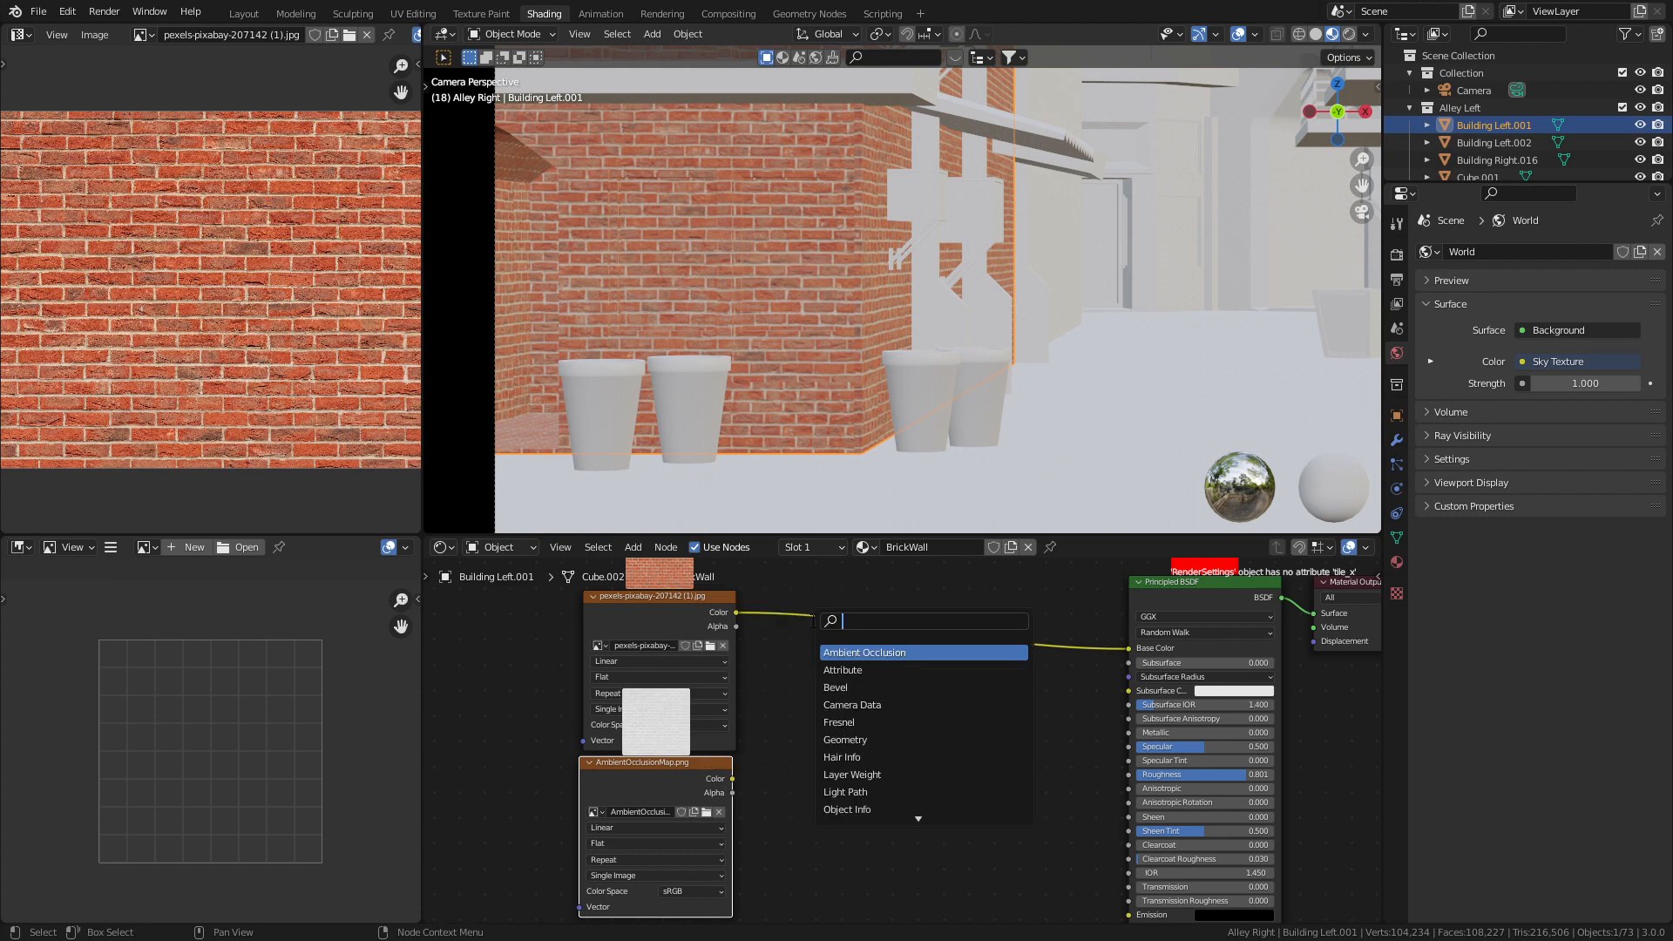
Step: Multiply the brick photo by the AO map with a Mix node and load another image texture
text(mix)
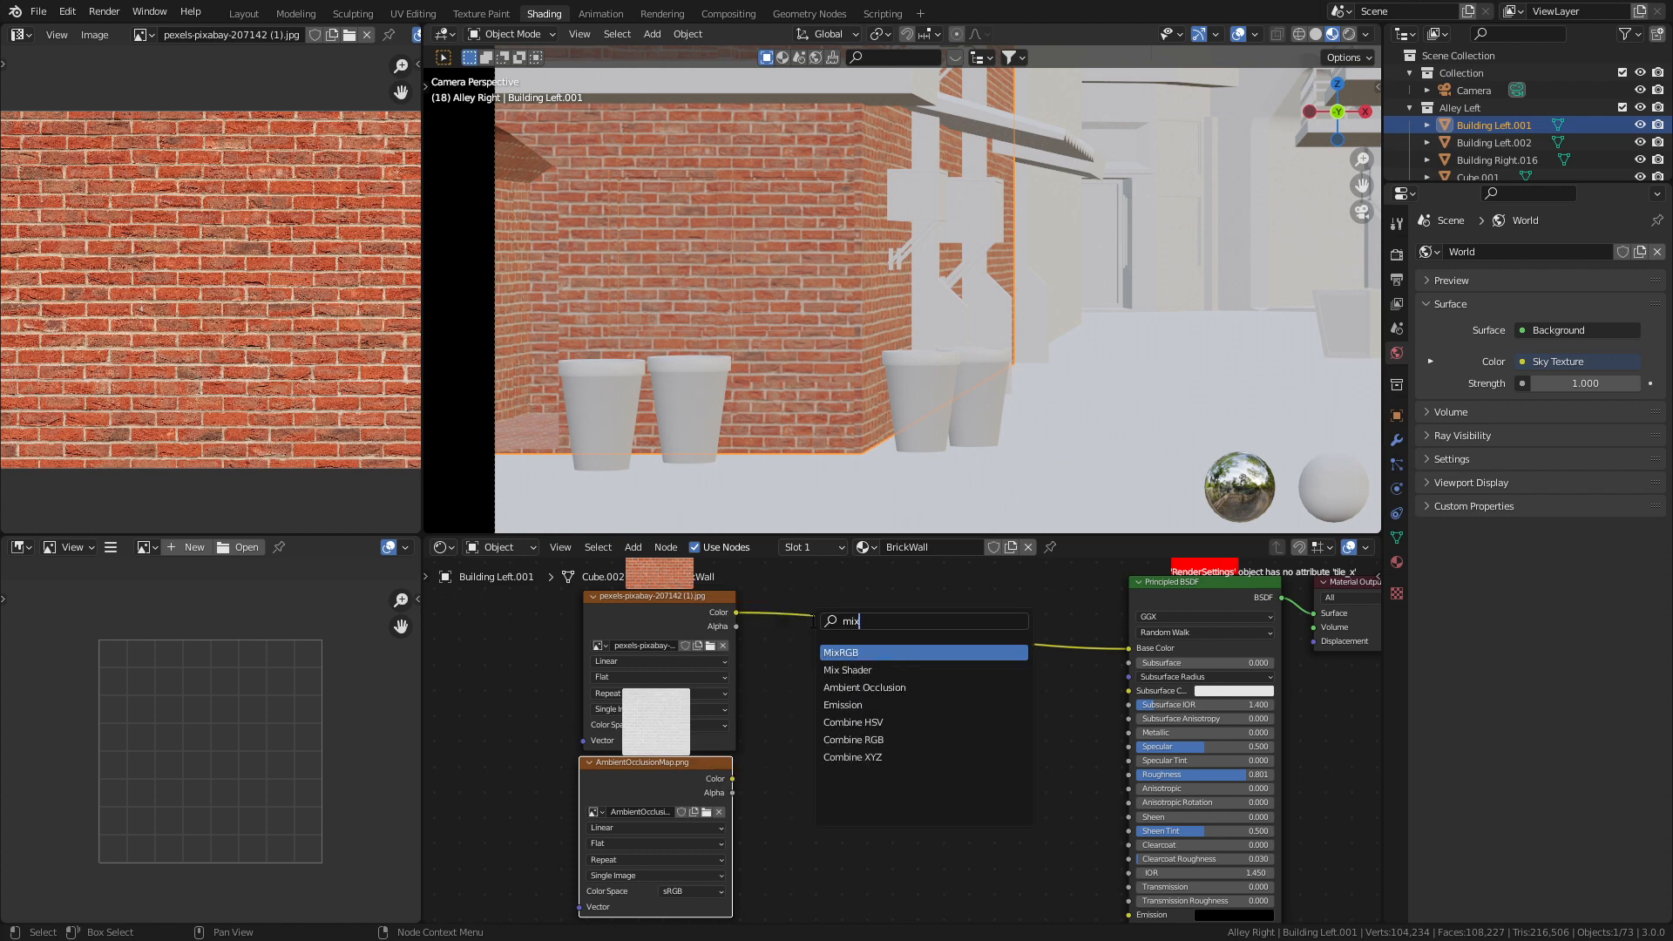
click(841, 652)
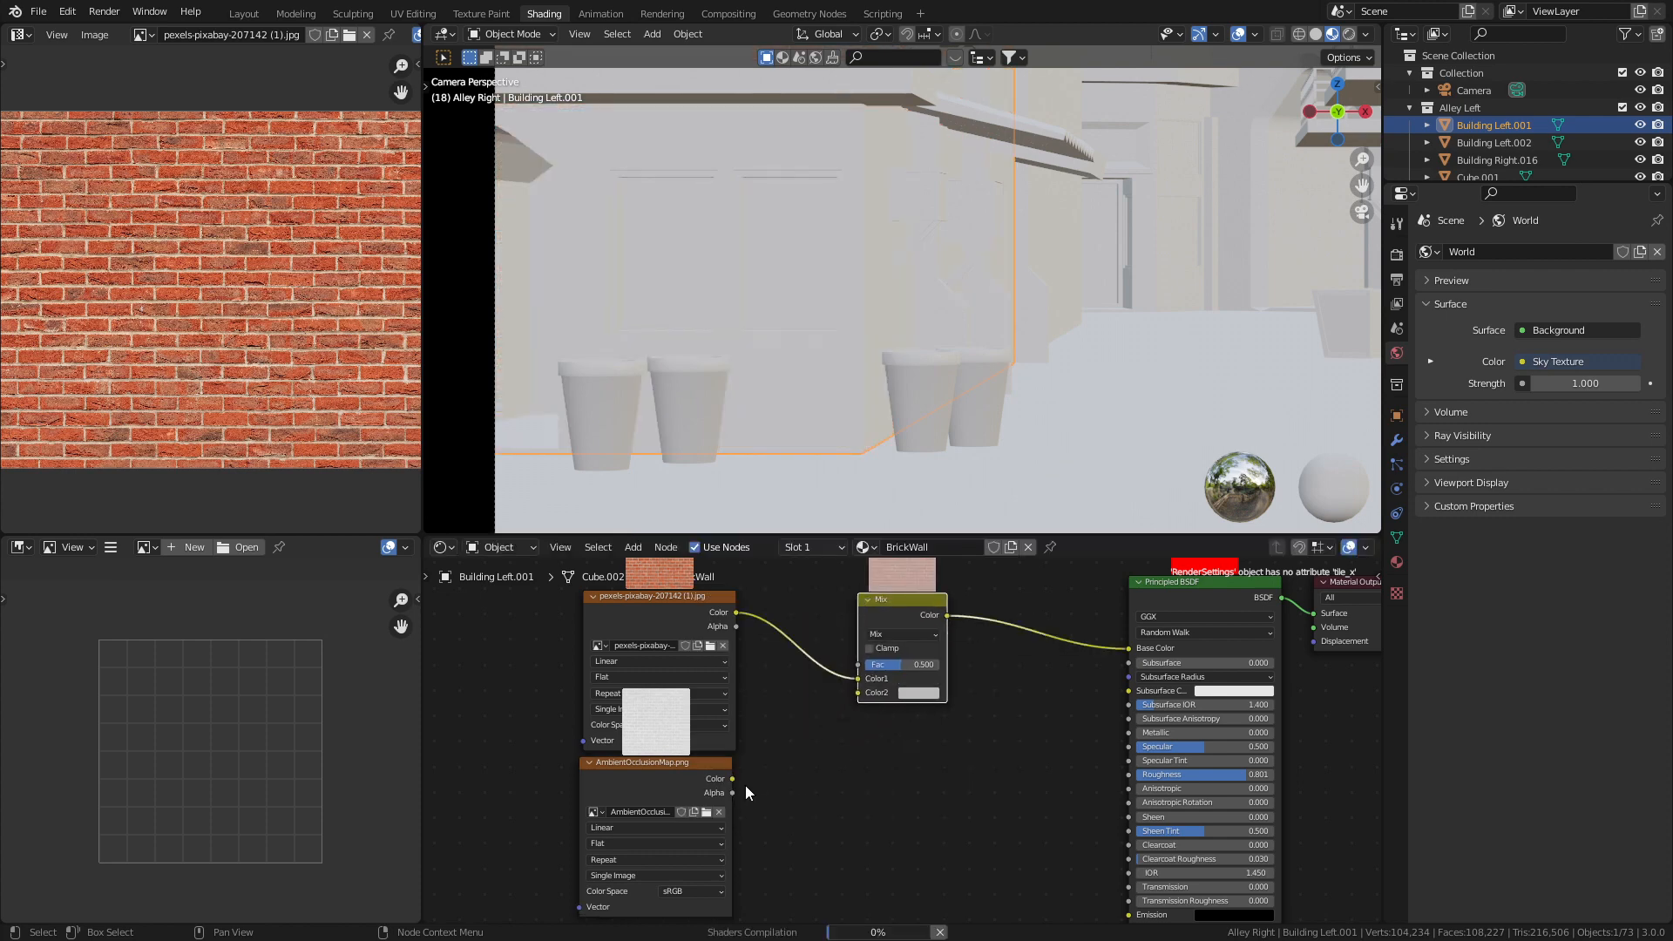
click(903, 634)
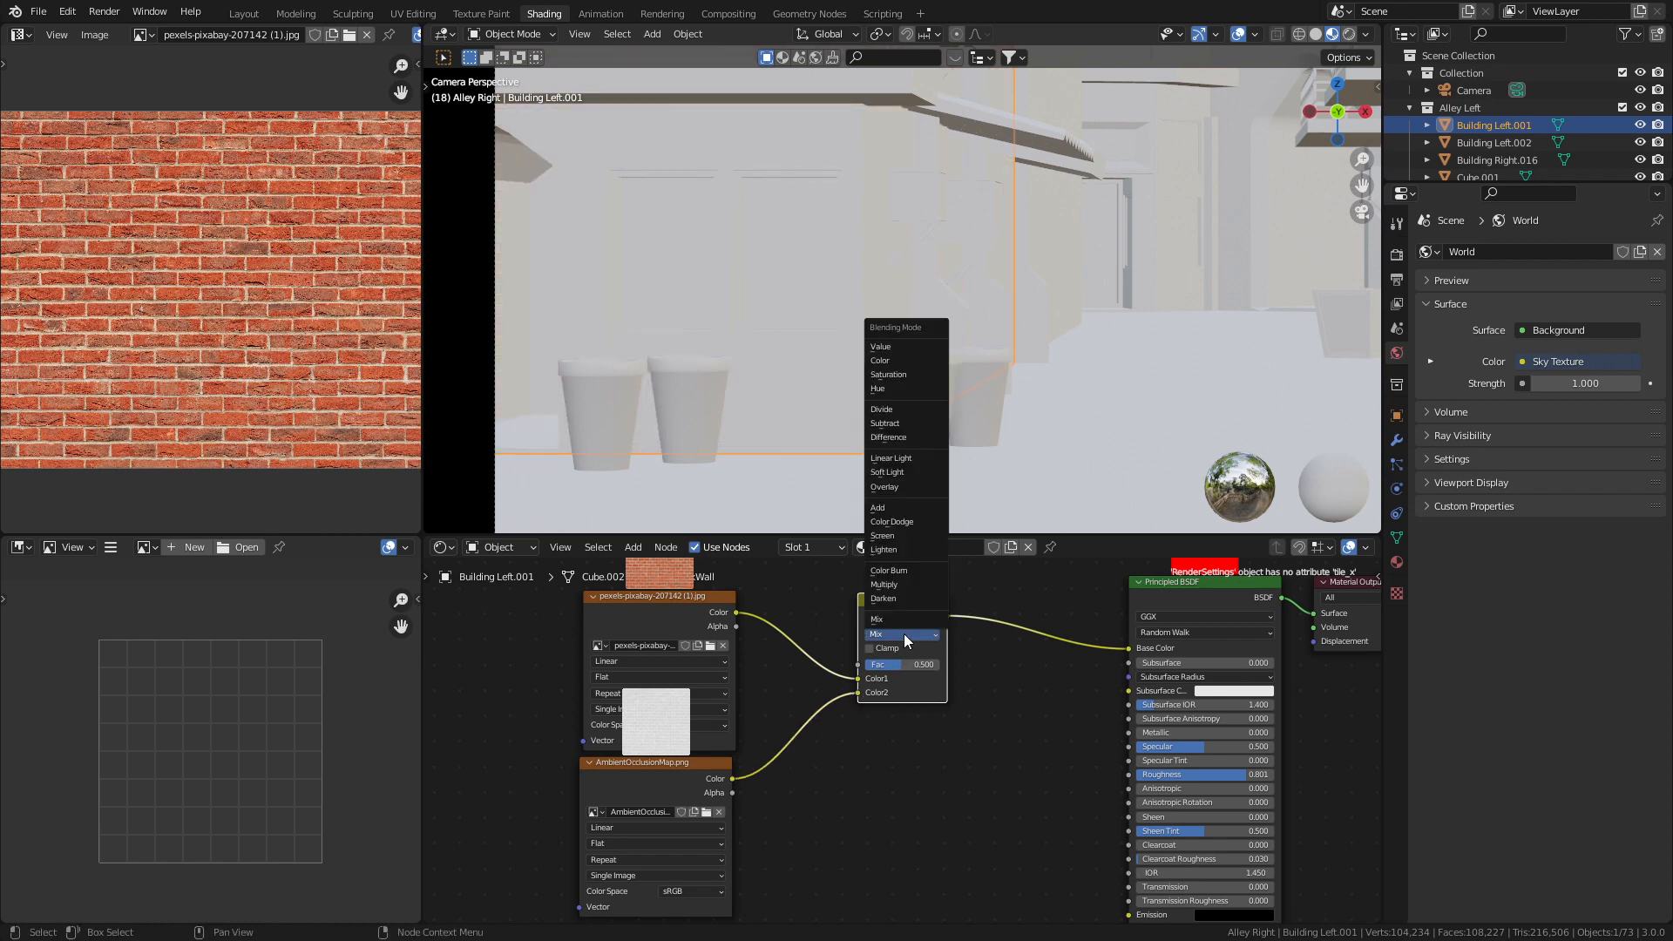
click(884, 584)
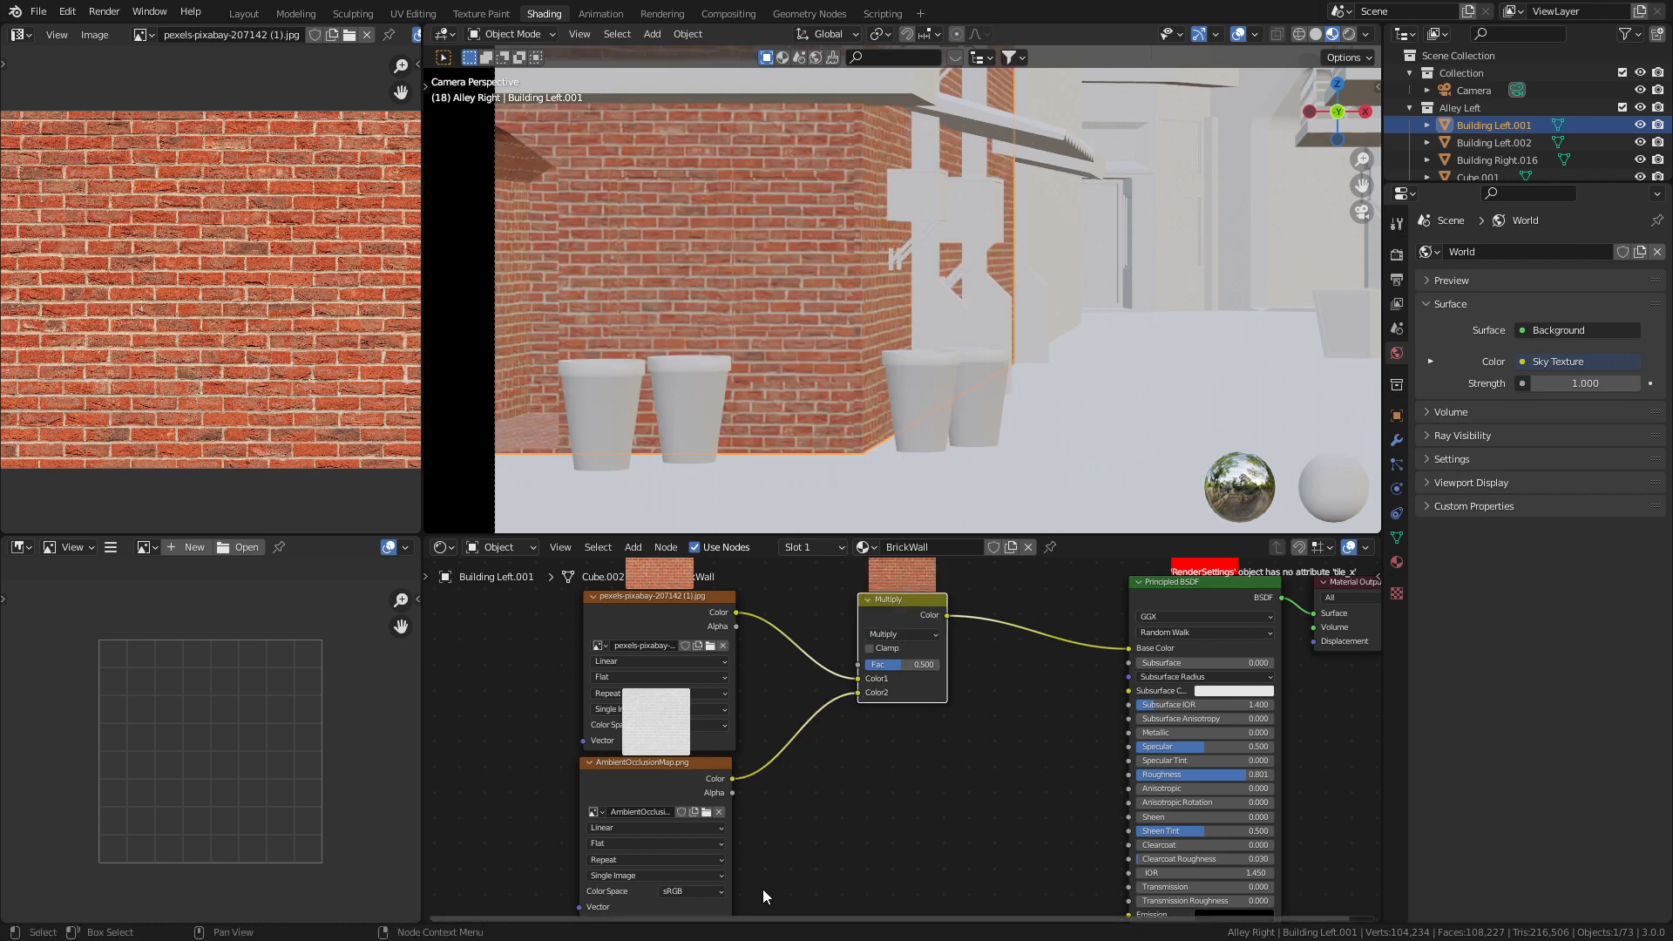
click(691, 770)
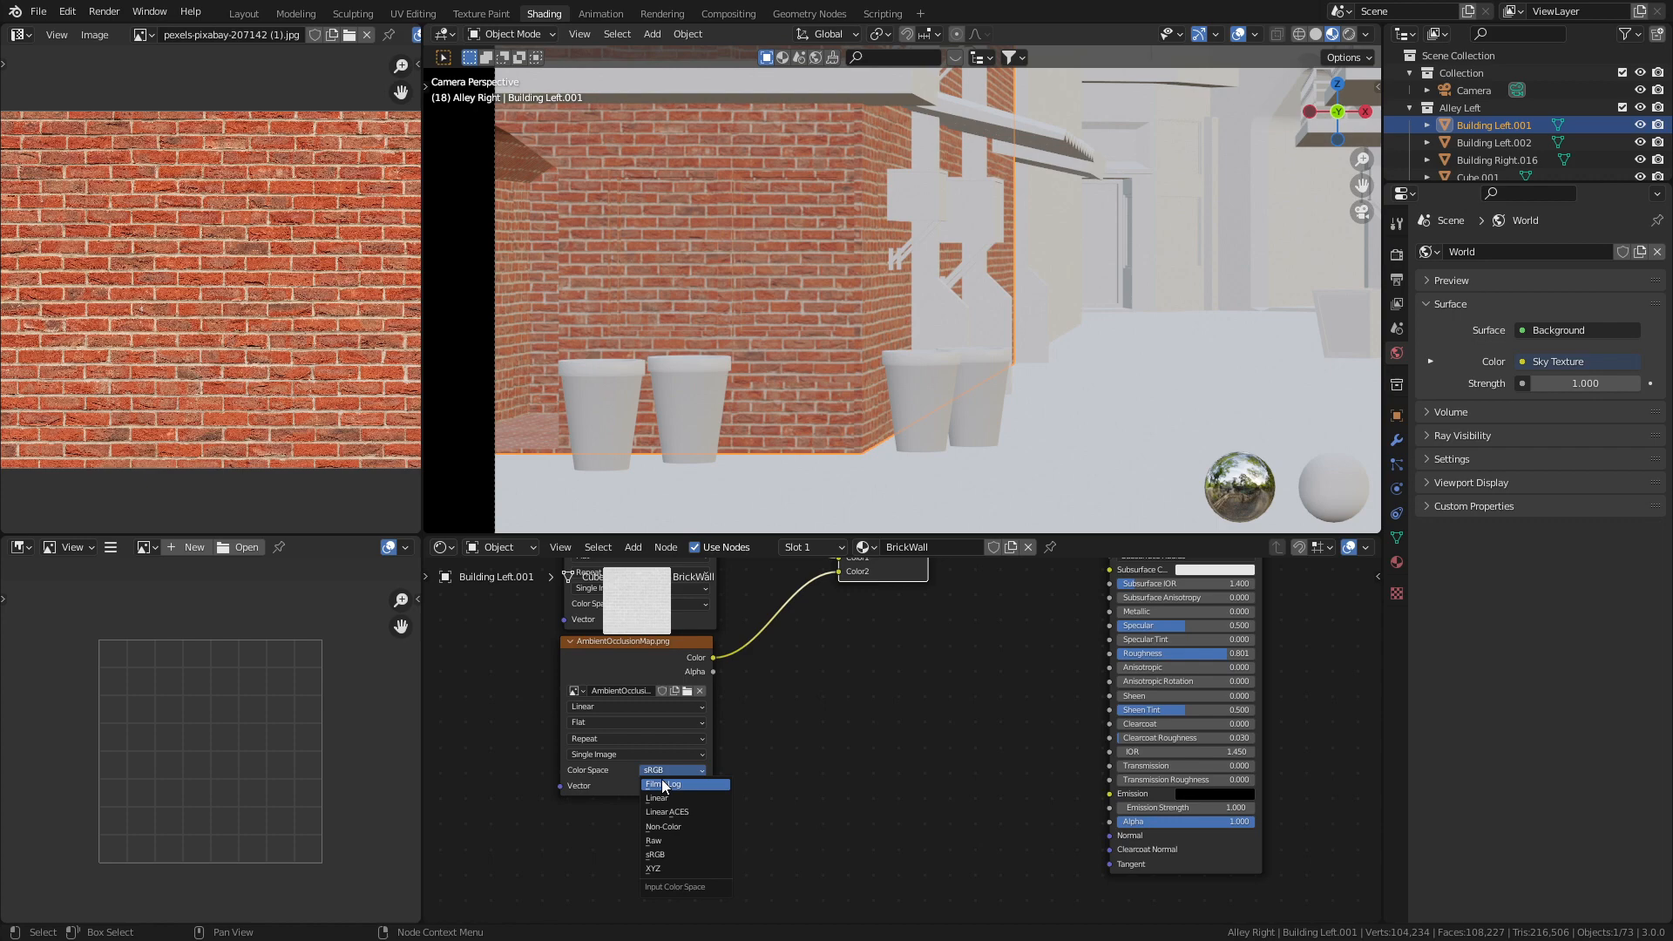
click(662, 826)
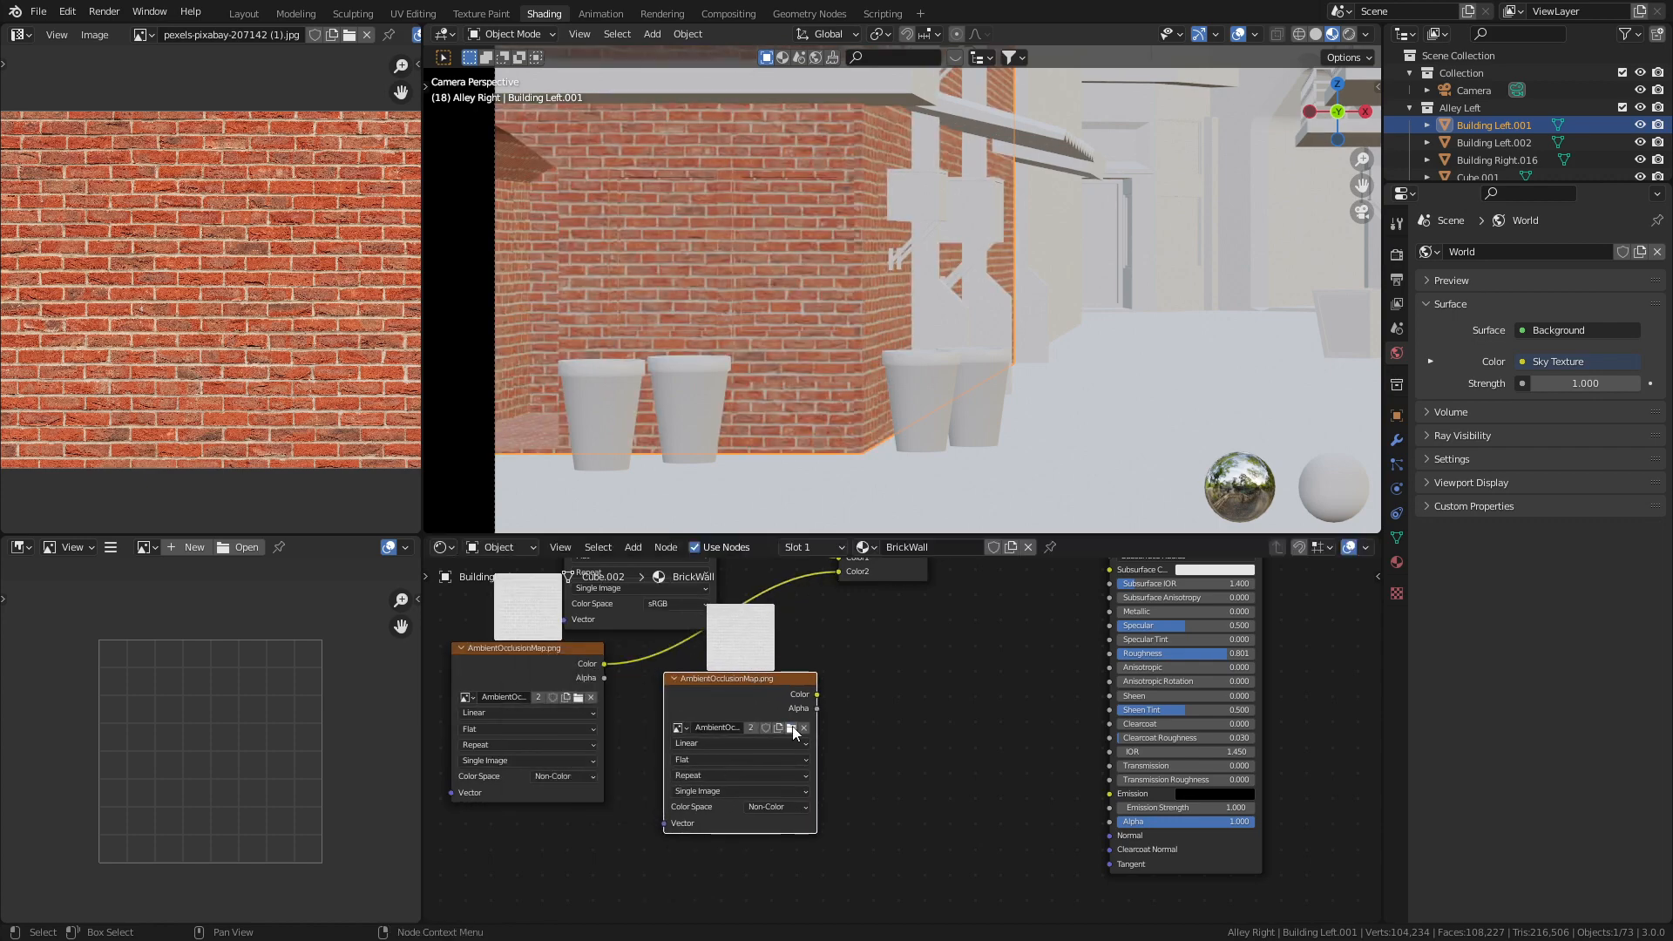
click(764, 727)
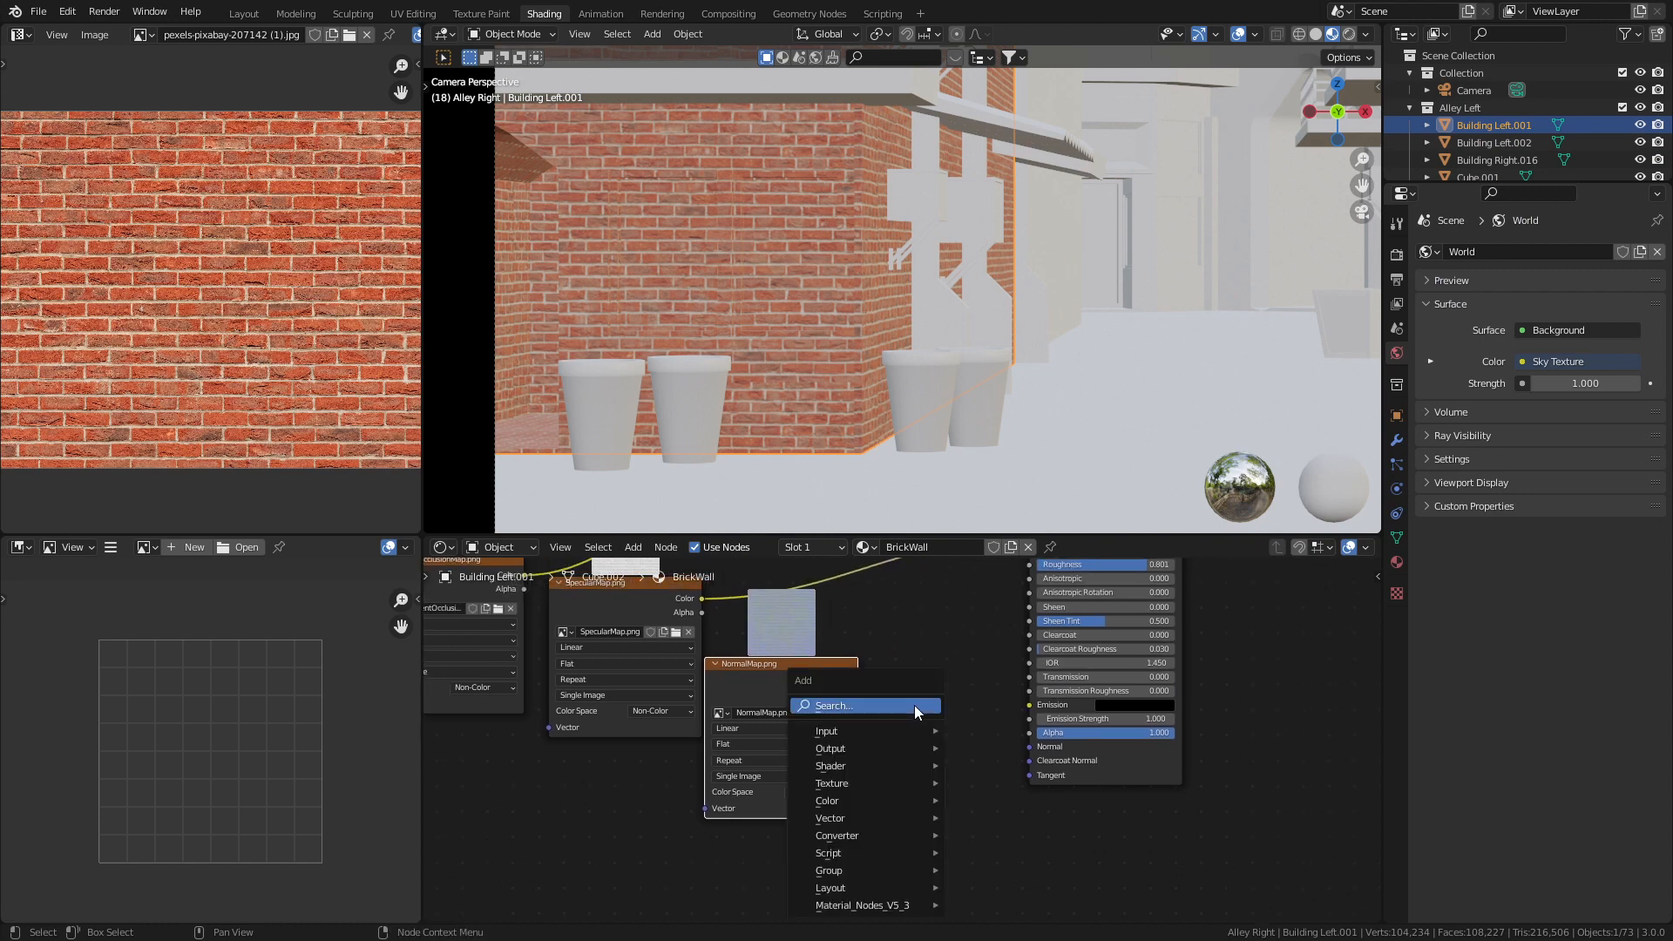
Step: Add a Normal Map node feeding NormalMap.png into the BSDF Normal at strength 0.2
text(norma)
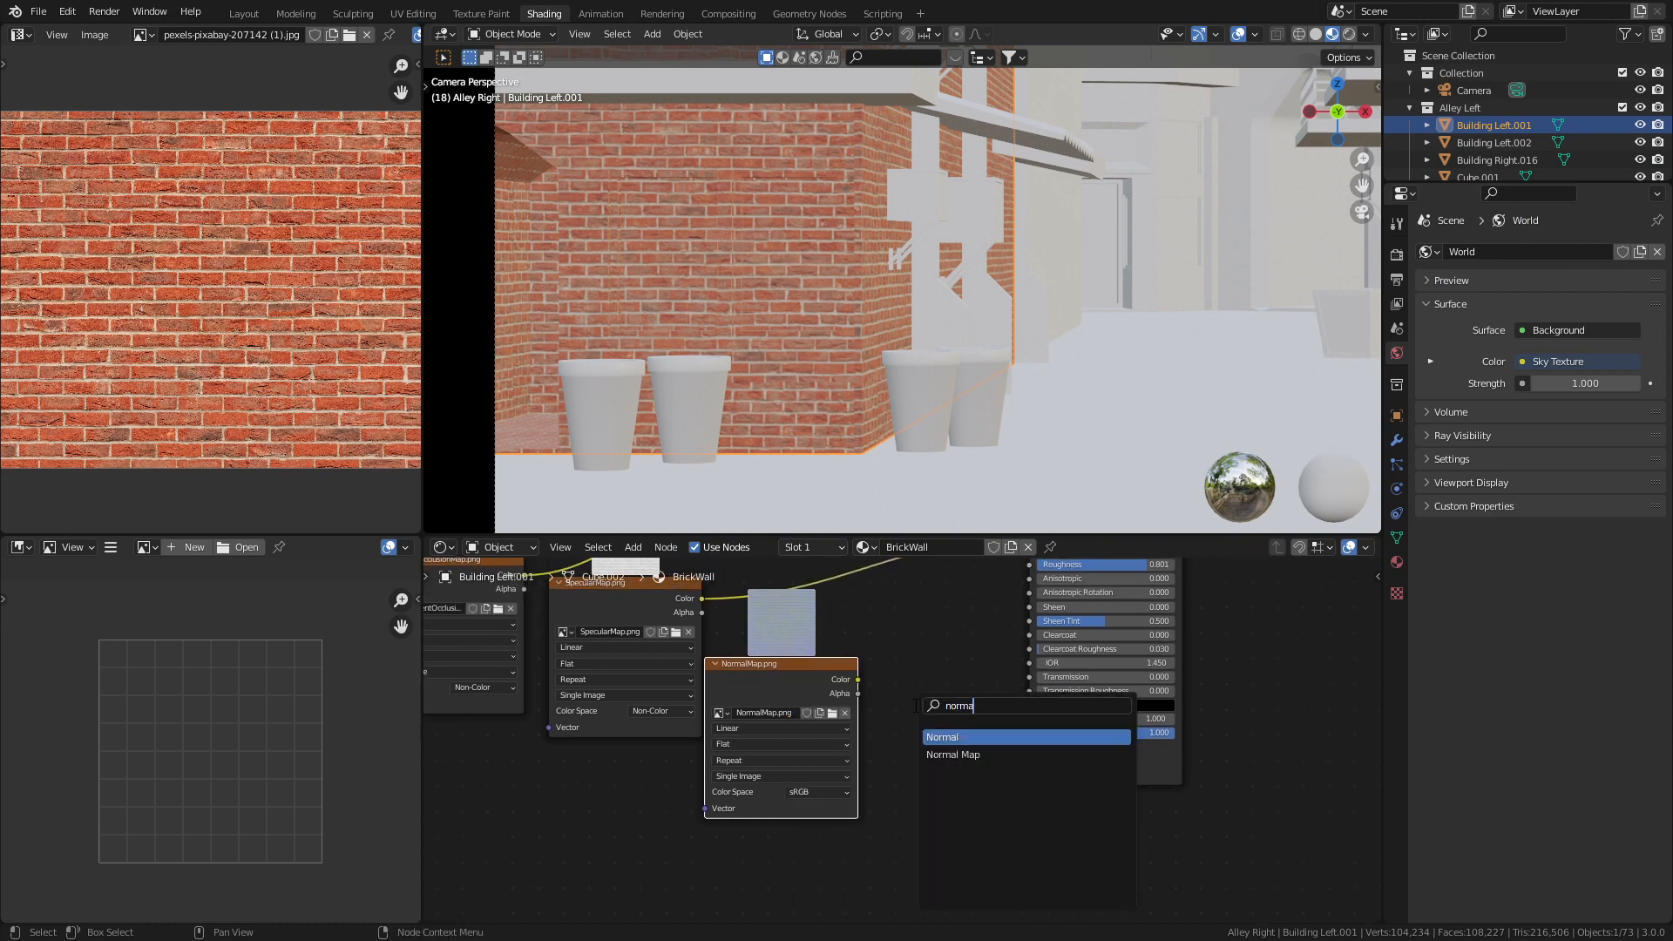
click(951, 754)
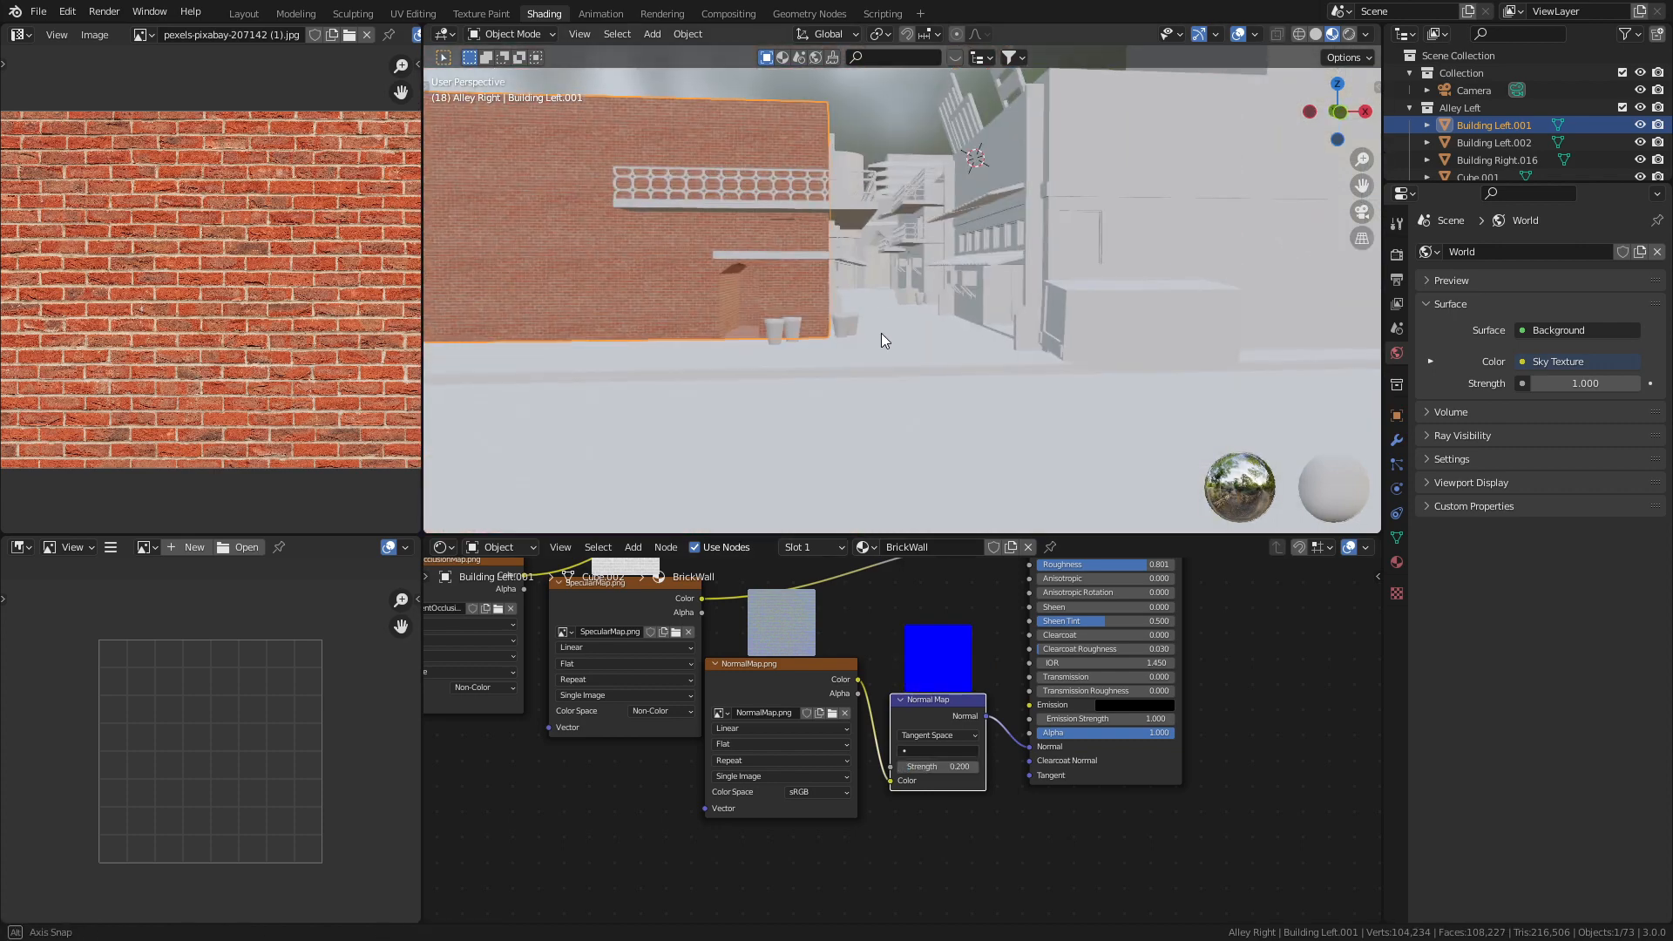
key(KP_0)
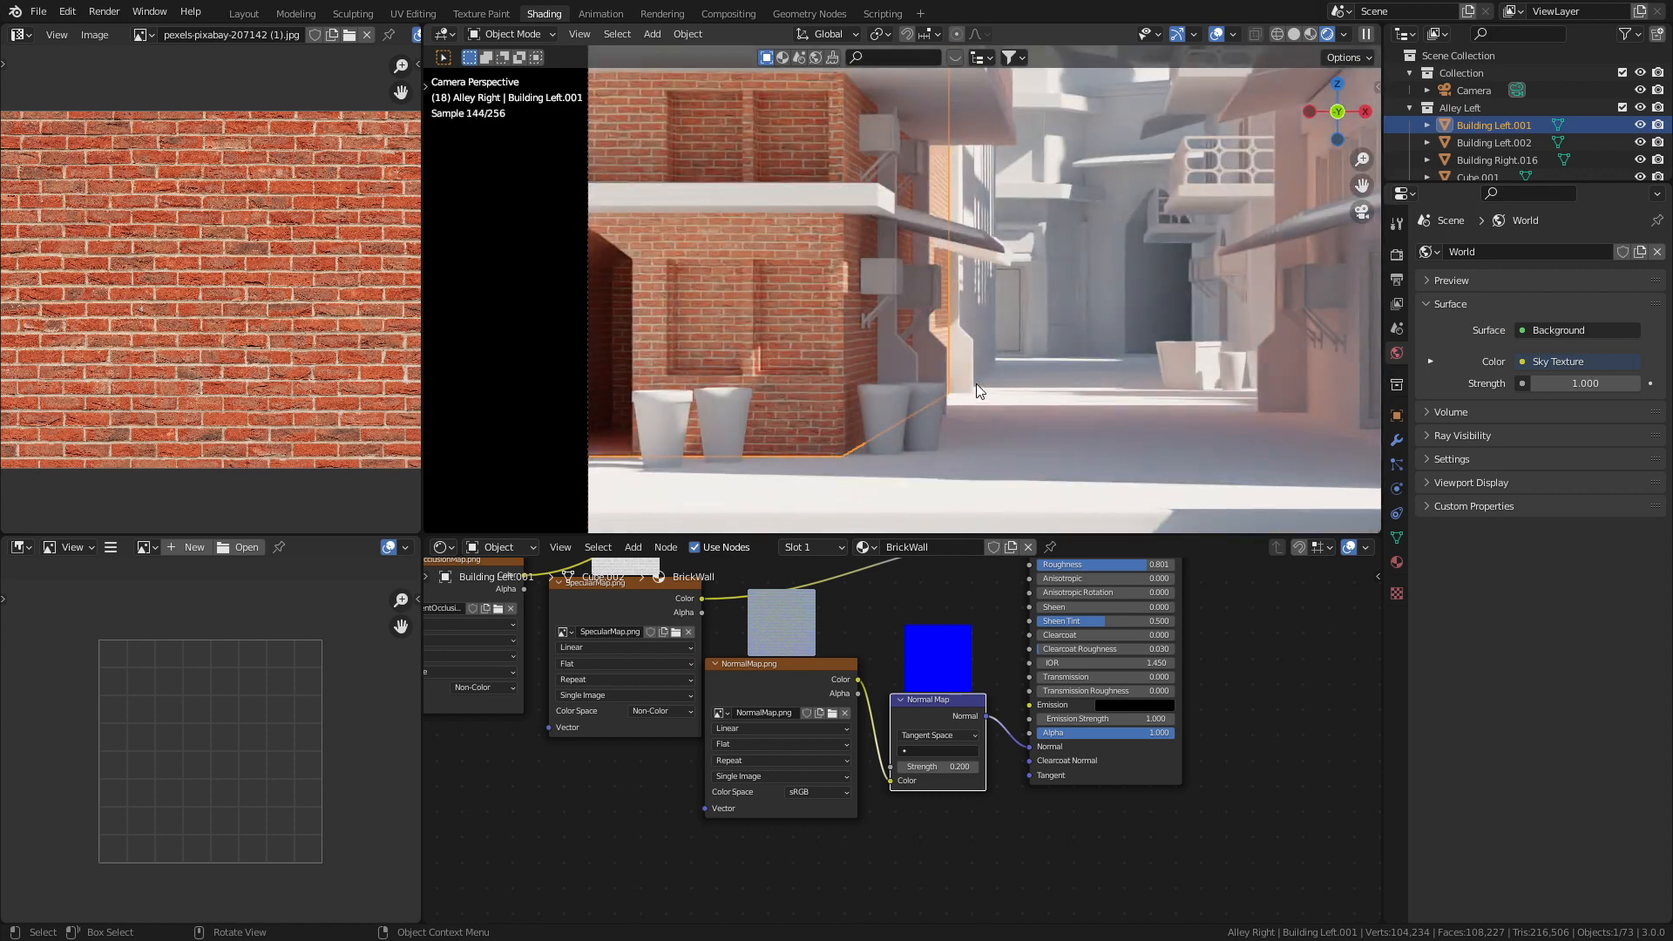
click(243, 13)
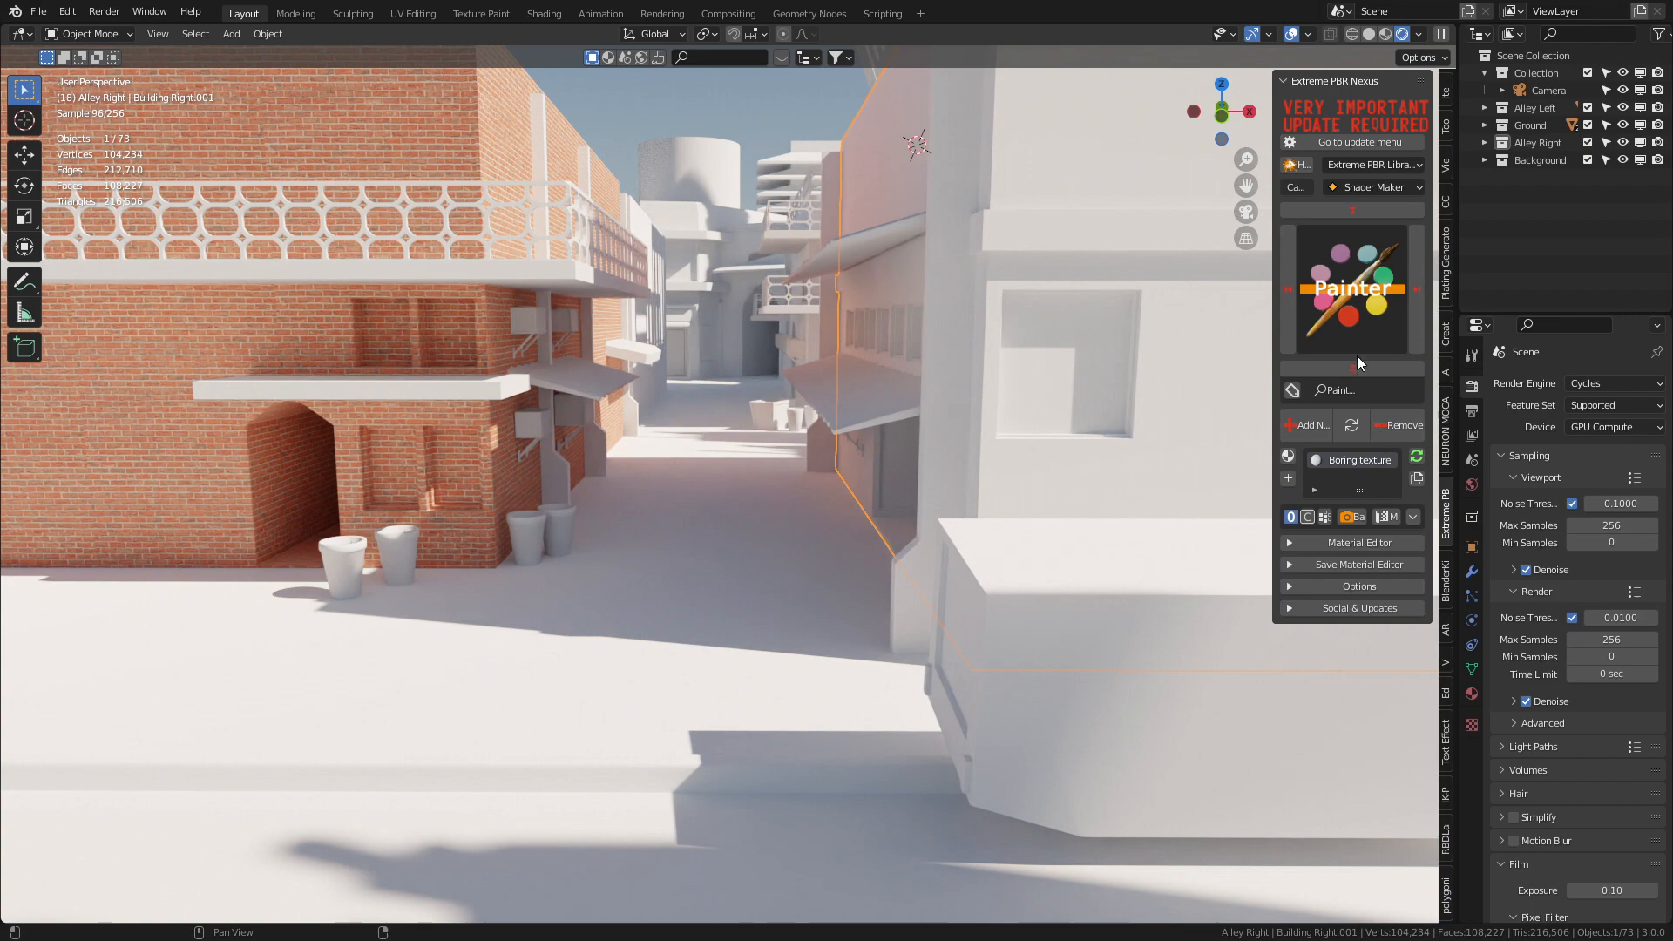
Step: Apply a Bricks - Classic red brick PBR material to the right-hand building
click(1374, 187)
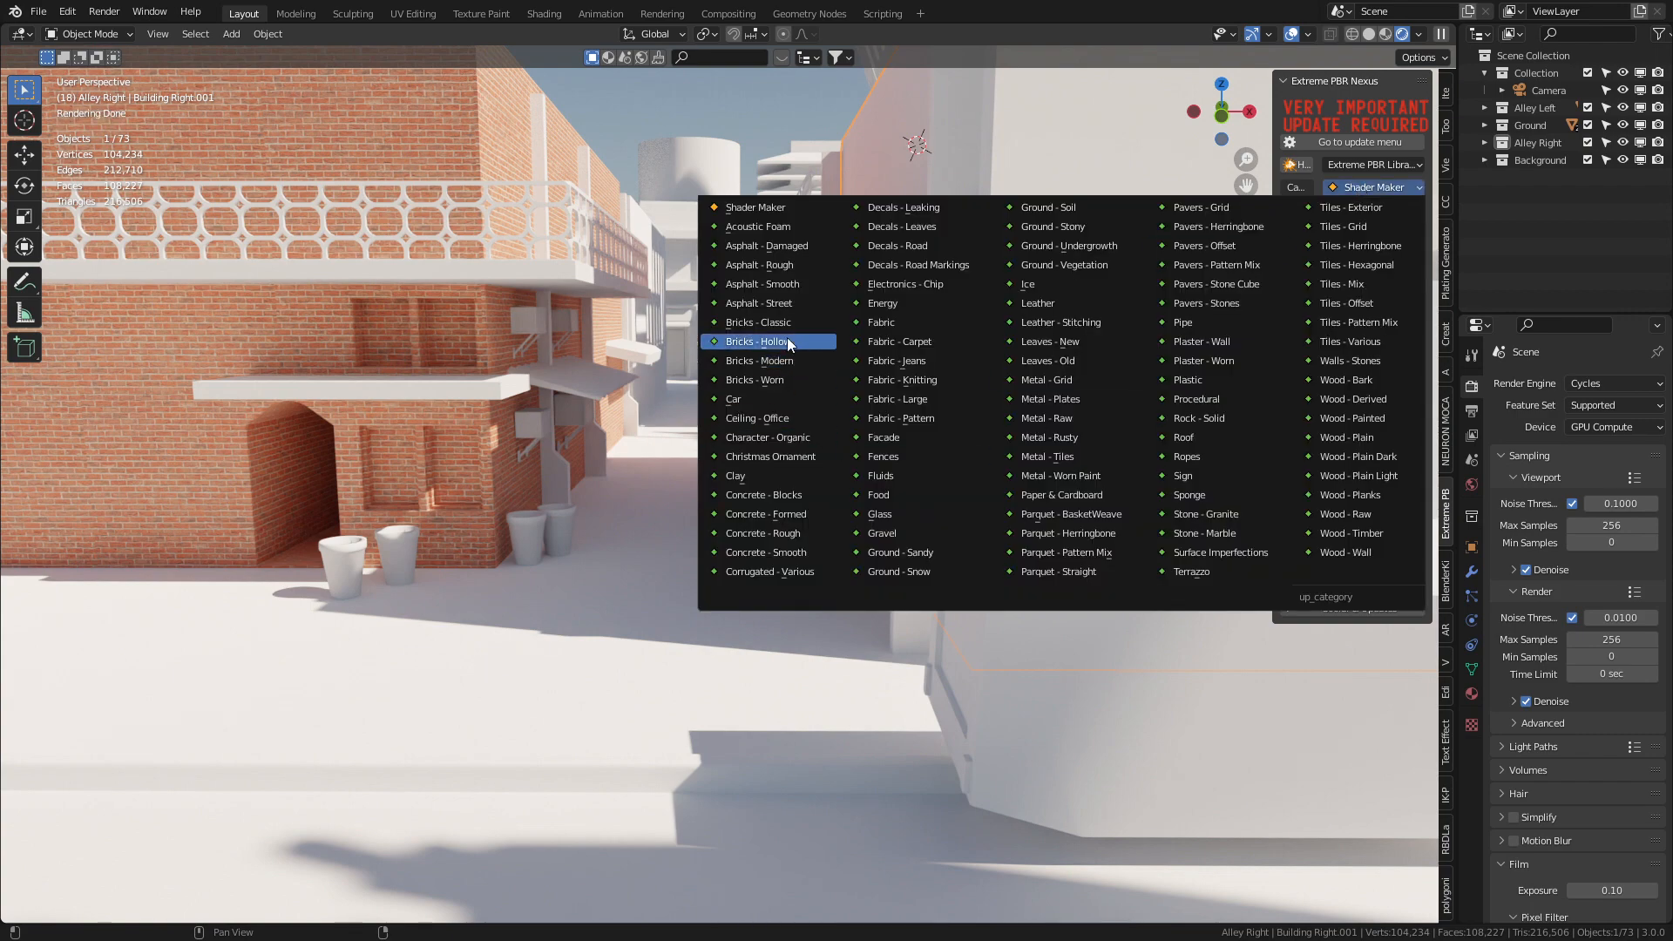
click(757, 322)
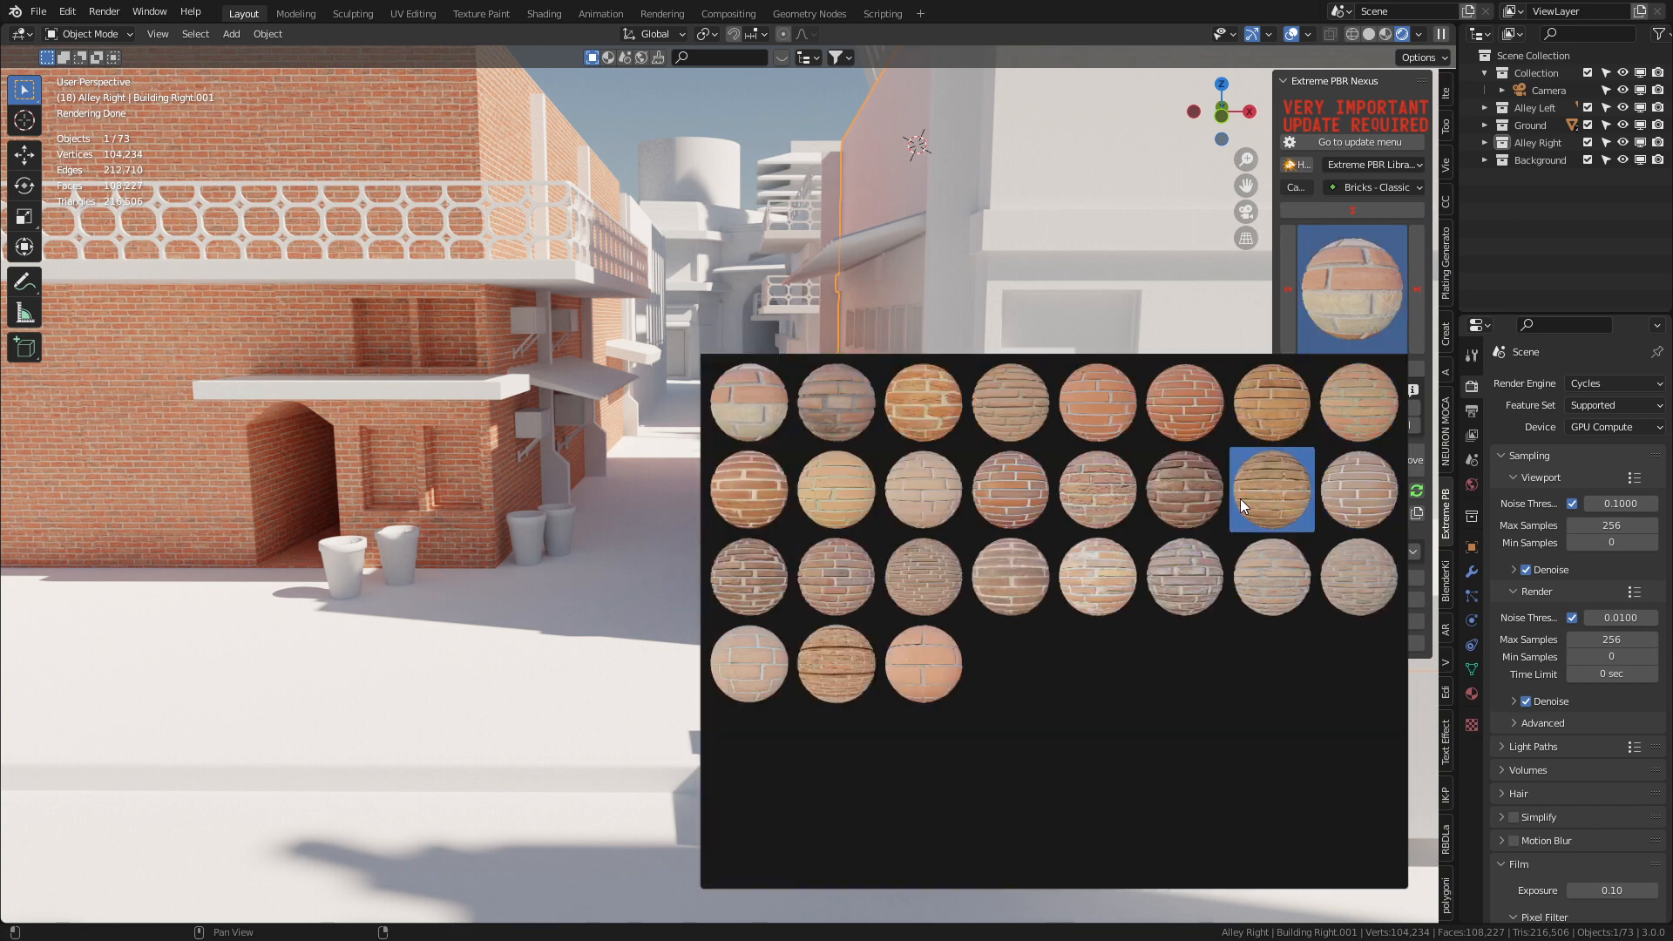
click(1271, 489)
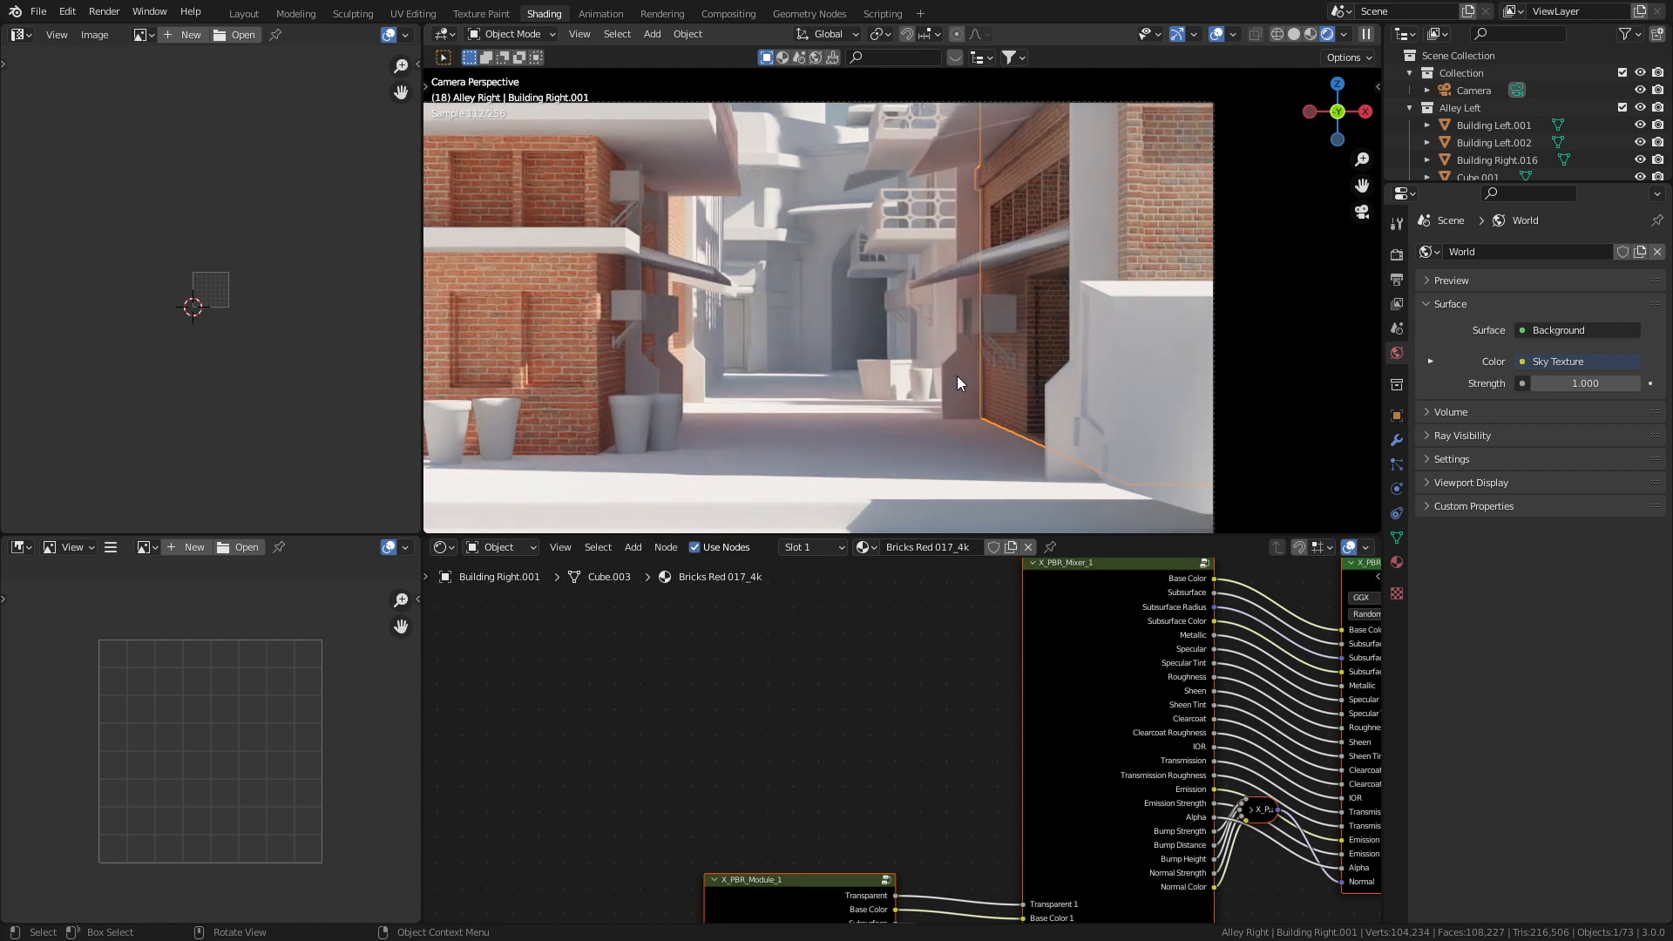
Step: Switch the Extreme PBR material category to Metal - Grid
click(242, 13)
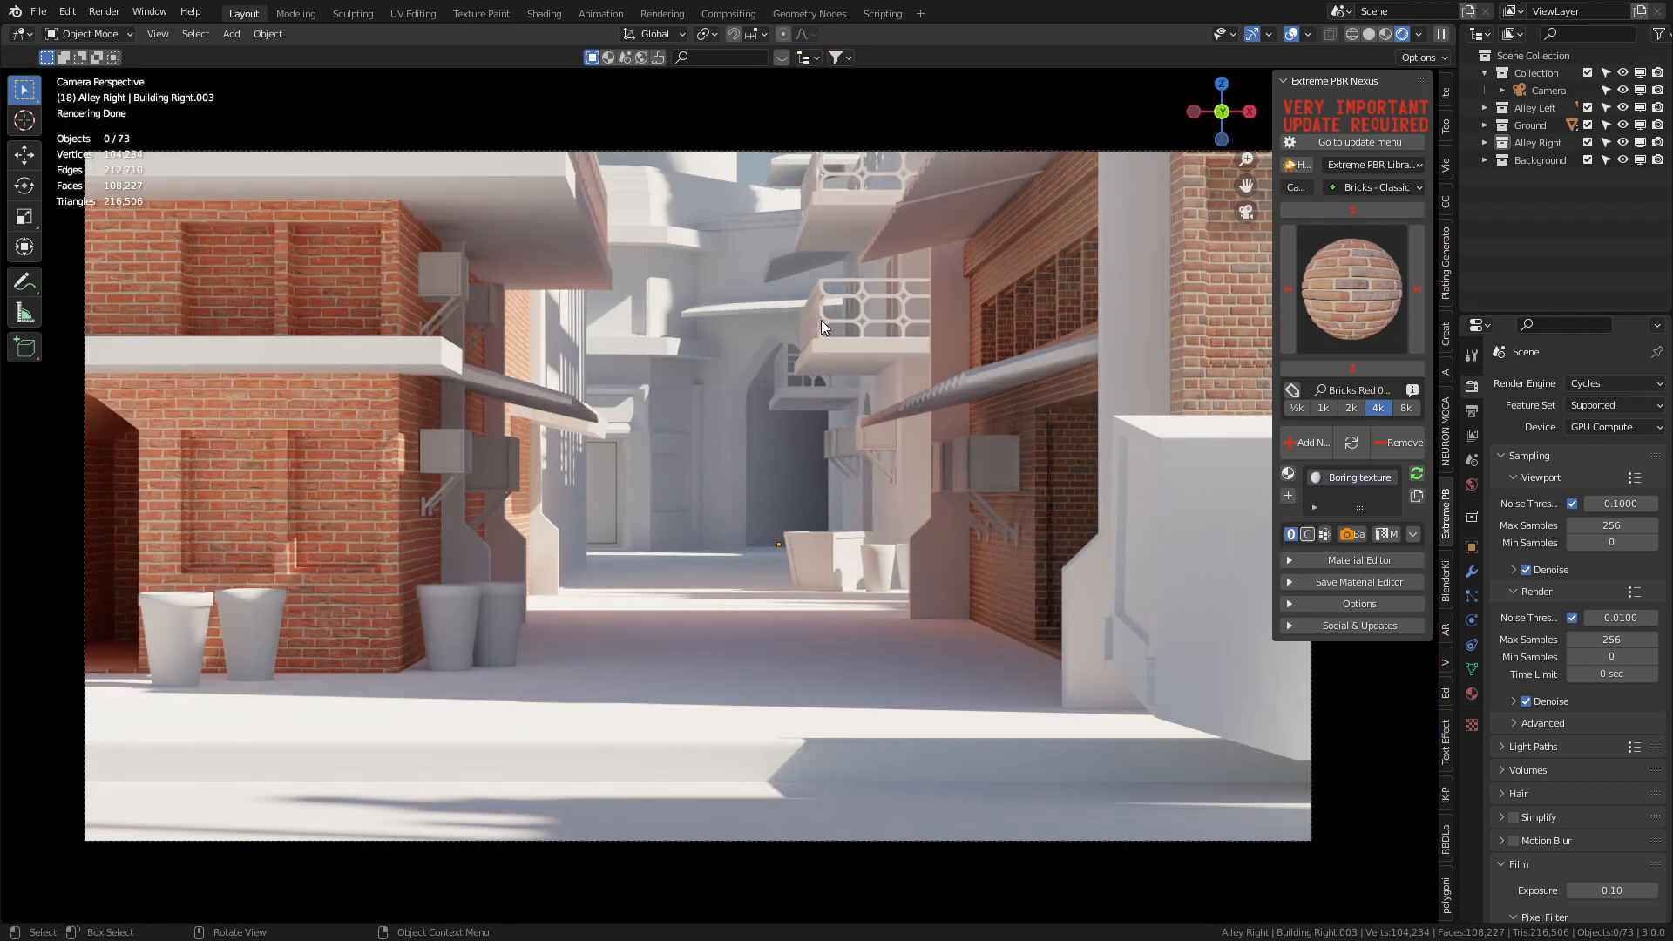
click(1375, 188)
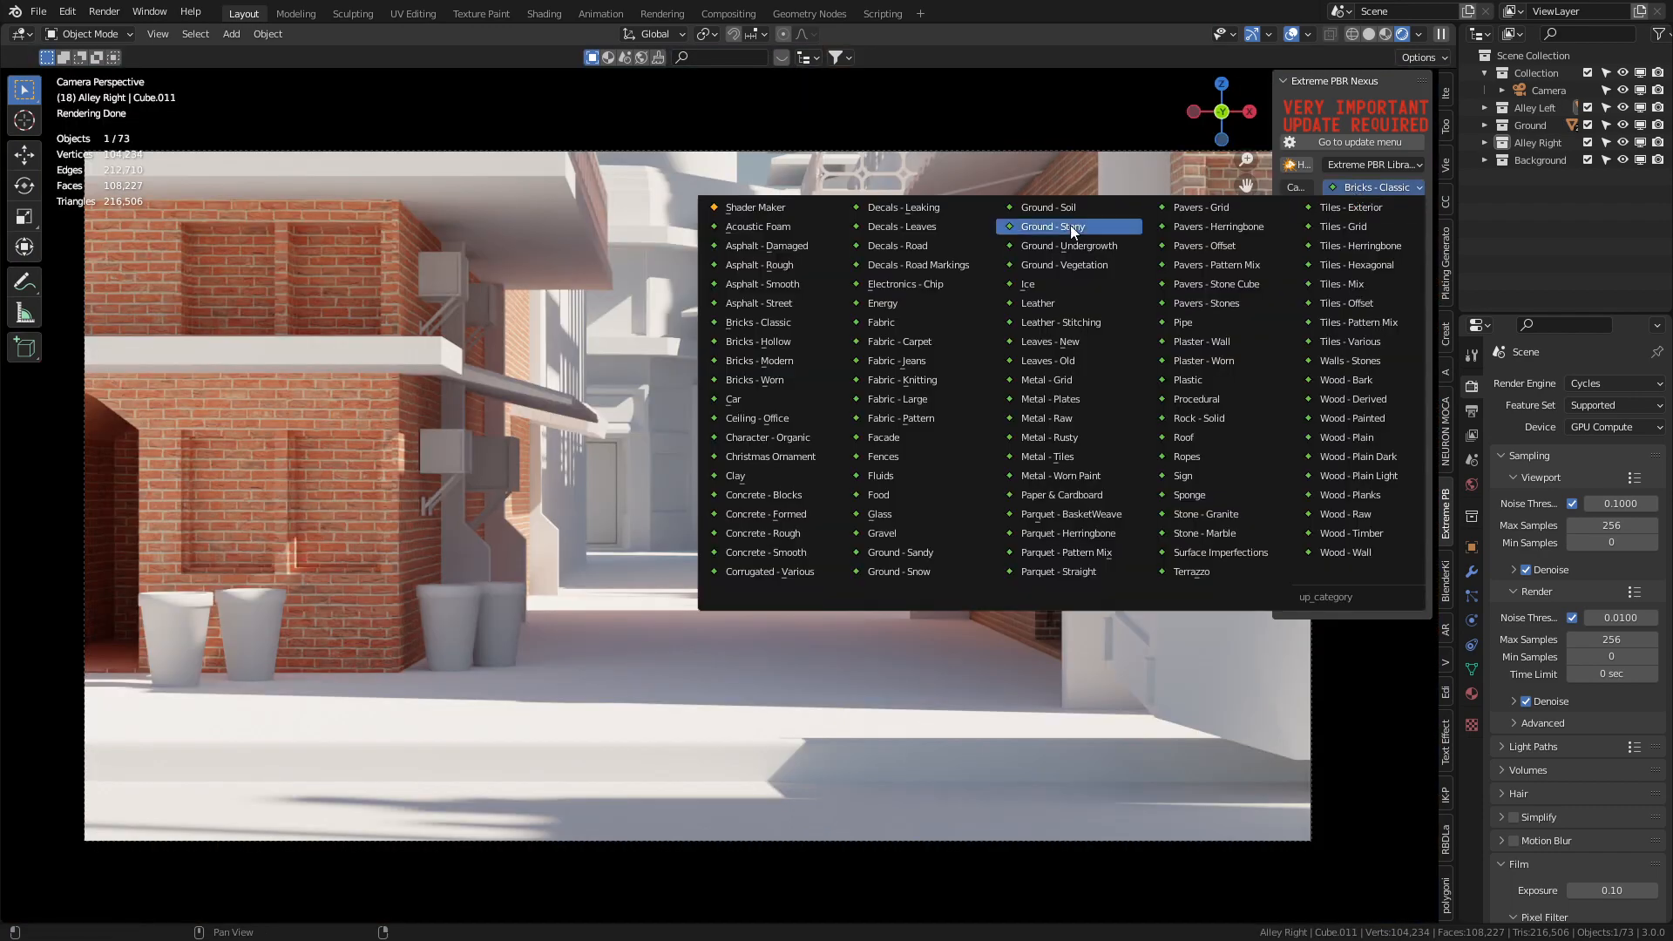
mouse_move(1067, 380)
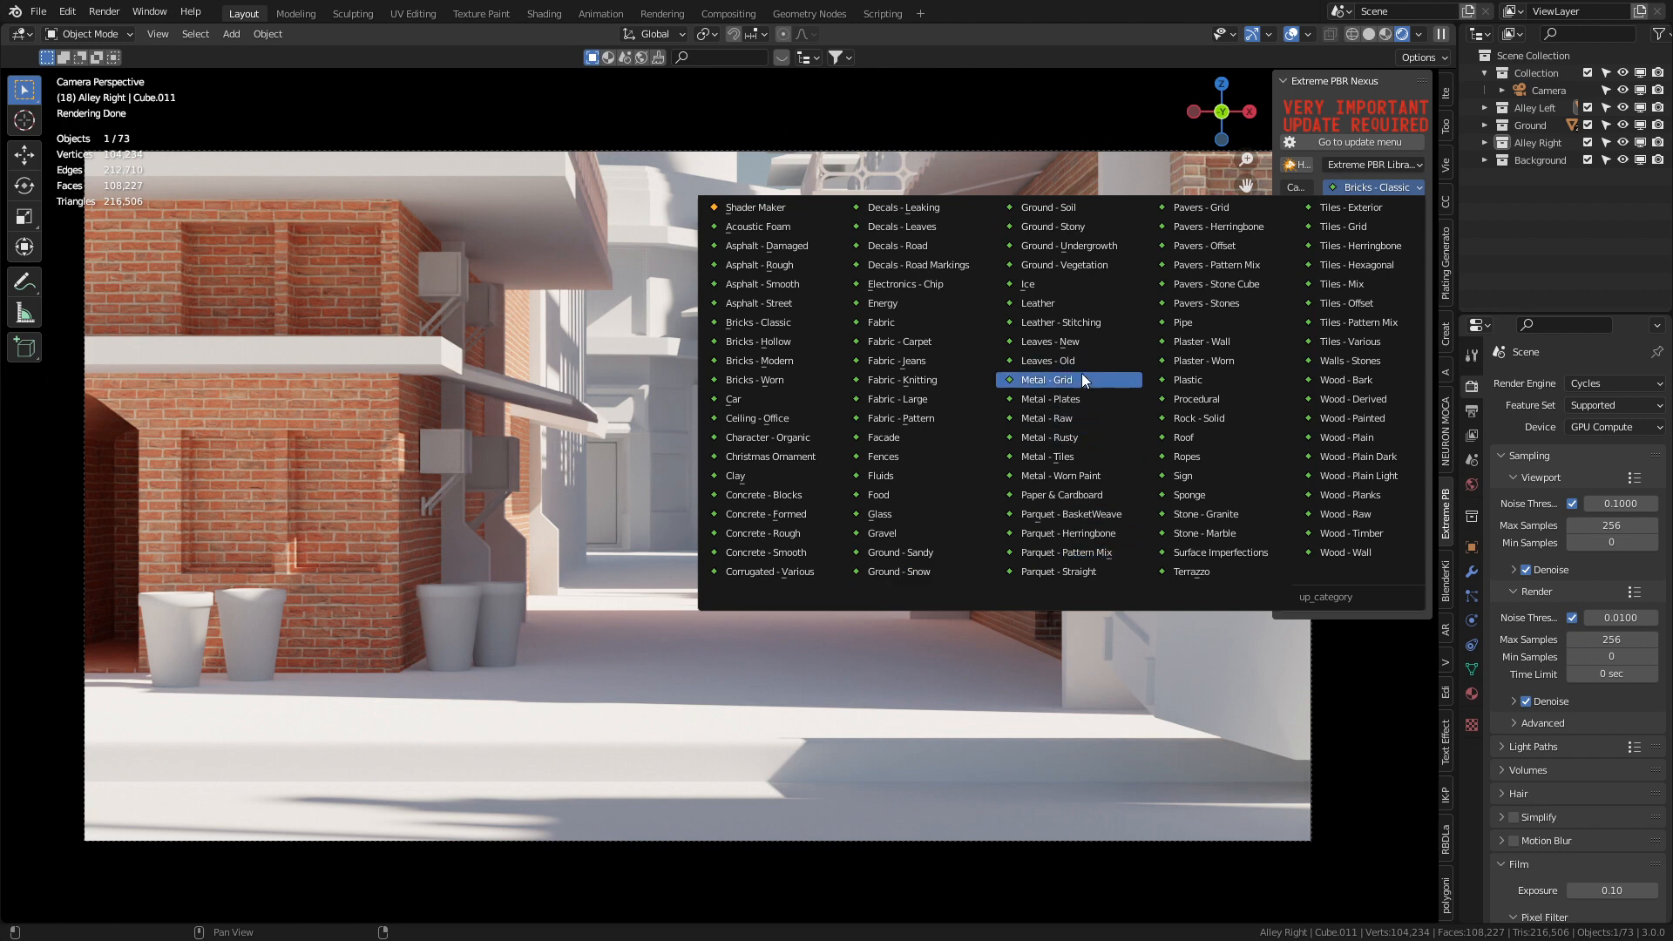
click(1049, 437)
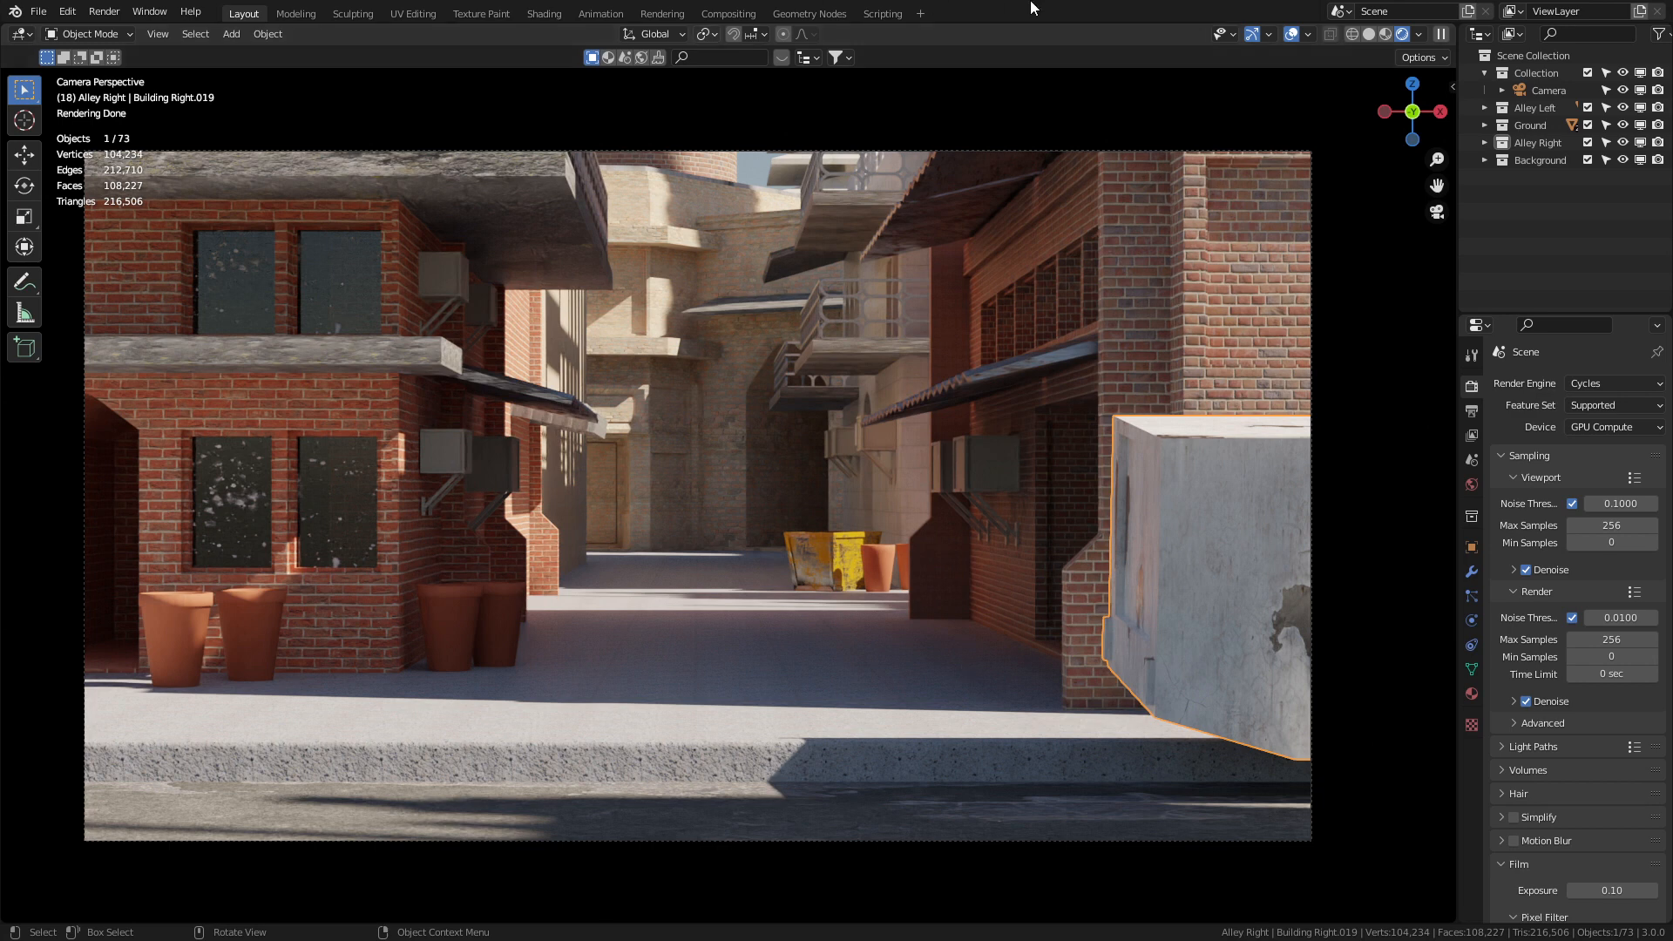
mouse_move(293, 237)
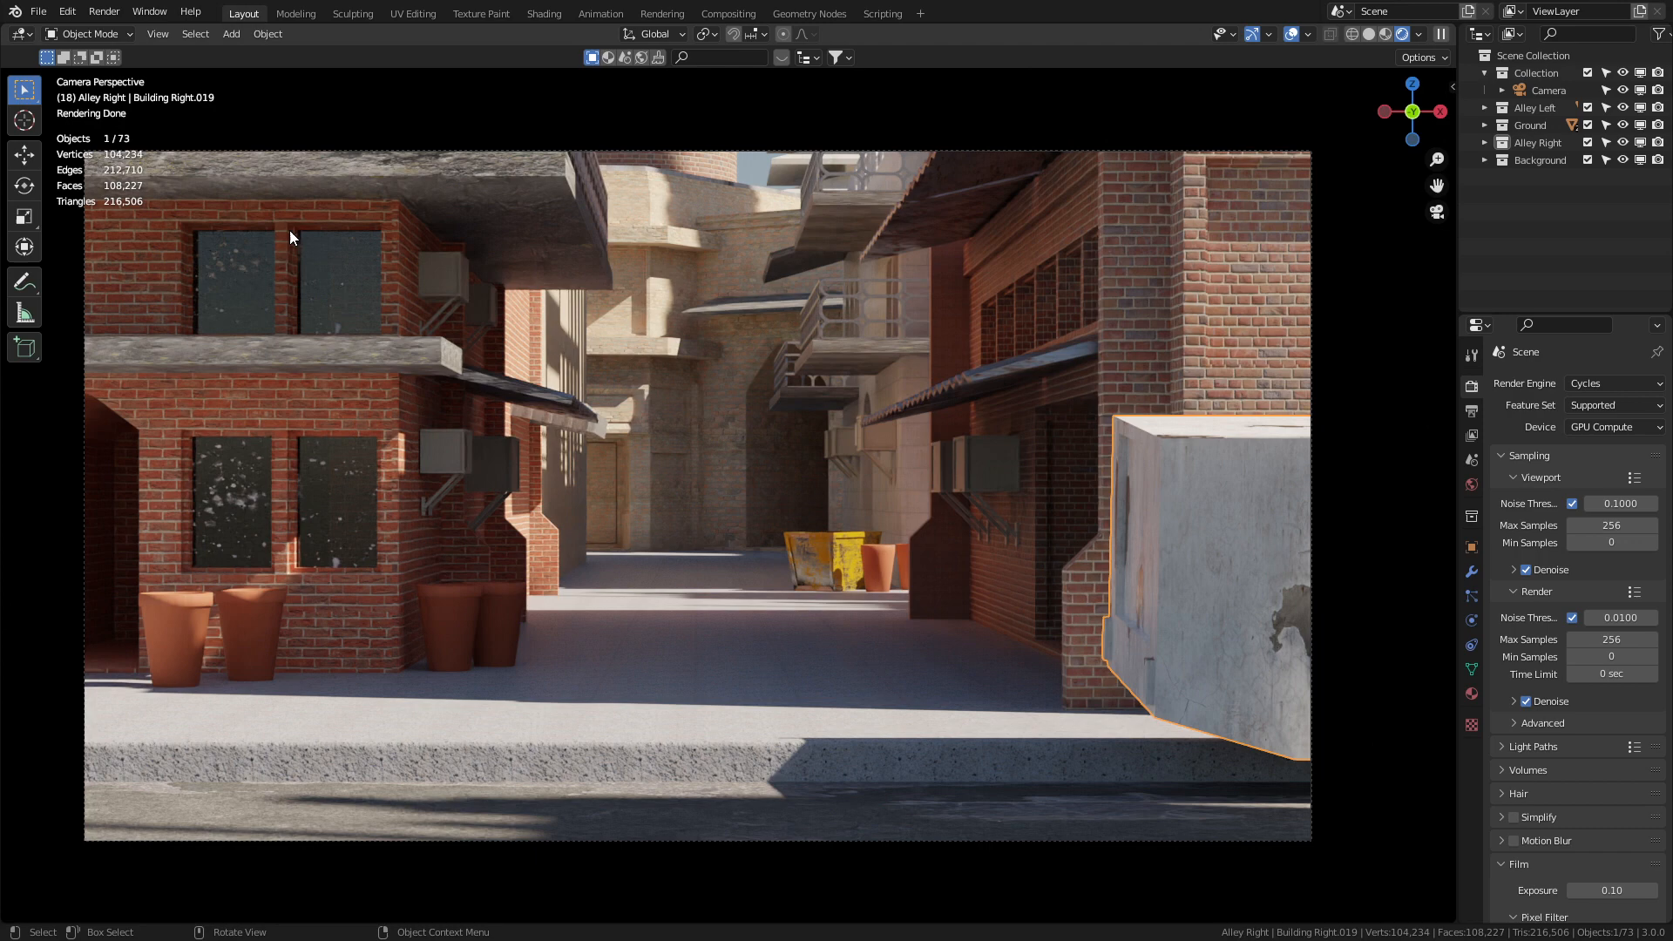
Step: Import the two grunge decal TGAs as image planes
click(38, 10)
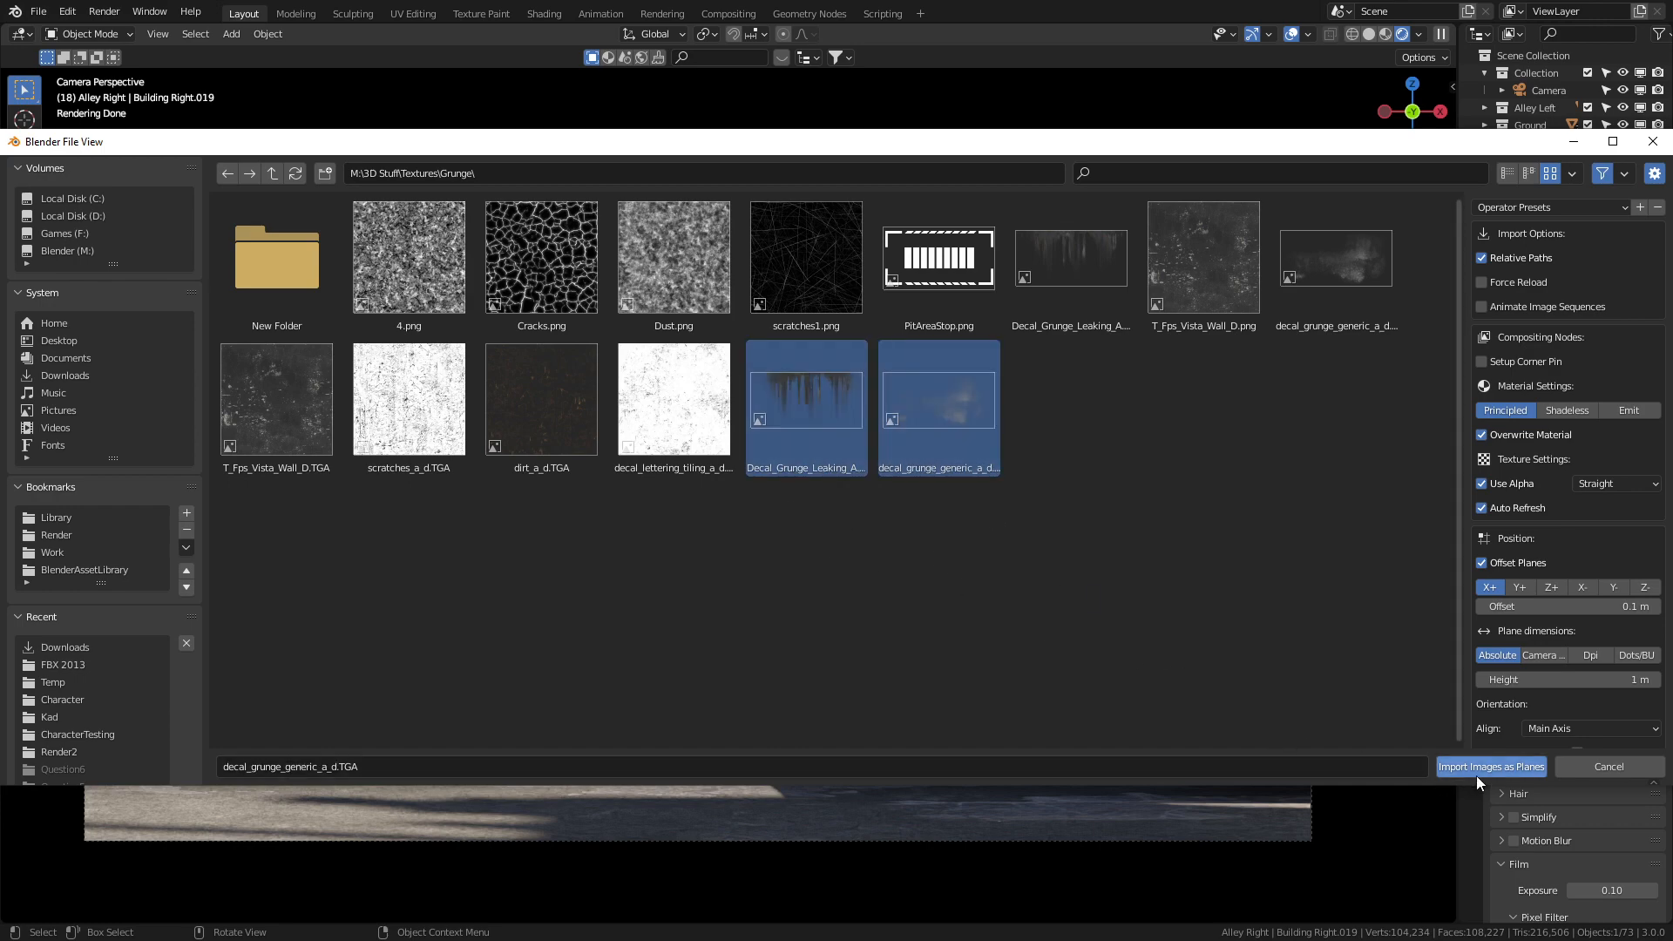
click(1491, 766)
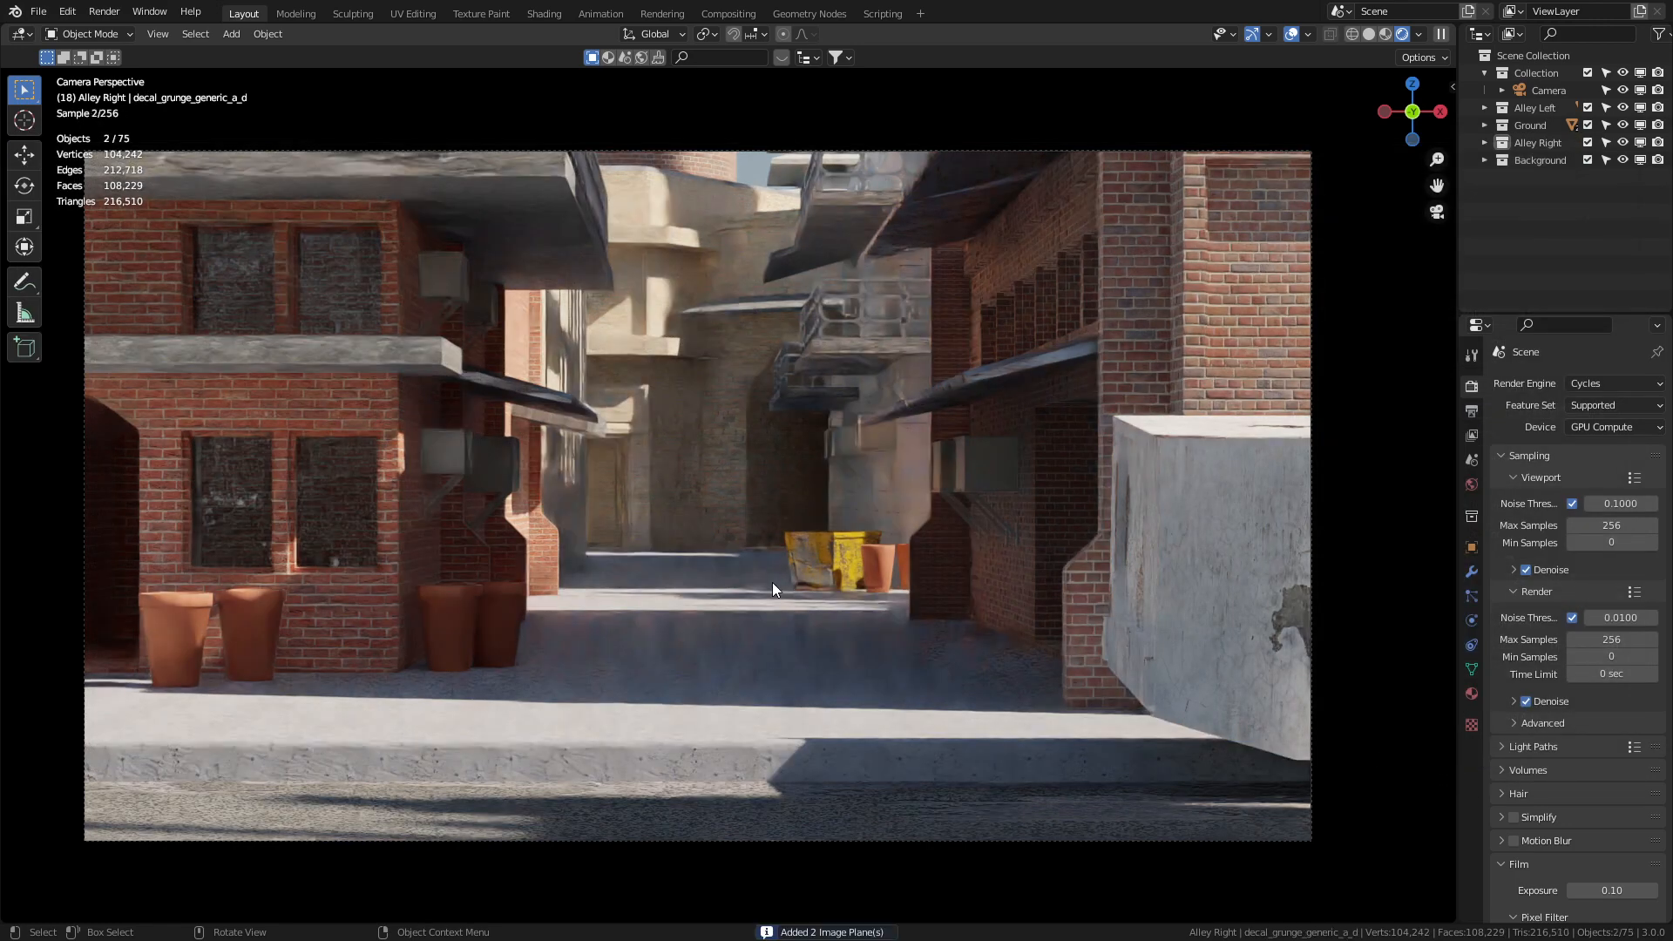
drag(774, 590, 800, 442)
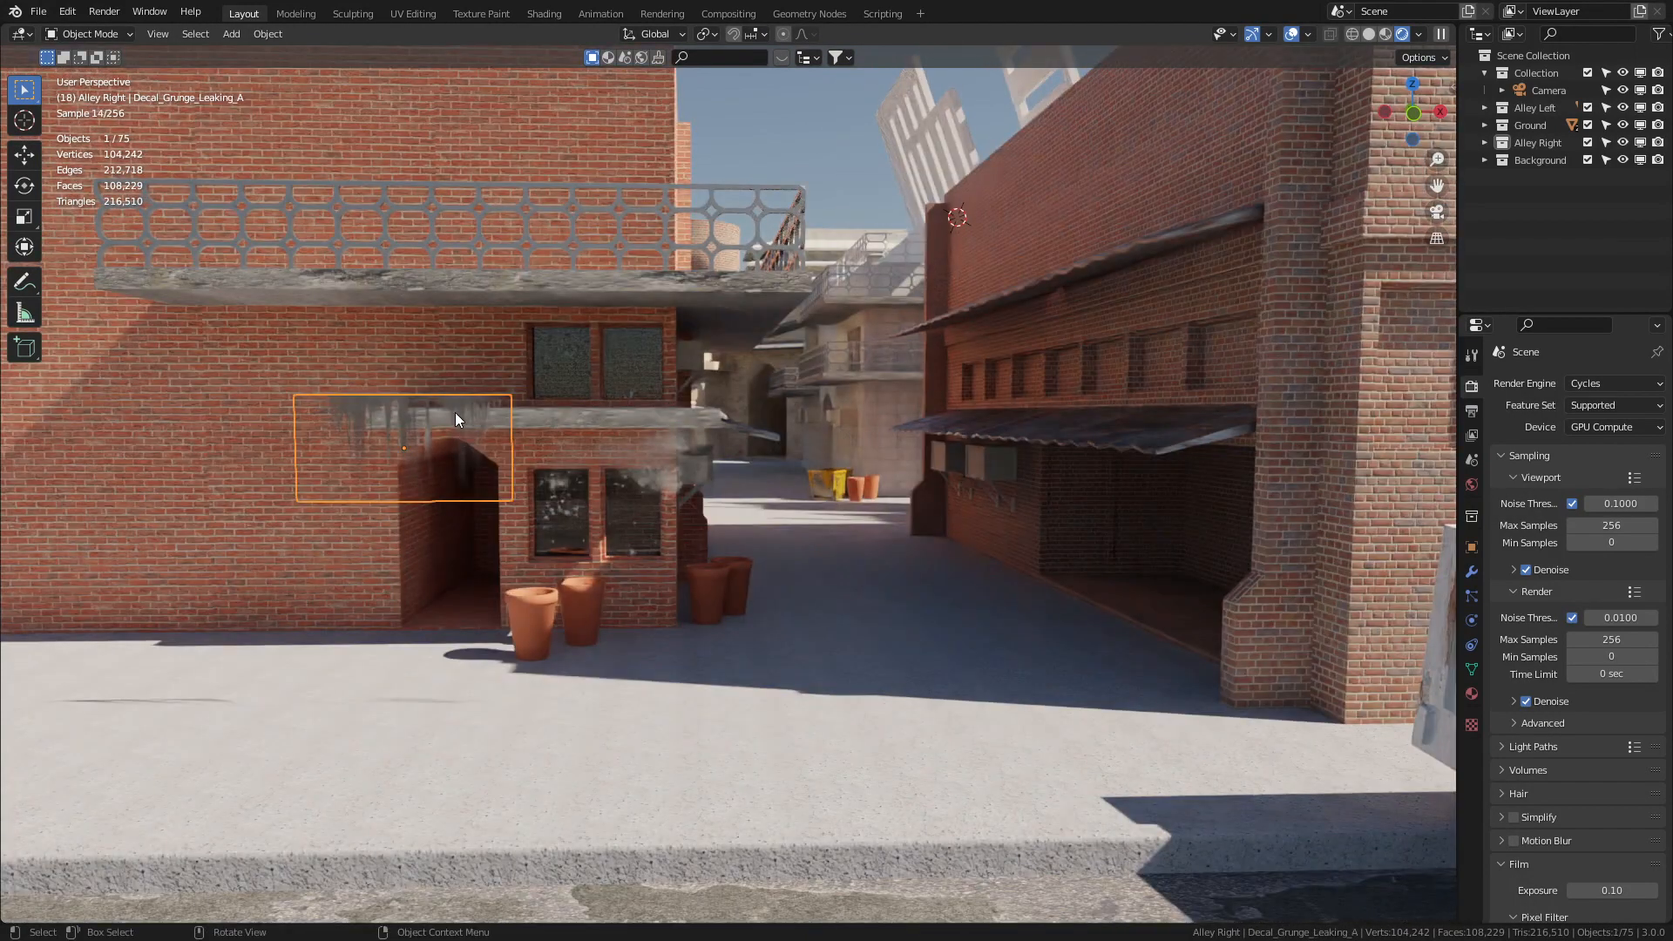
Step: Snap by center, then place, duplicate and scale grime decals over the upper windows
click(753, 33)
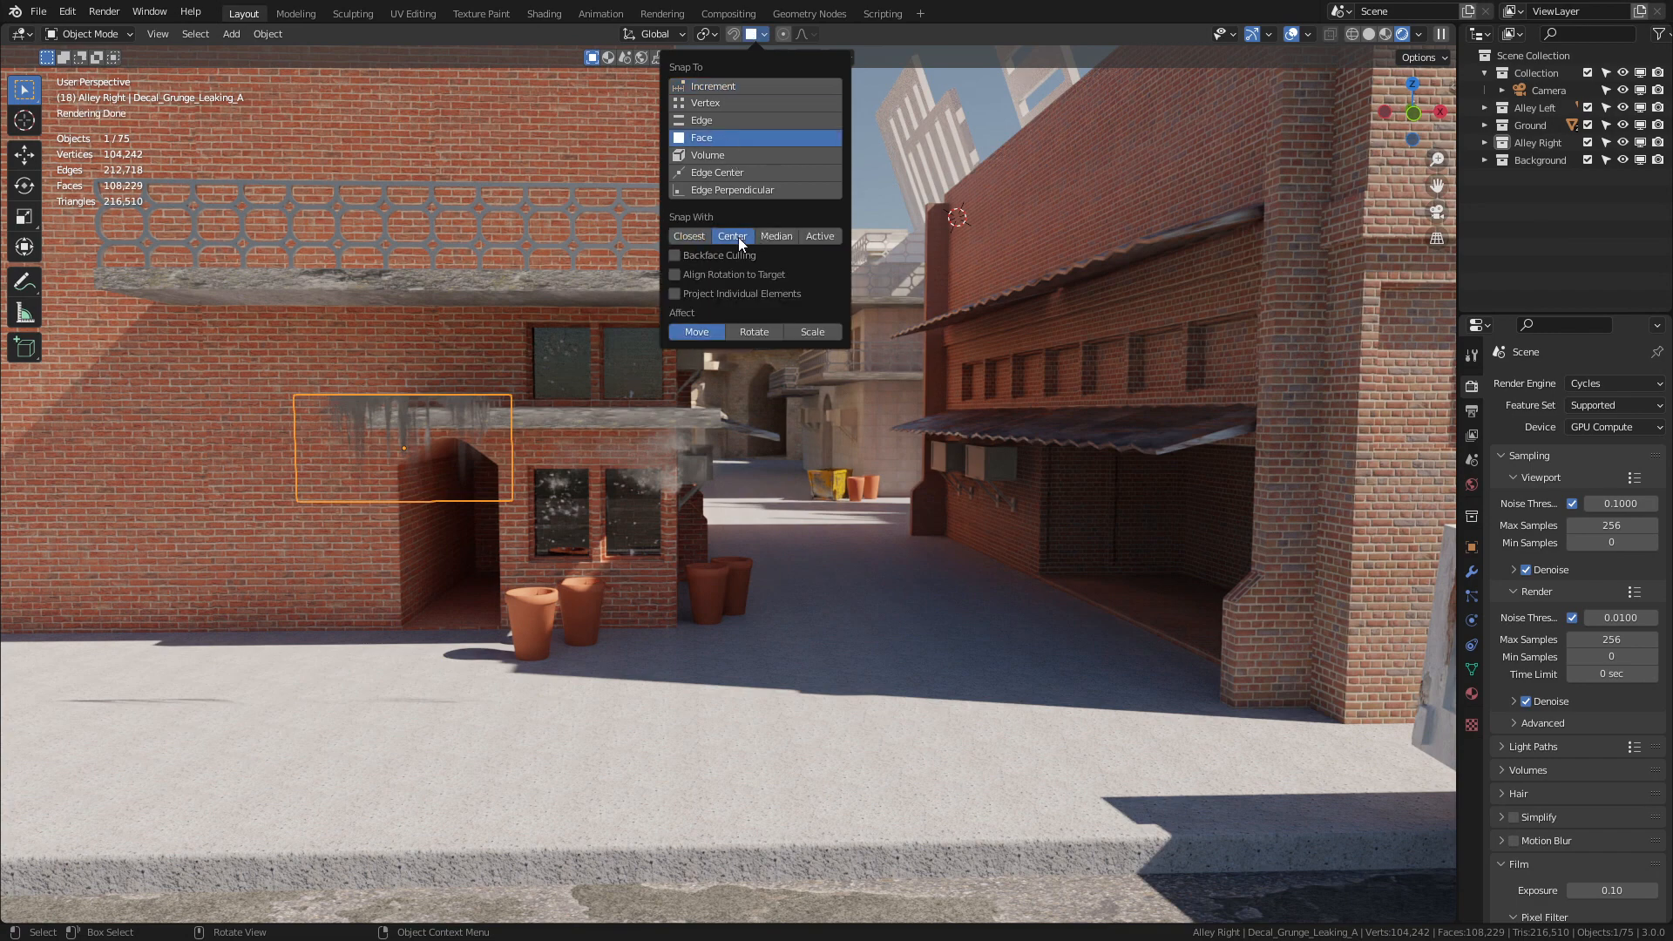
click(674, 275)
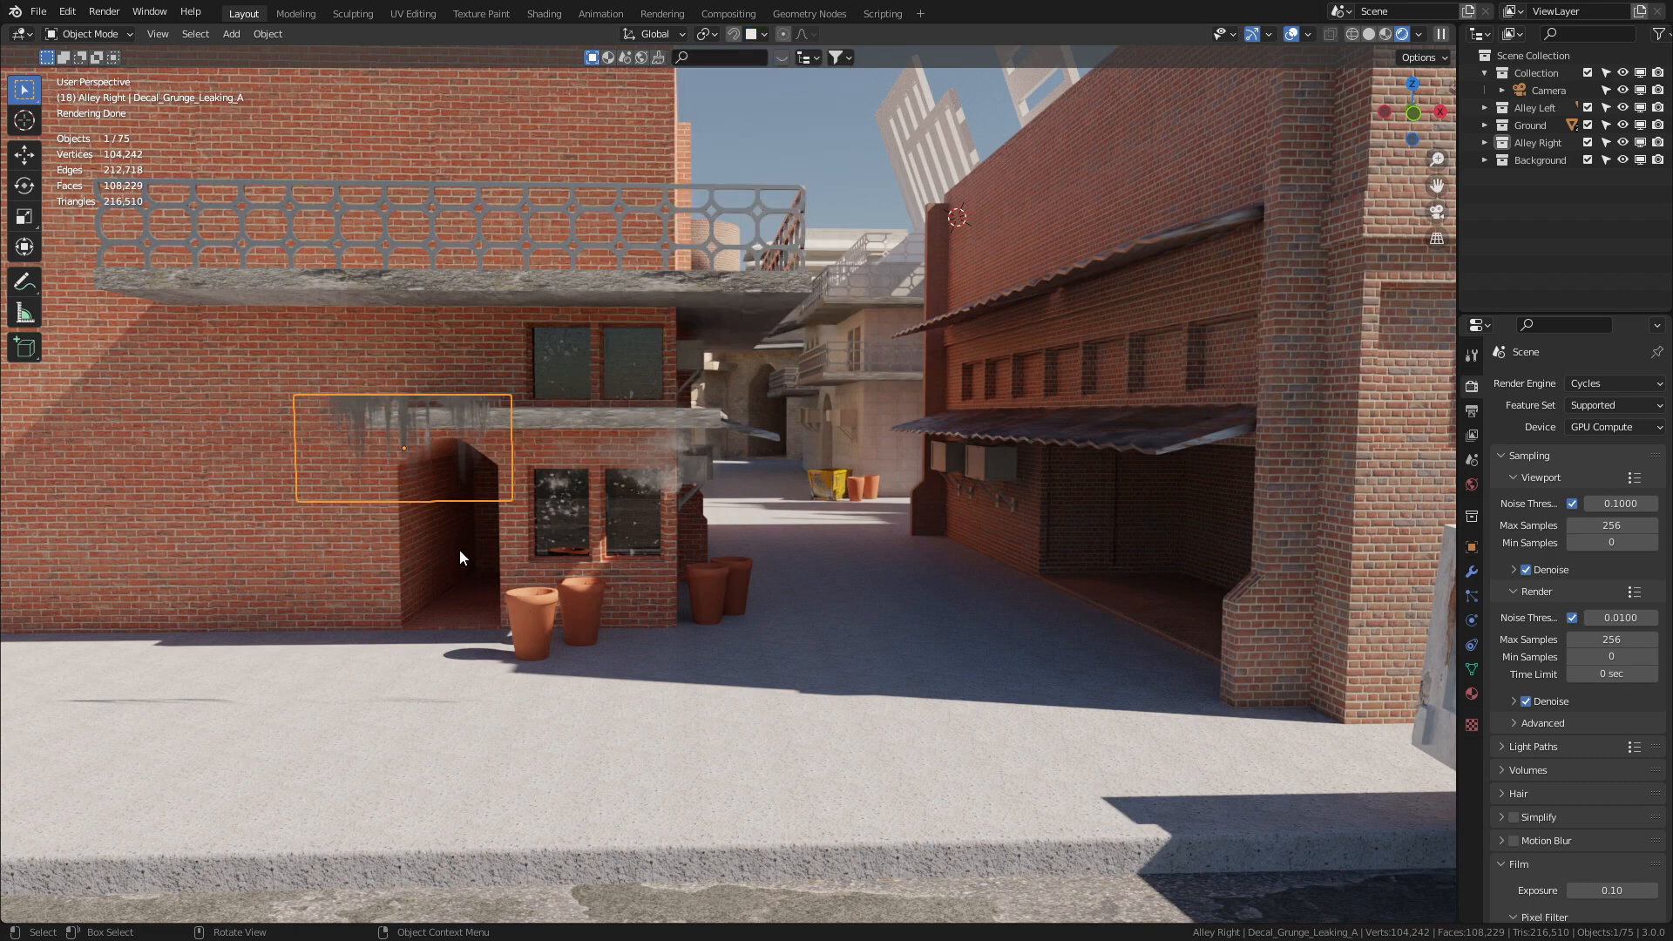
drag(405, 448, 453, 410)
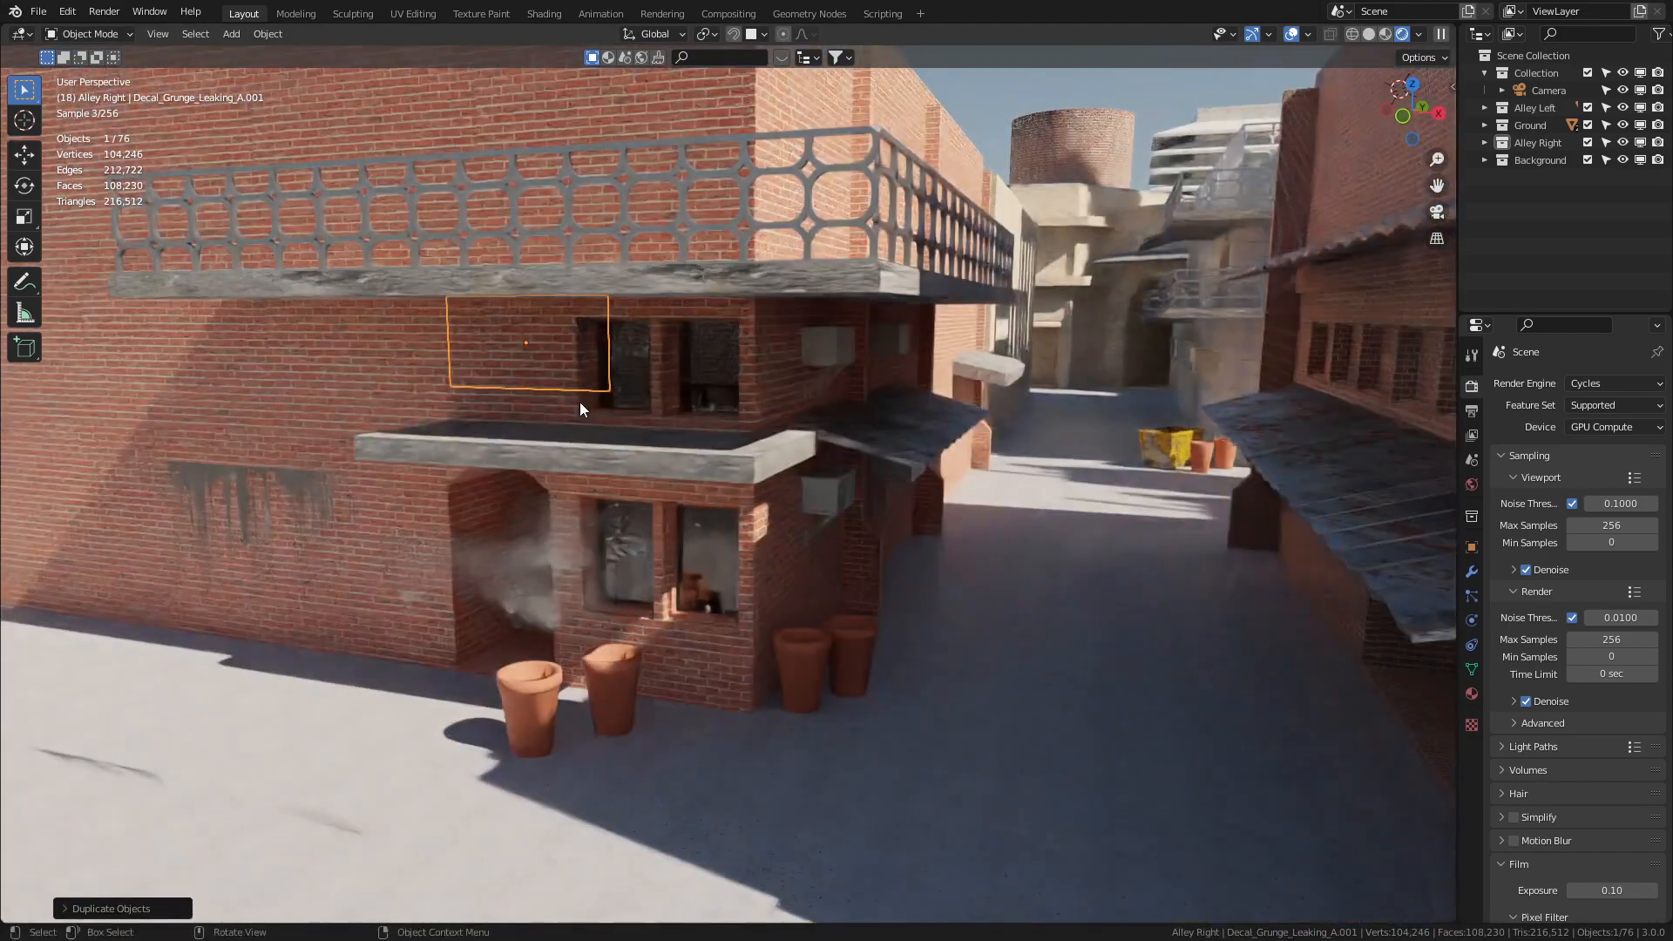
key(g)
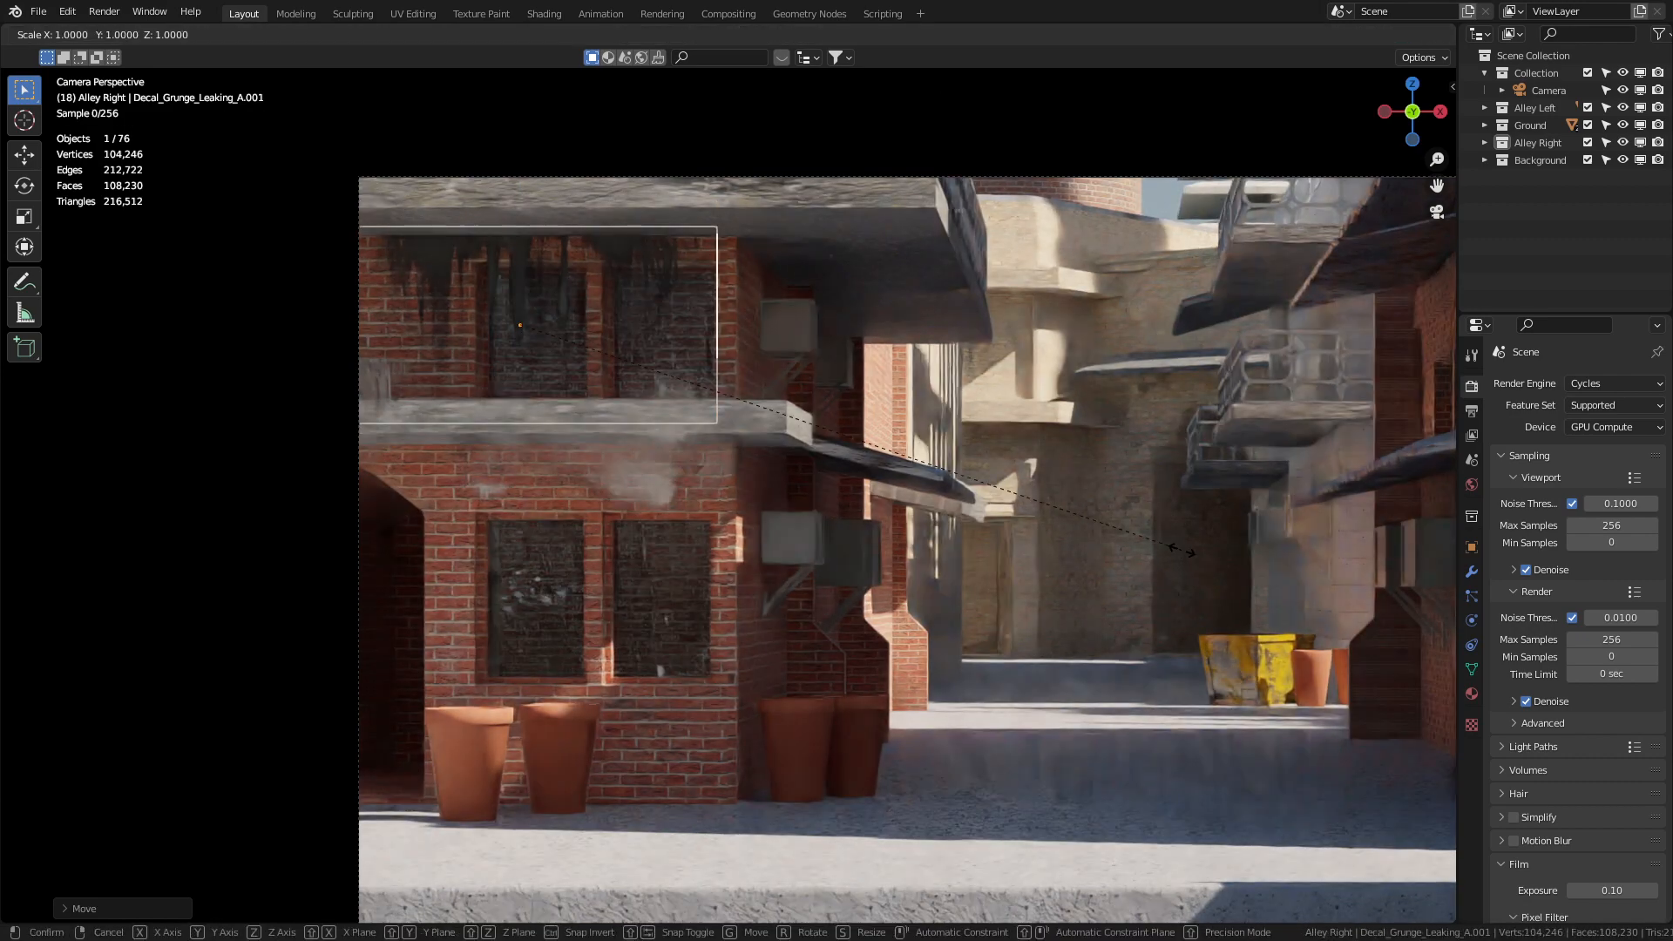
key(Tab)
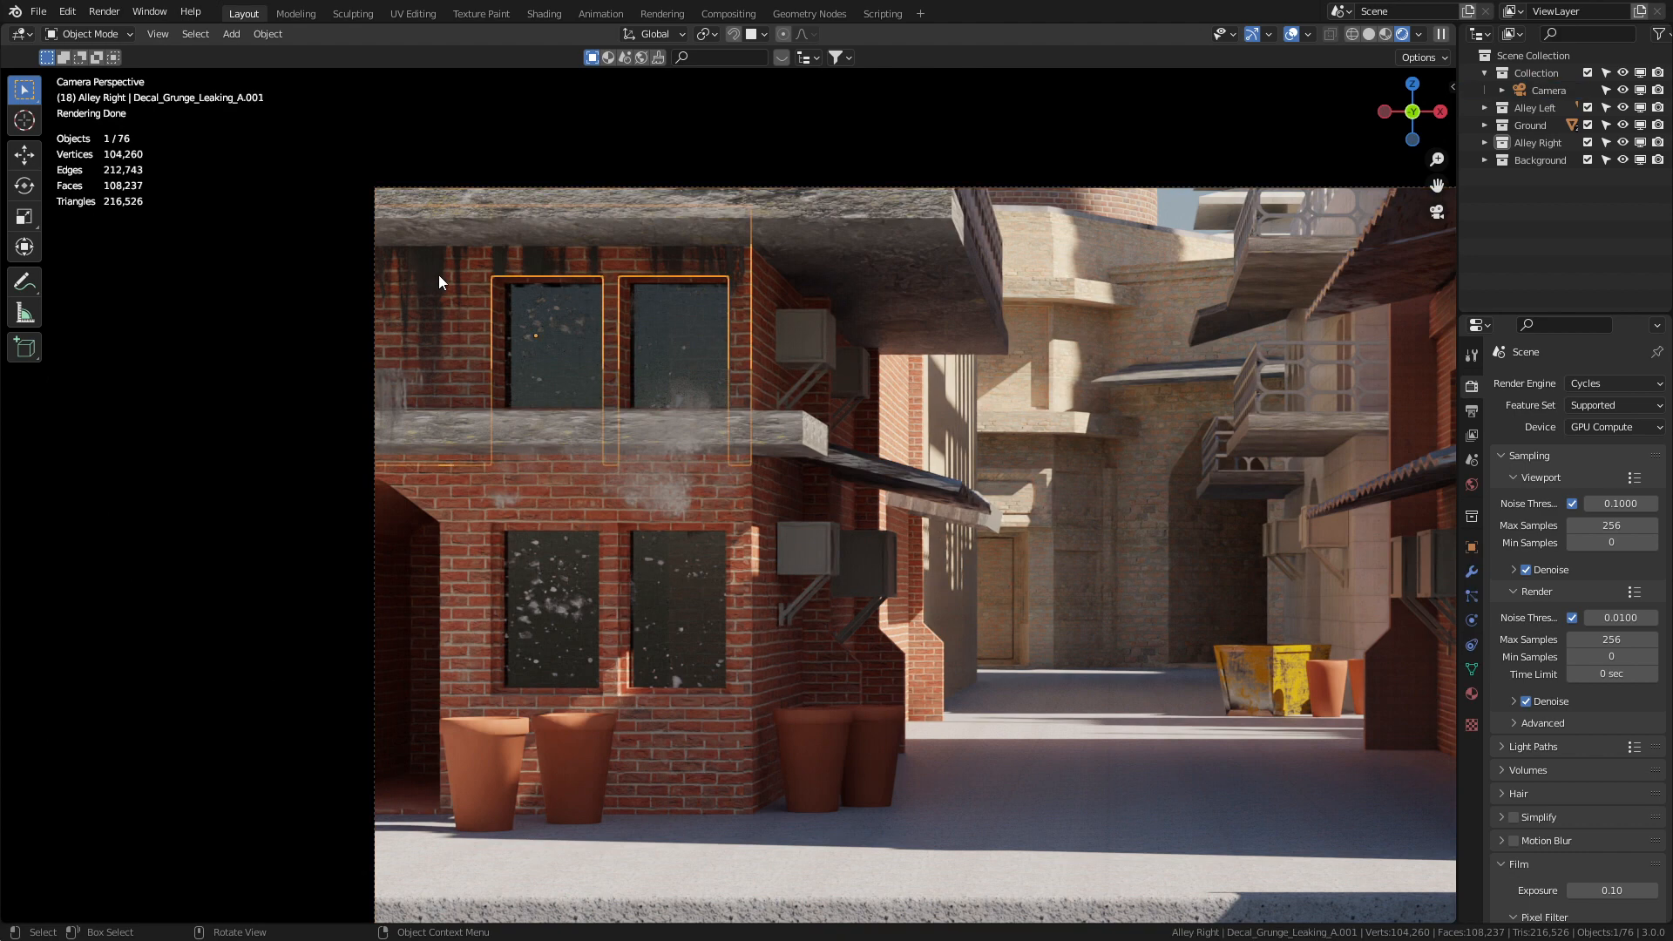
click(544, 13)
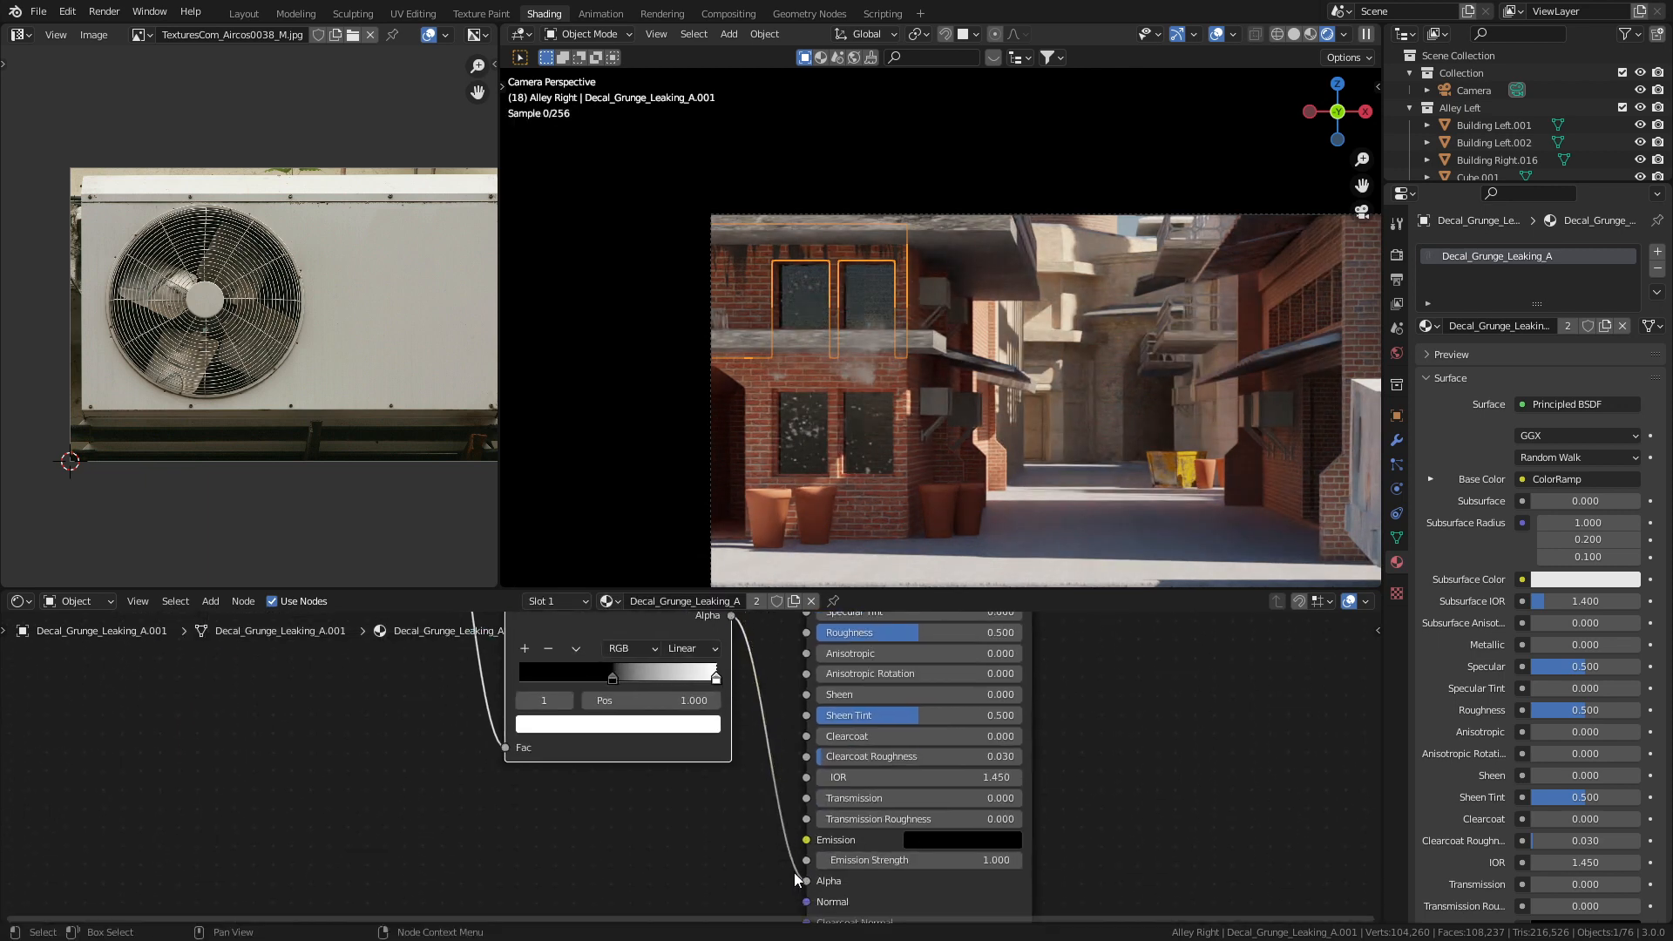
Step: Connect the decal's ColorRamp to the Principled BSDF Alpha input
click(617, 724)
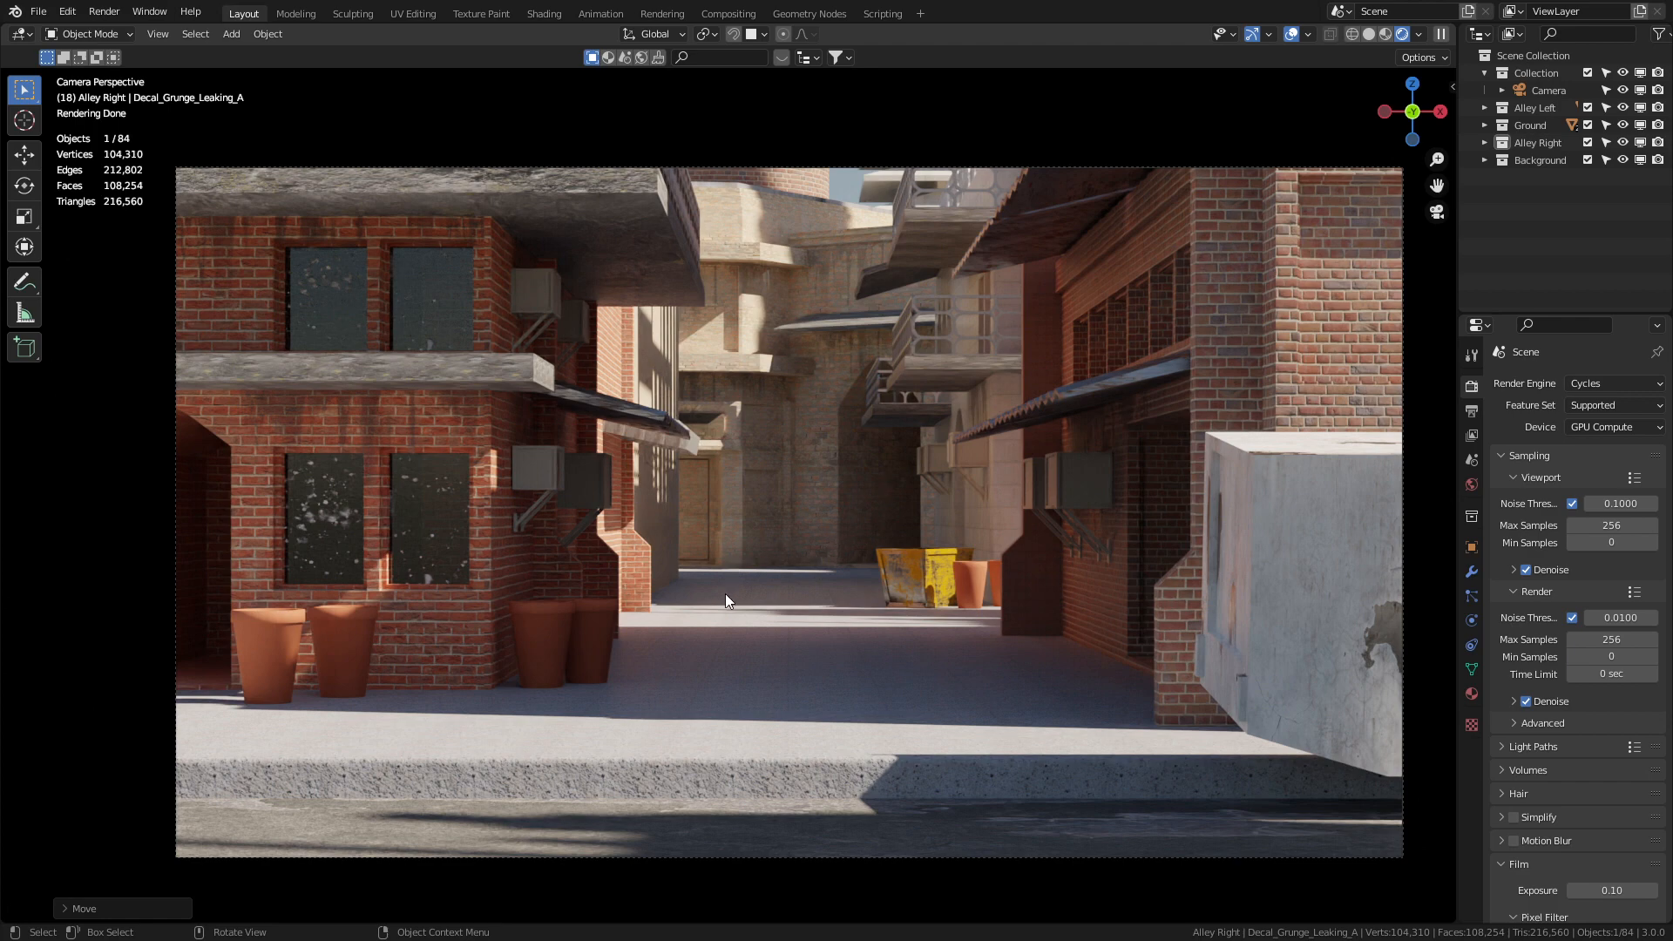
Step: Slide the grunge decal along the alley ground and duplicate it
drag(726, 598, 534, 310)
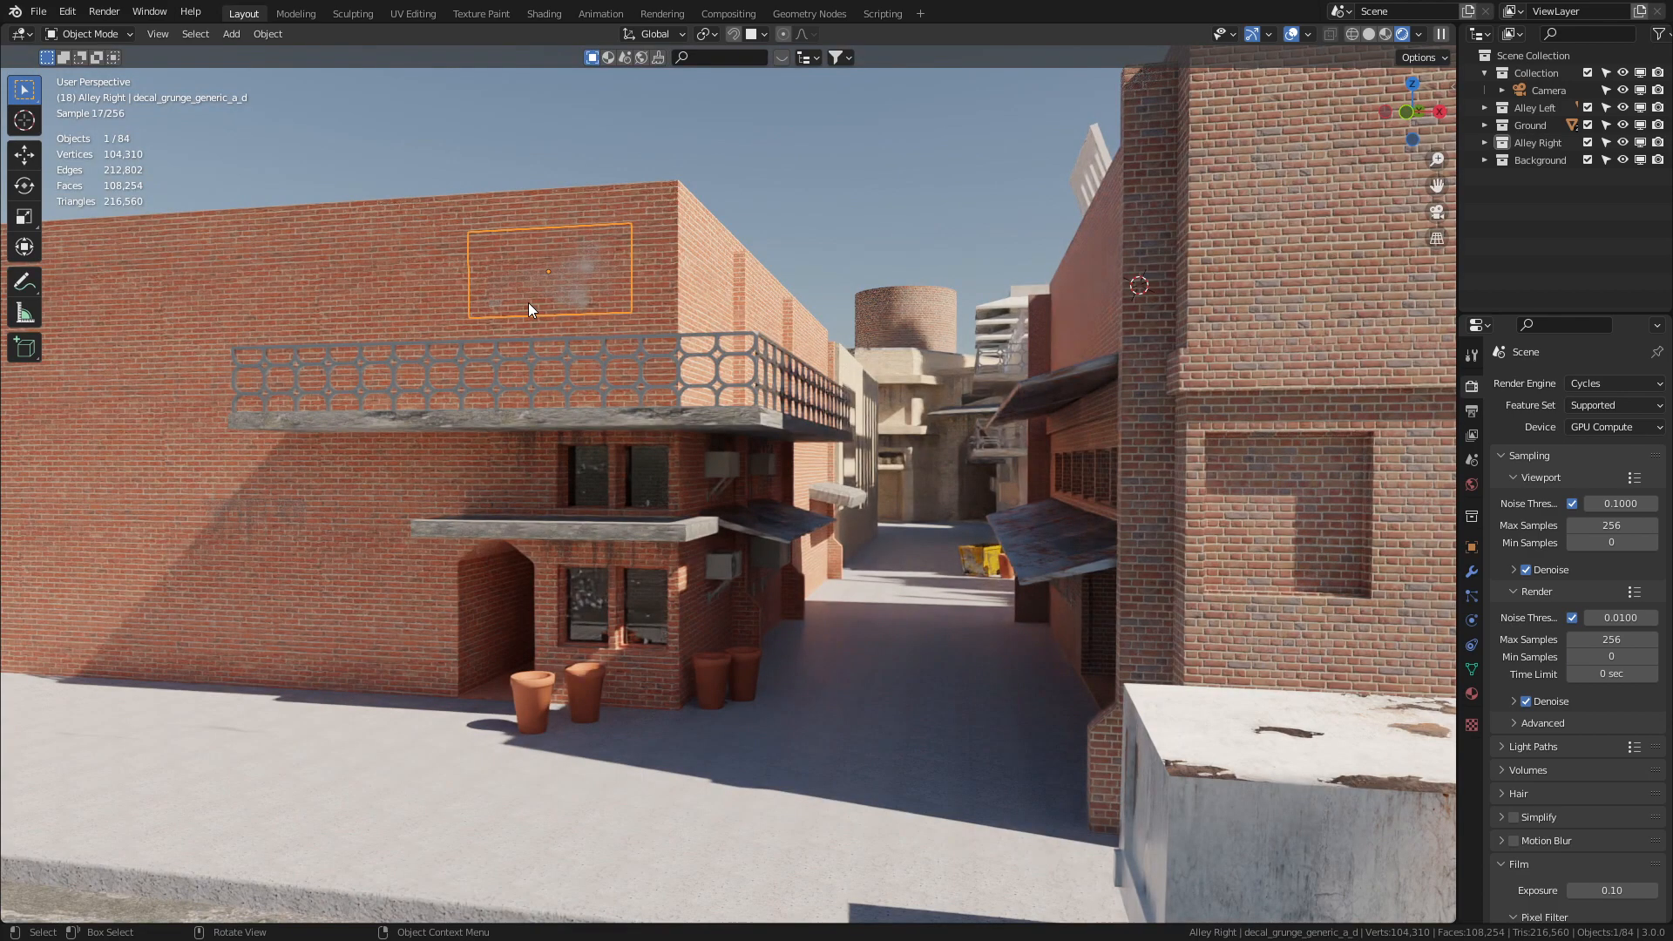
drag(550, 272, 861, 694)
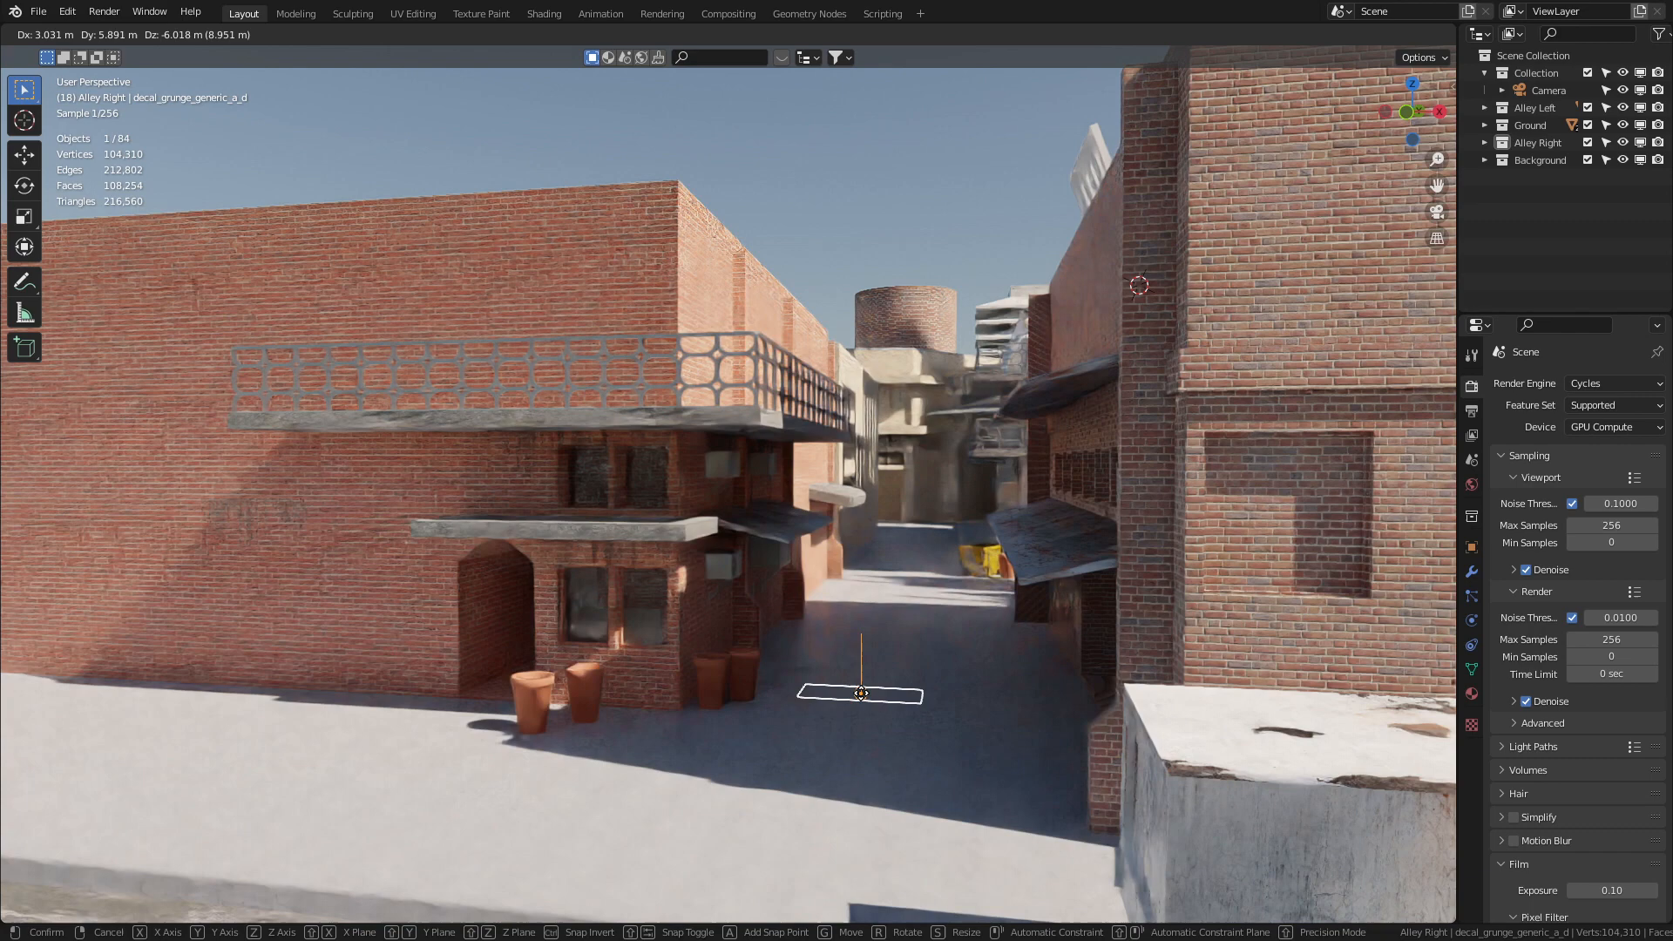
key(z)
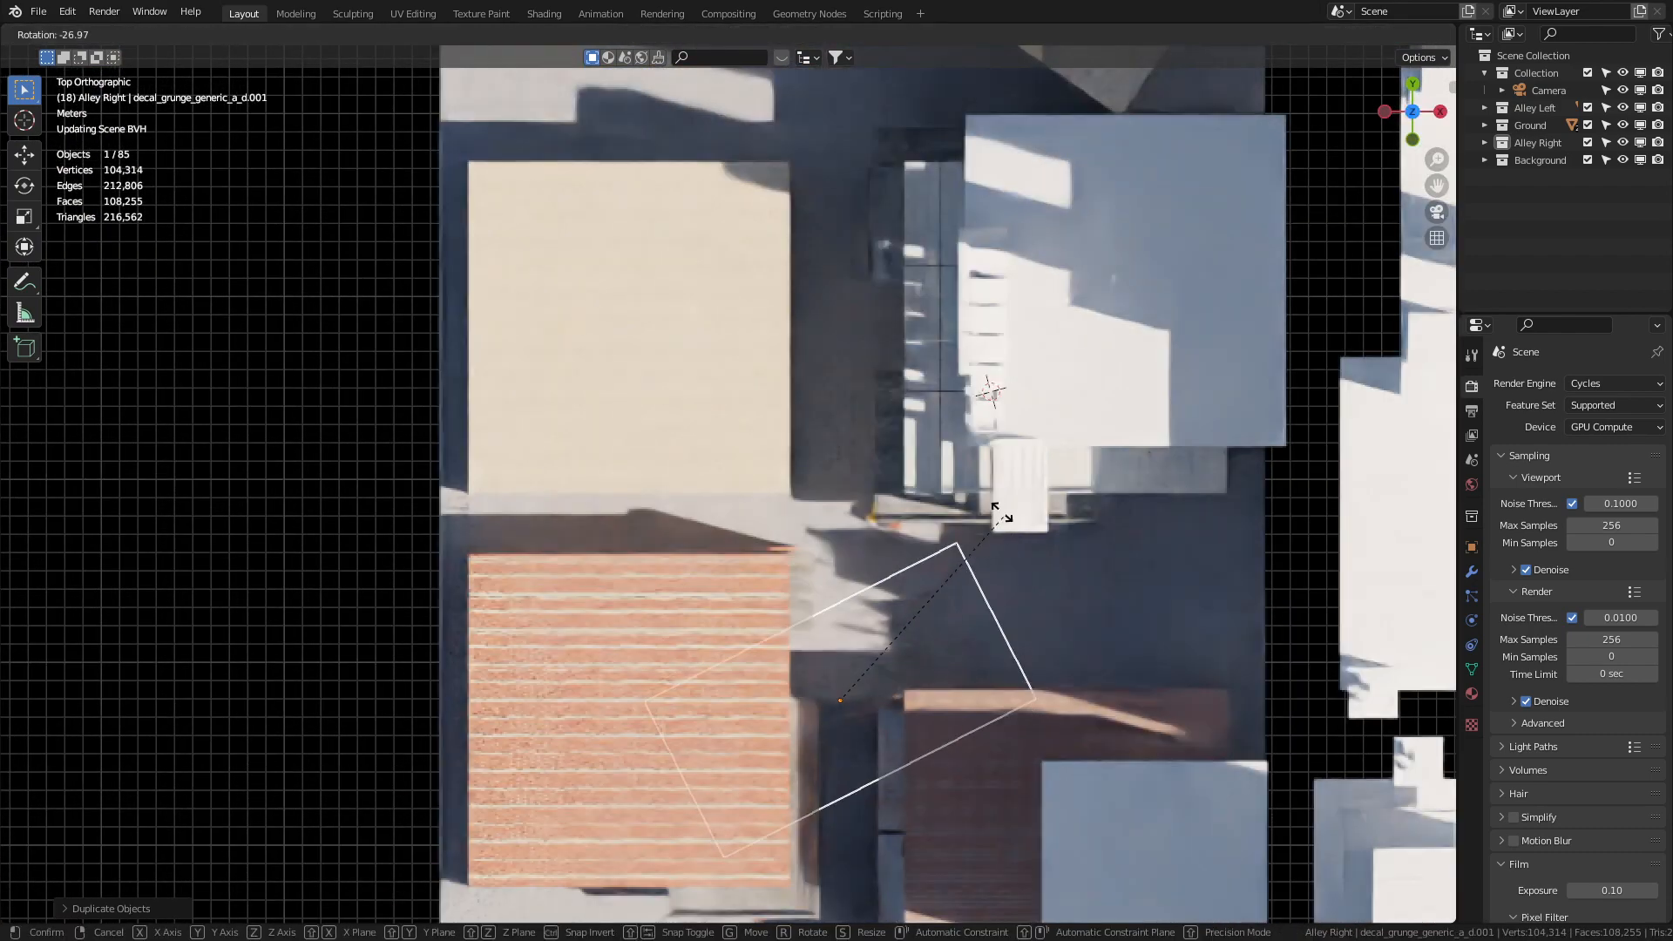
mouse_move(969, 598)
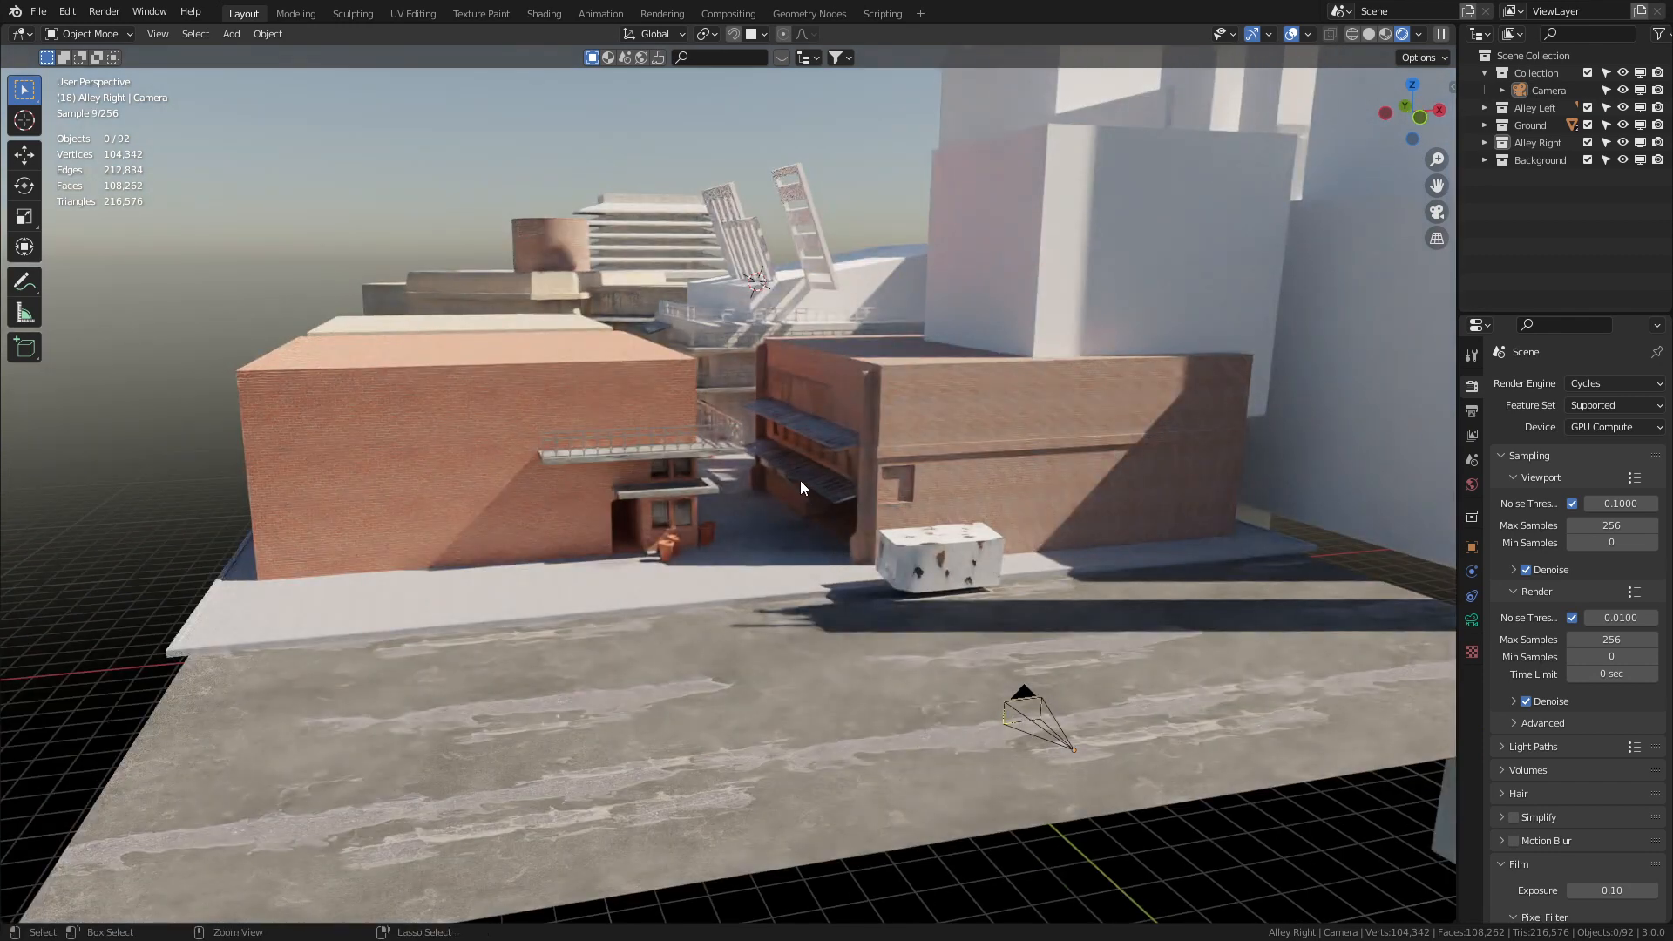
Step: Paste the rubbish, litter and pallet props into a new collection and move them into the alley
key(ctrl+v)
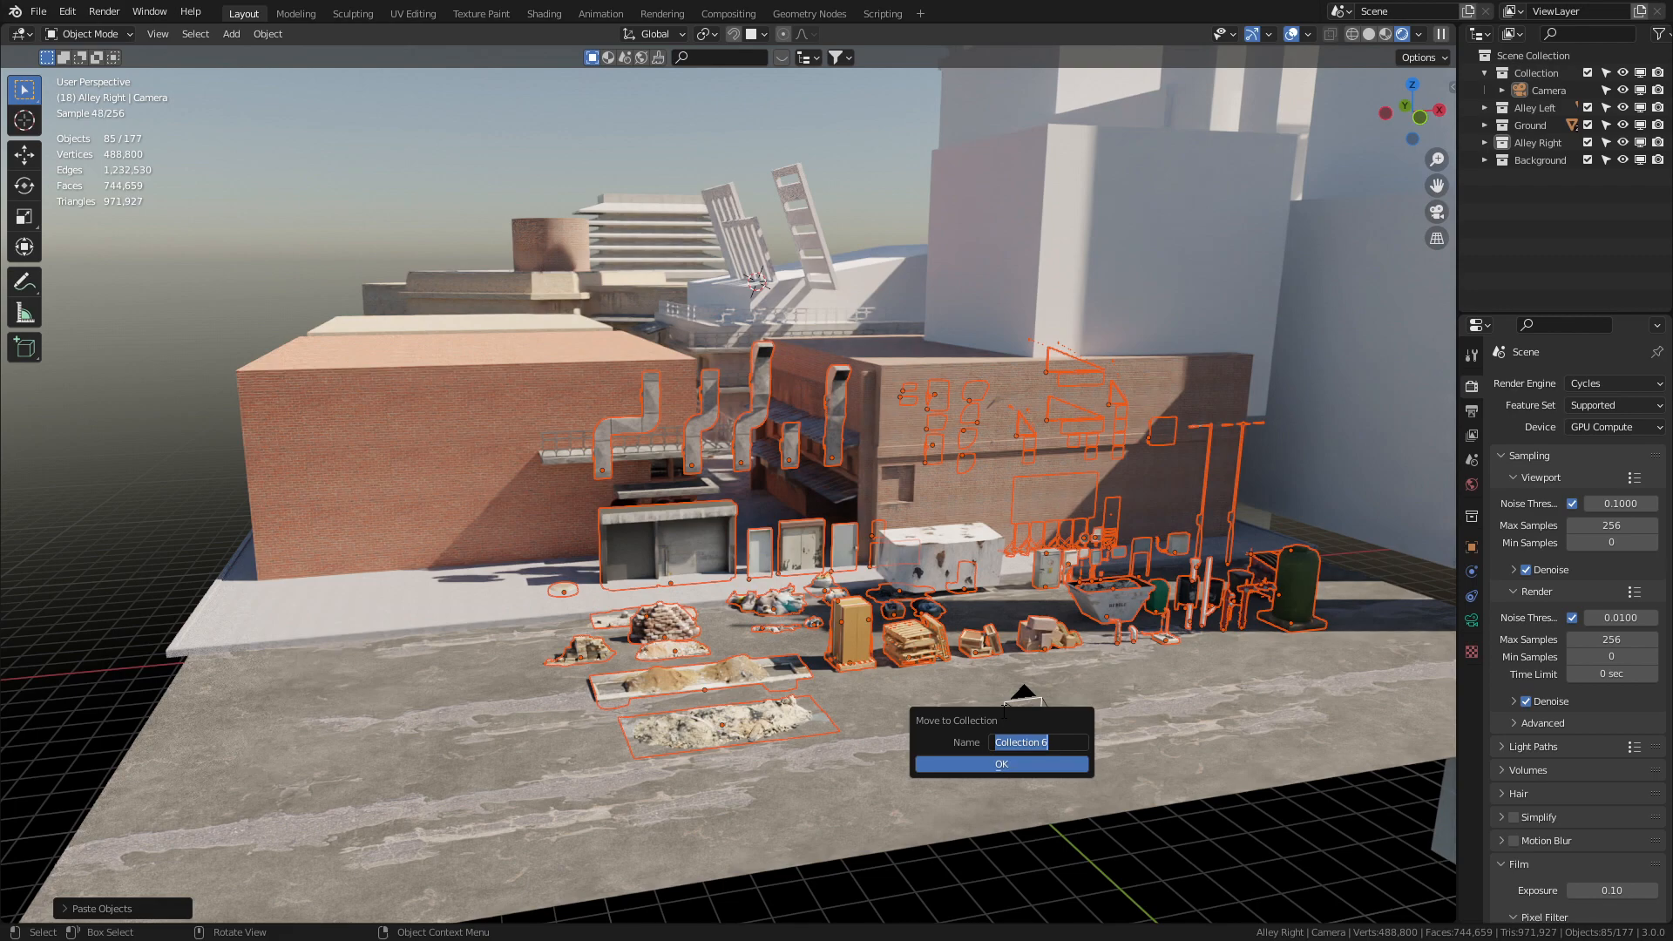
click(999, 764)
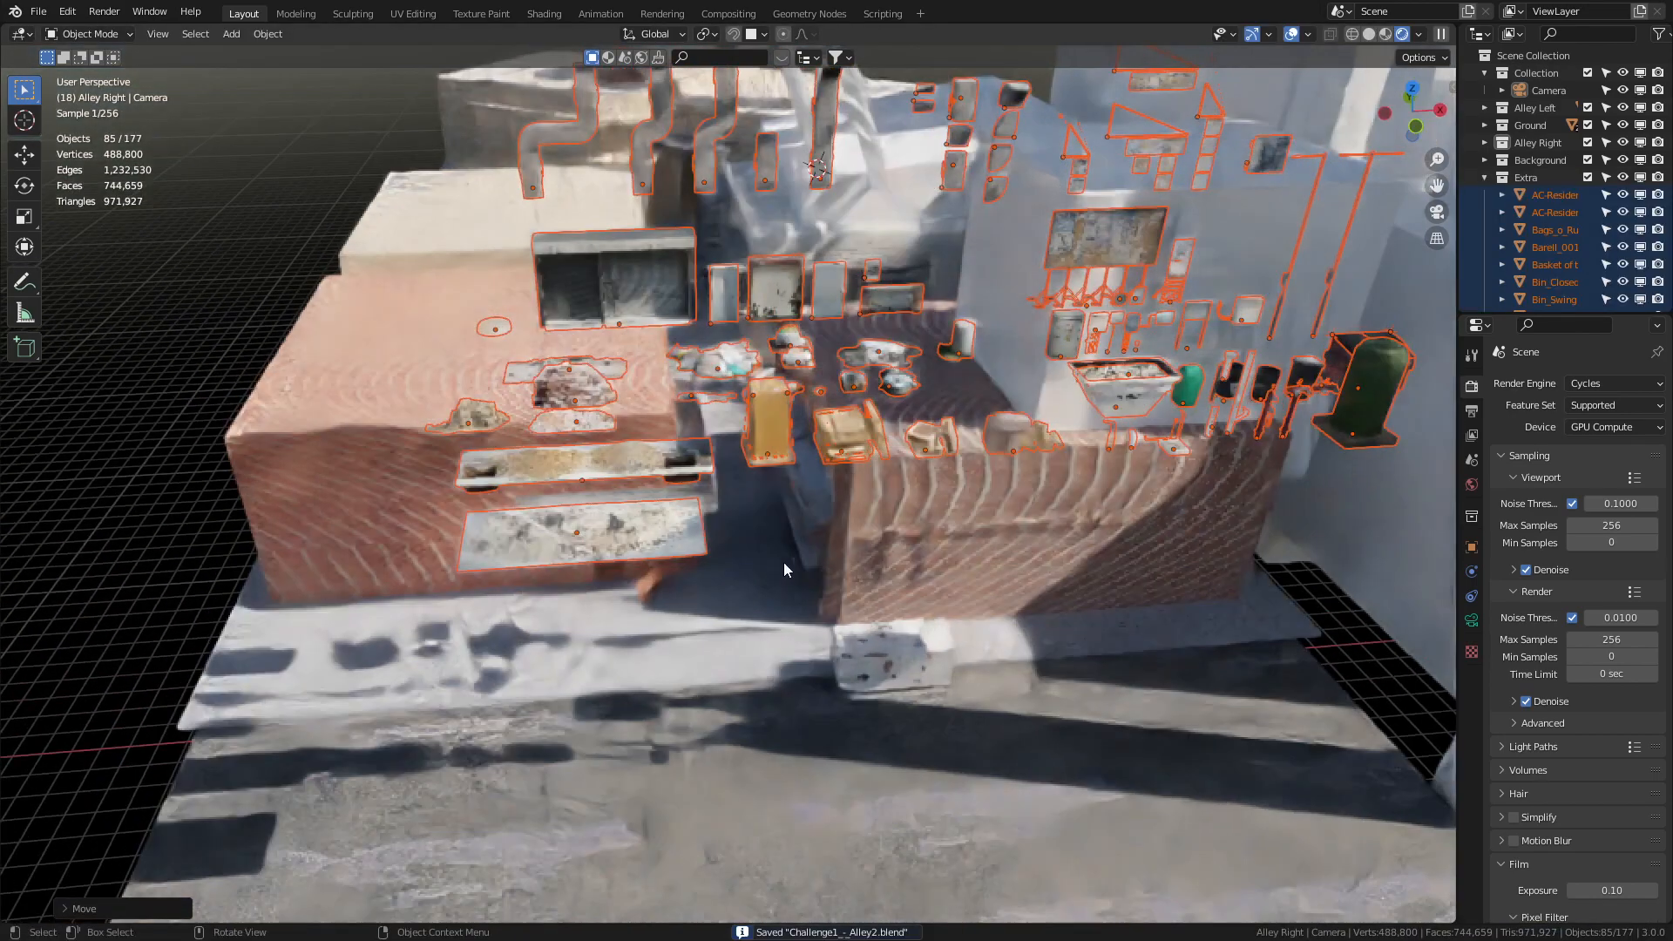
drag(784, 570, 822, 515)
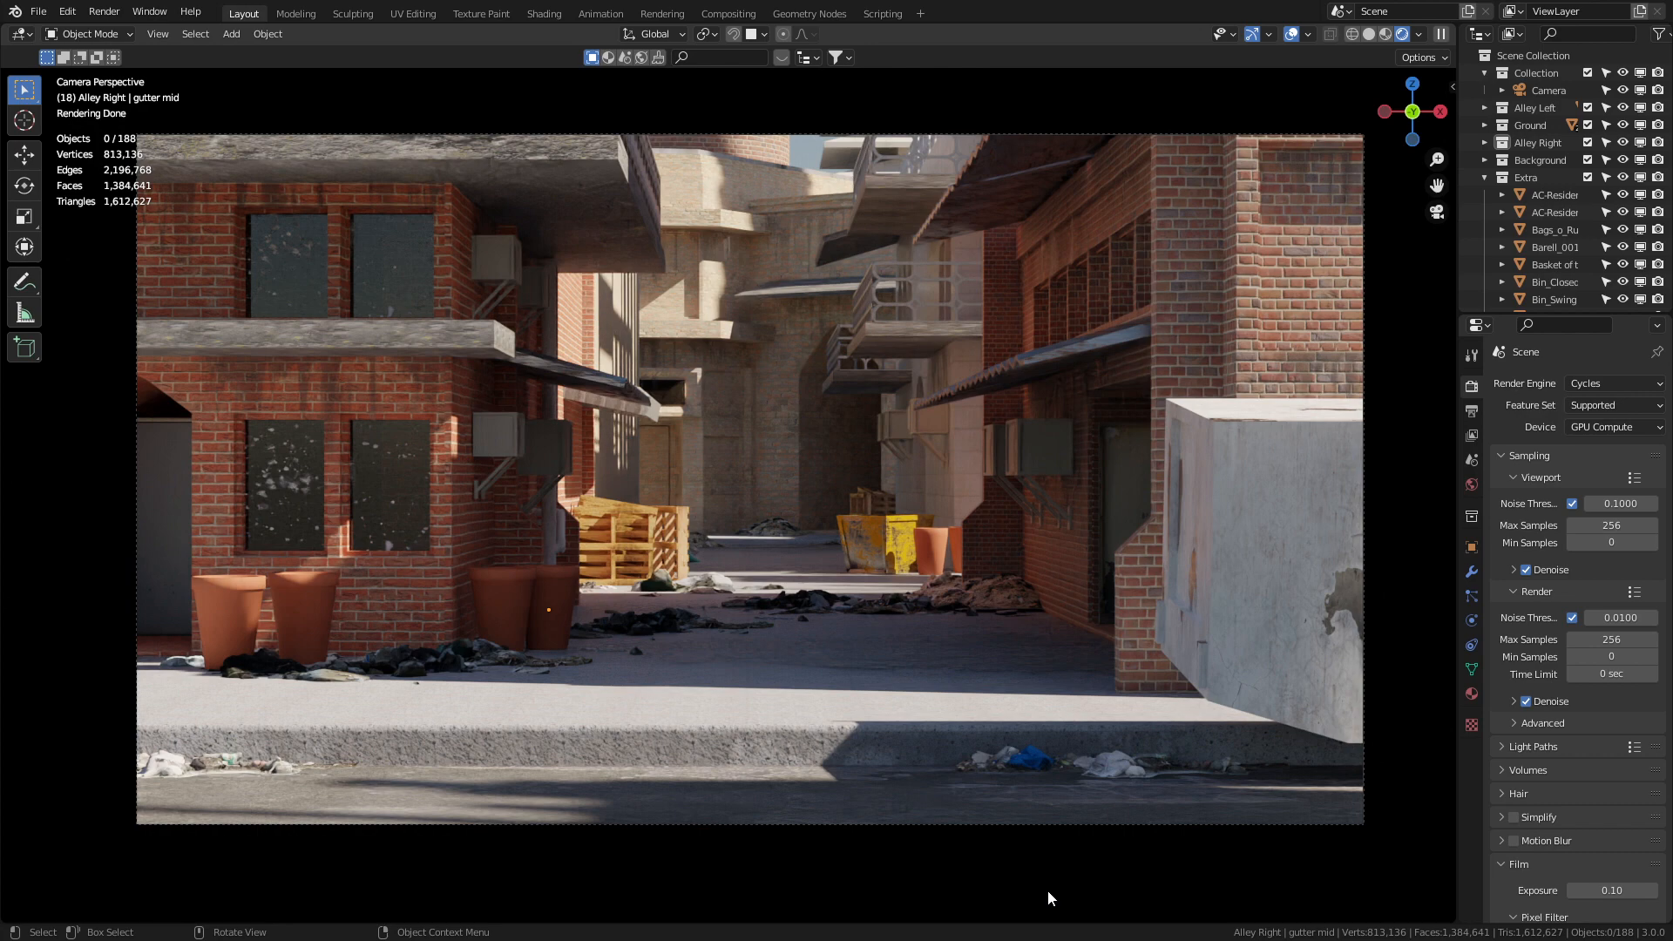
Step: Add a cube and give it a Dust Principled Volume material with Density 0.020
click(229, 33)
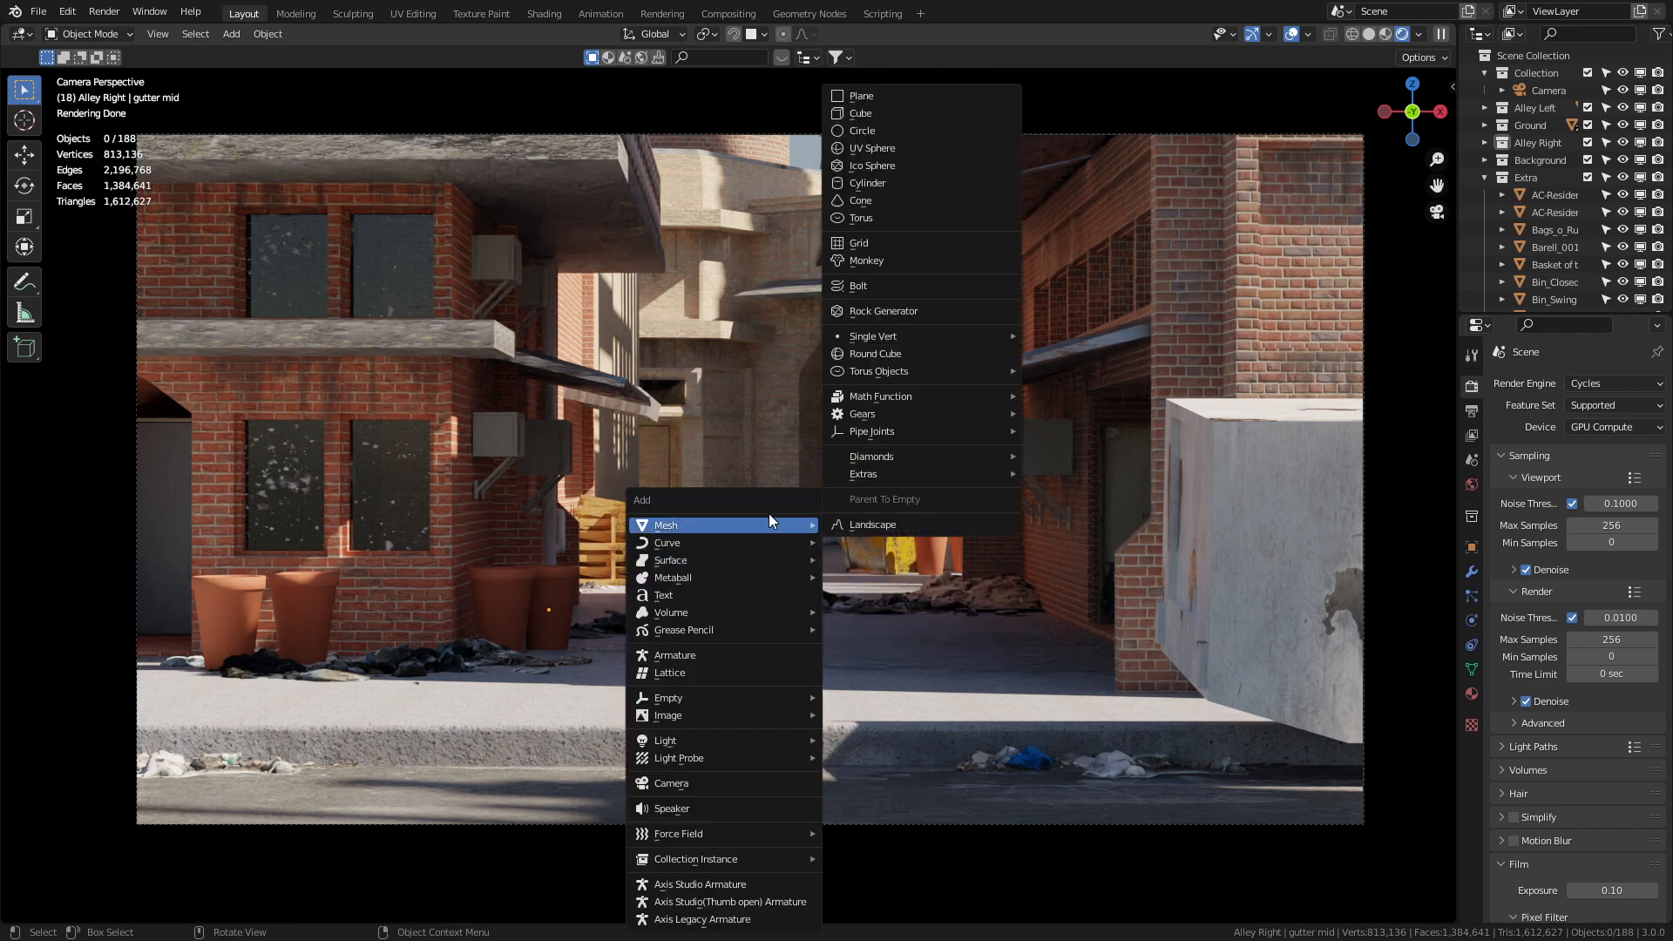
click(860, 113)
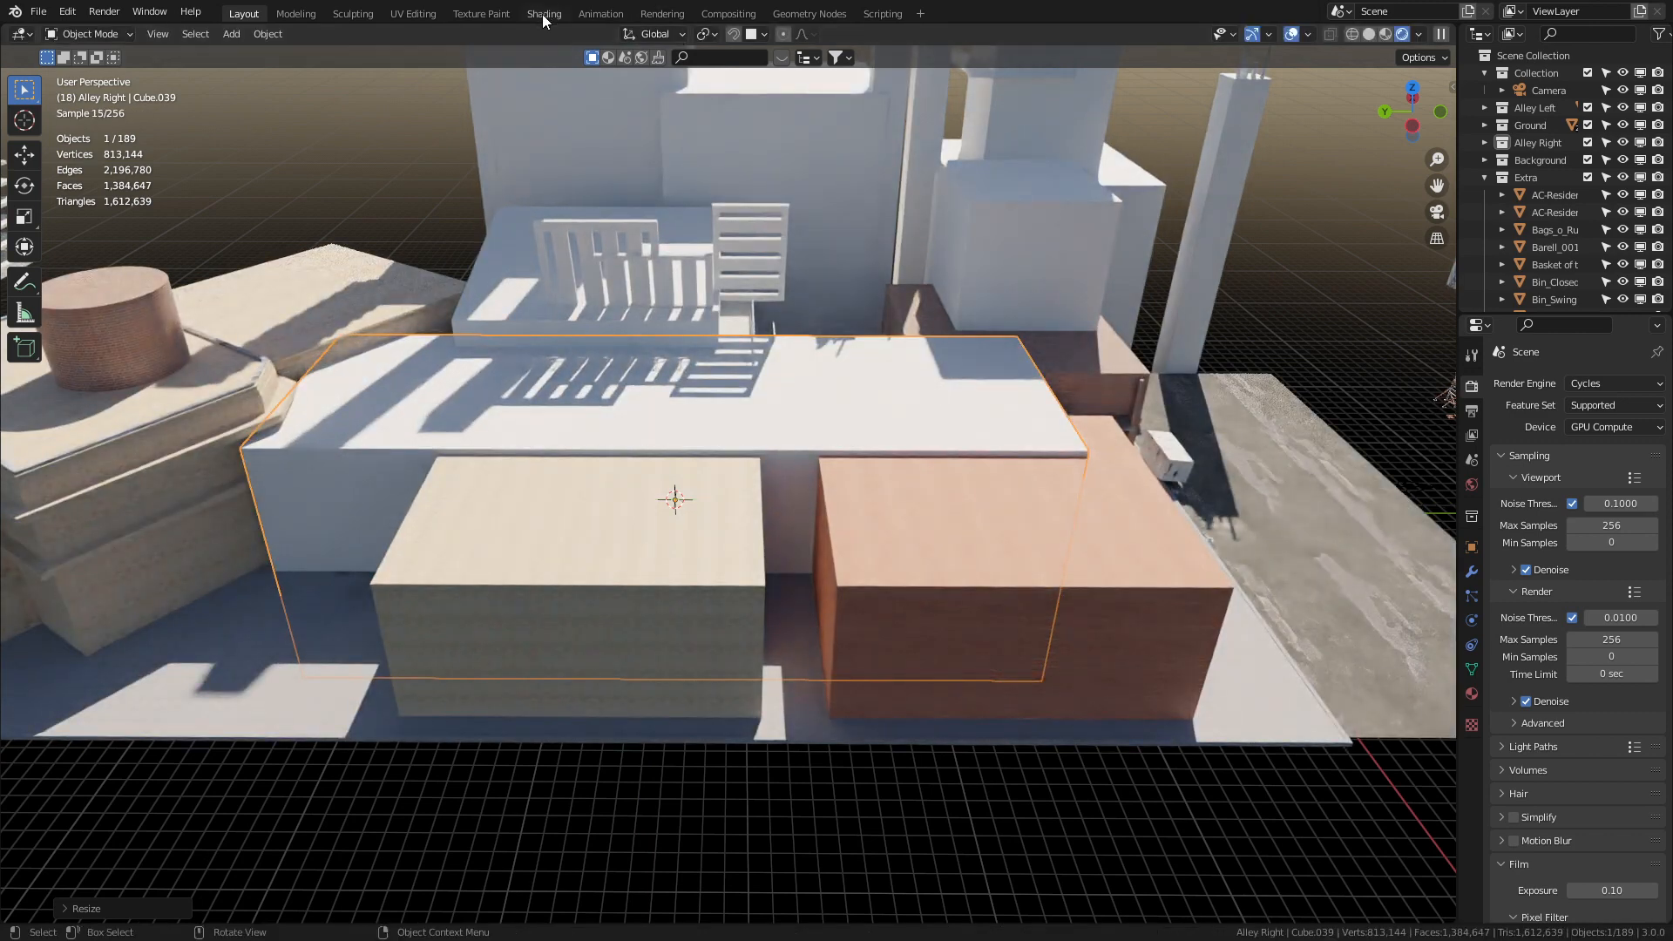
click(544, 13)
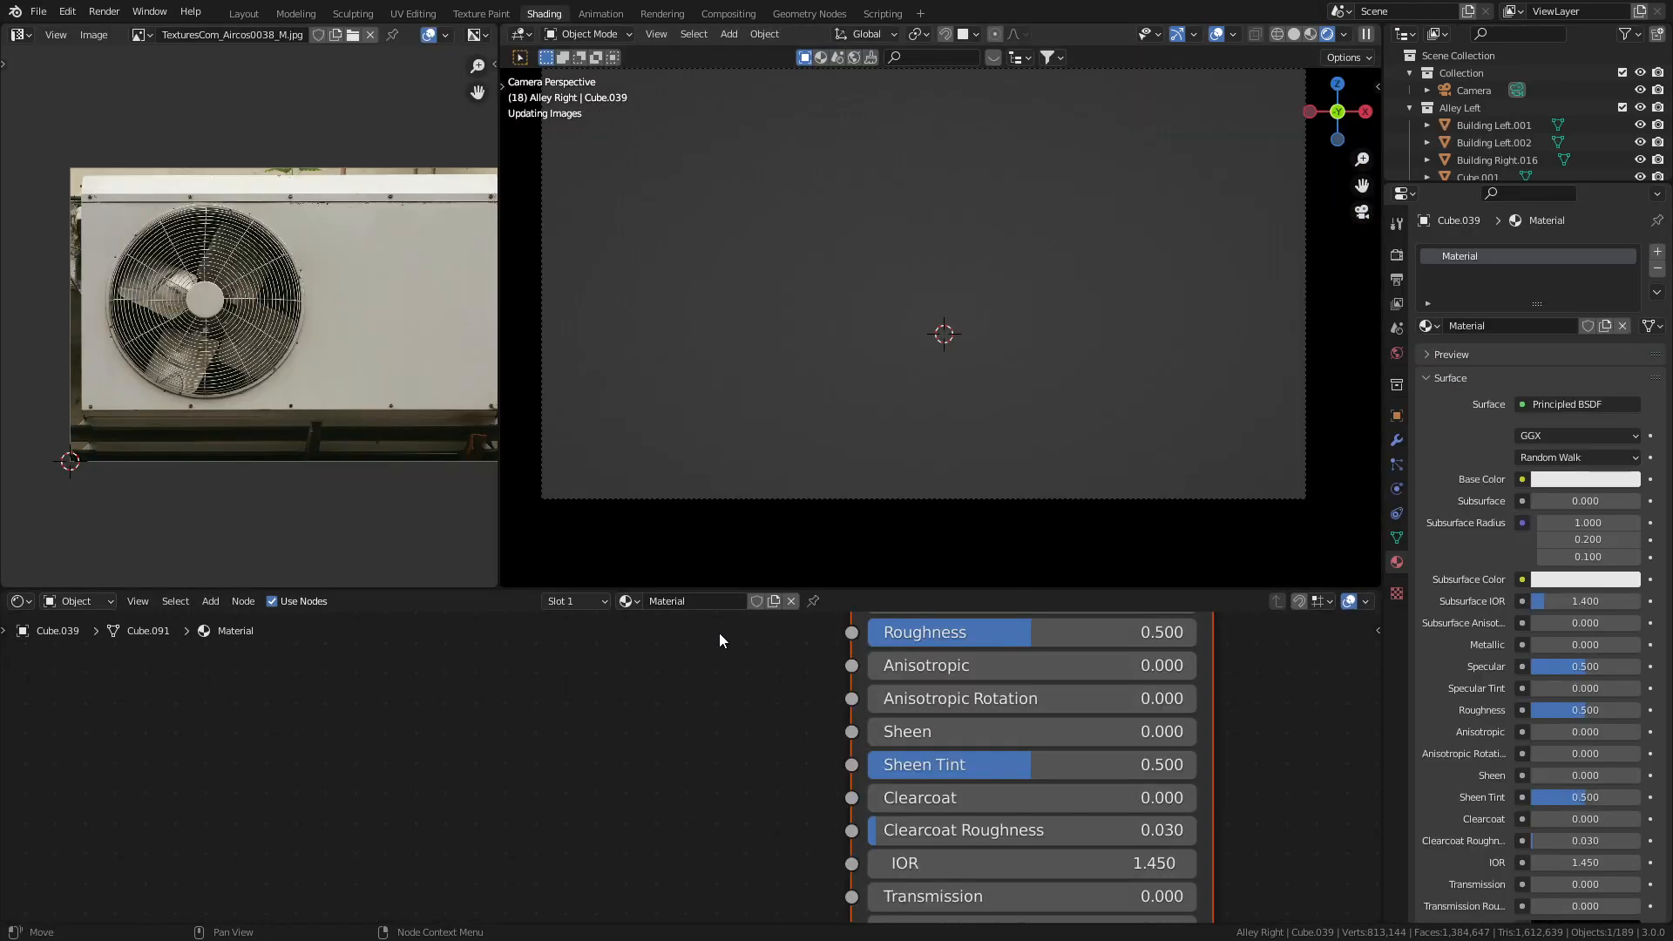
double_click(680, 601)
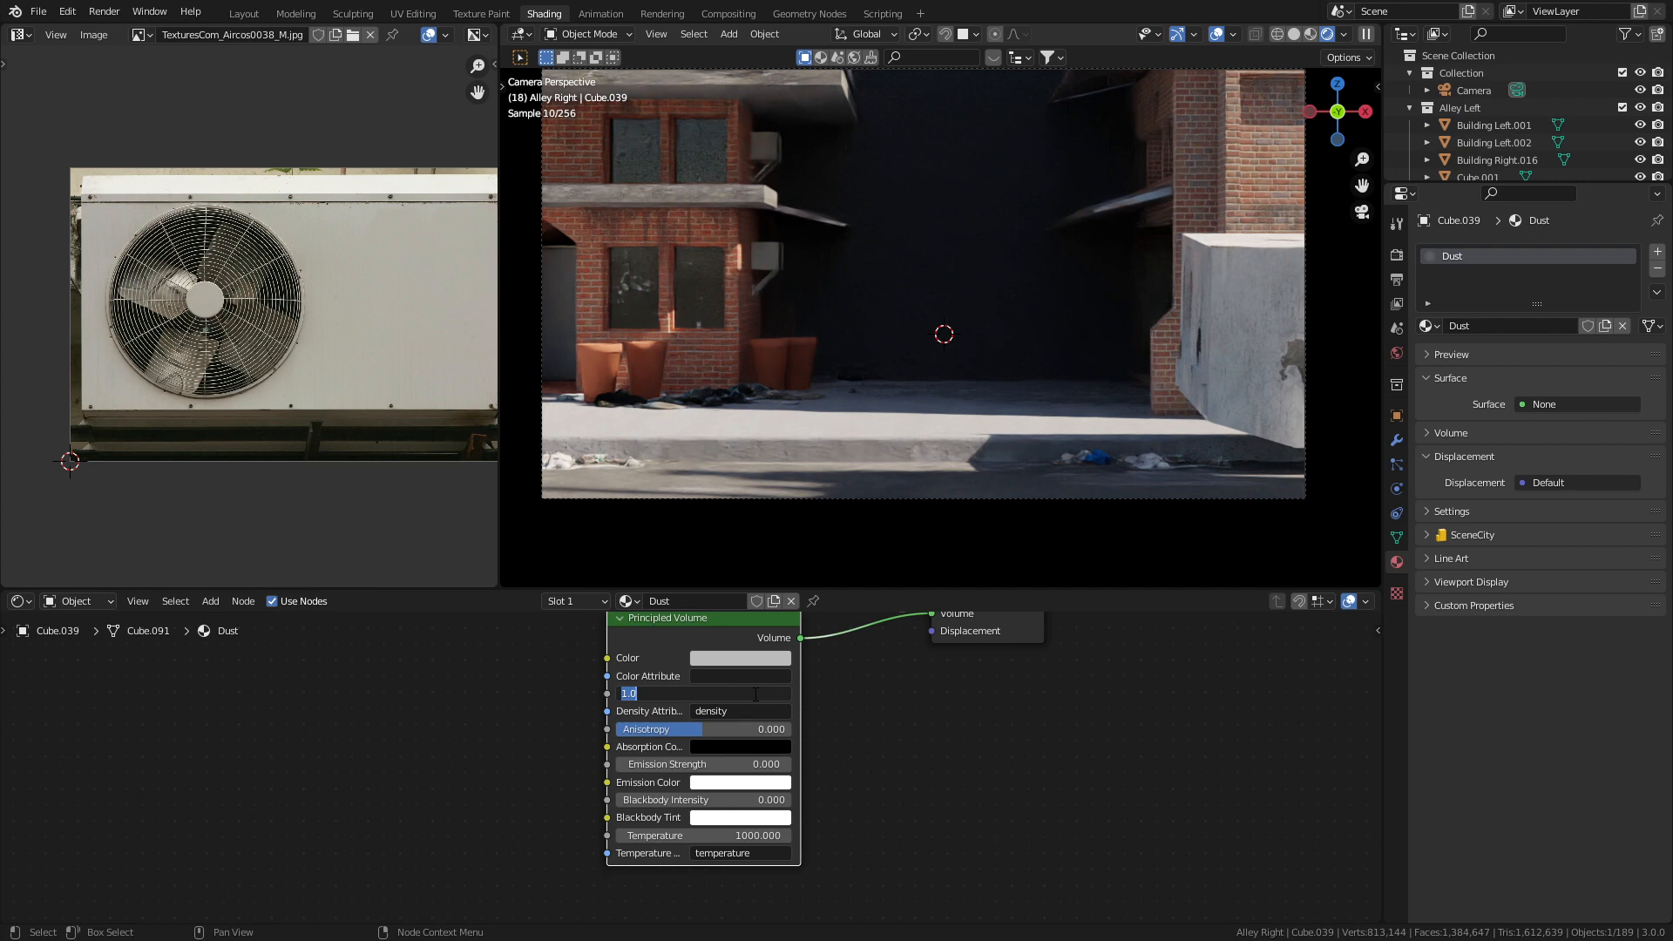
text(0.020)
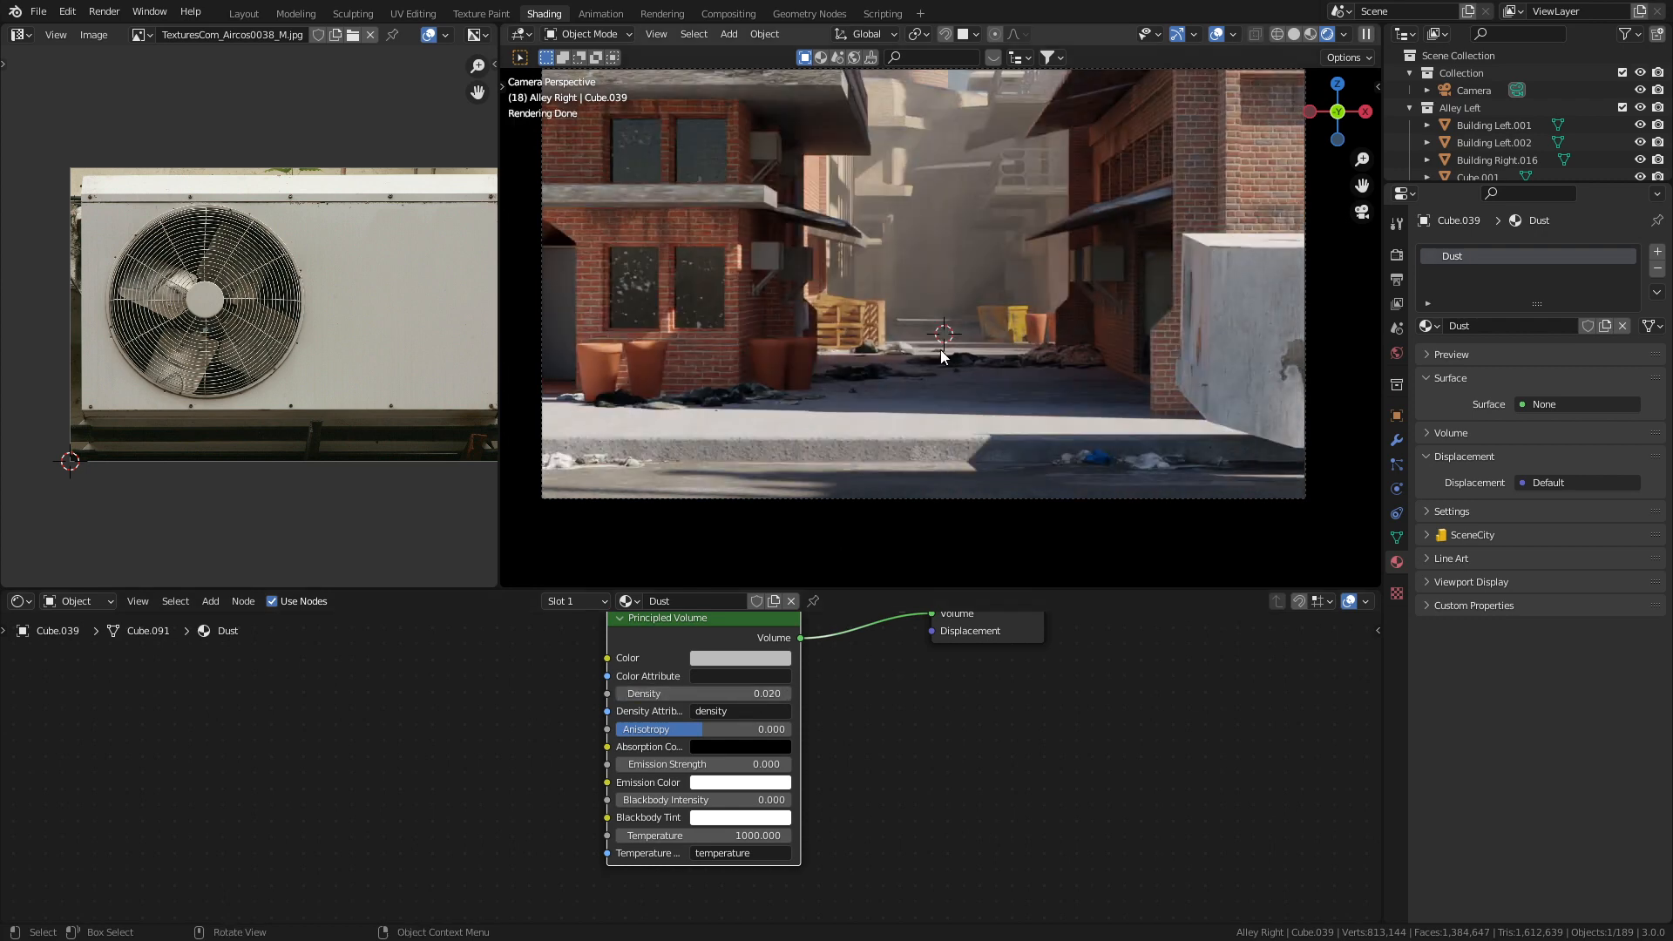
click(243, 13)
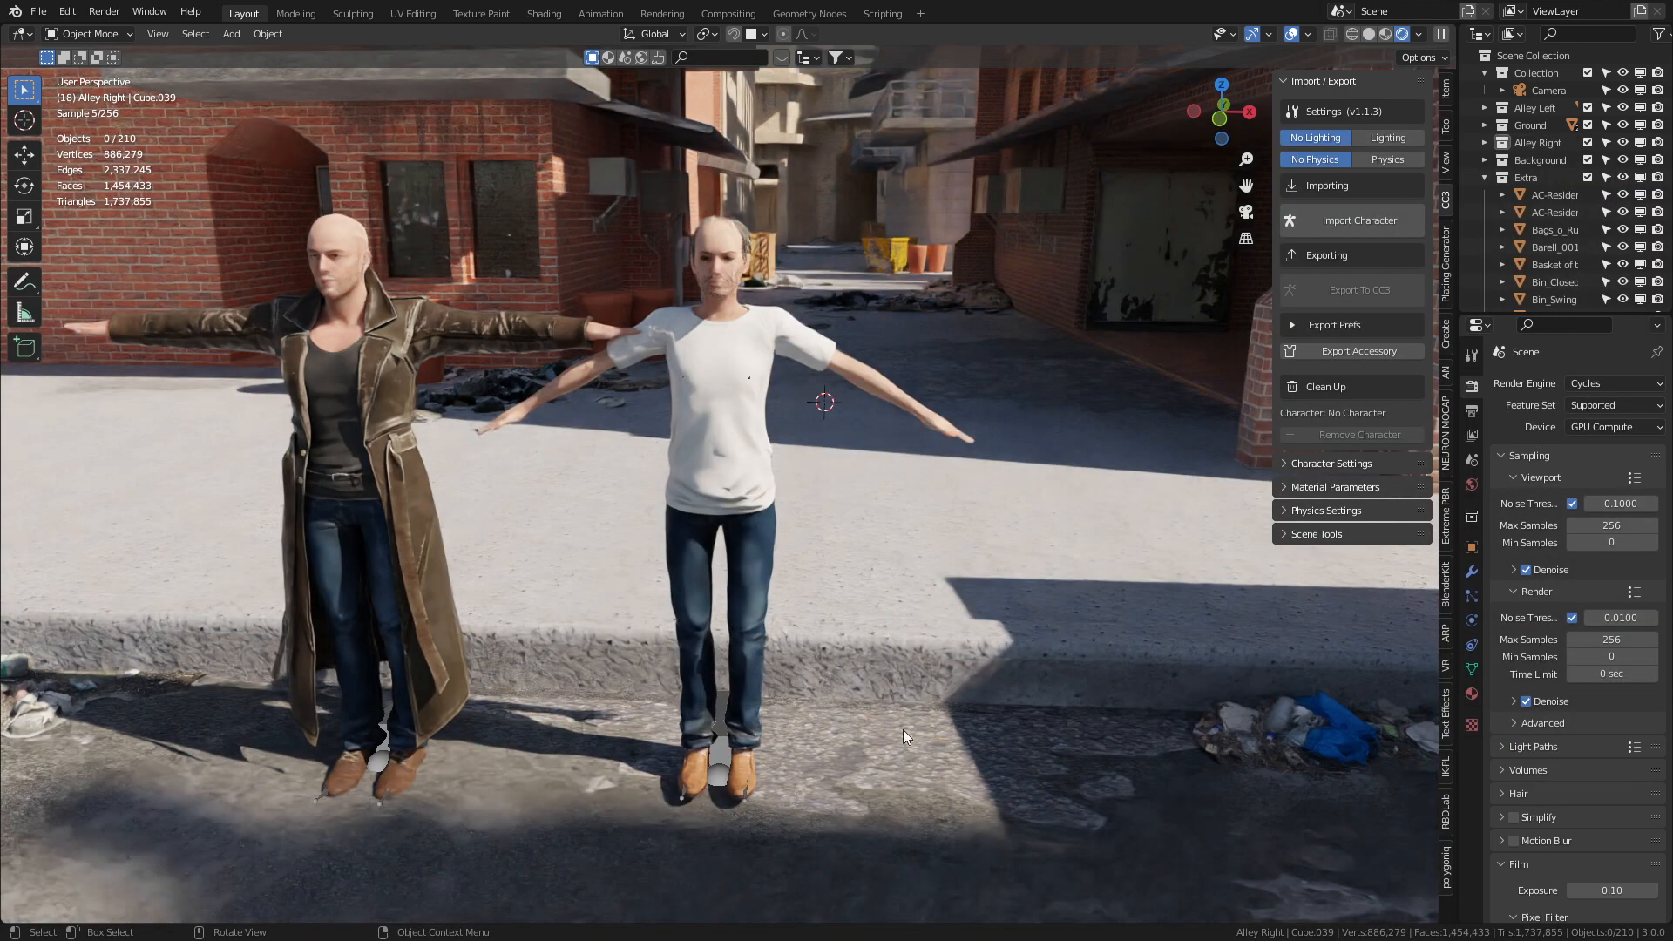
mouse_move(960, 715)
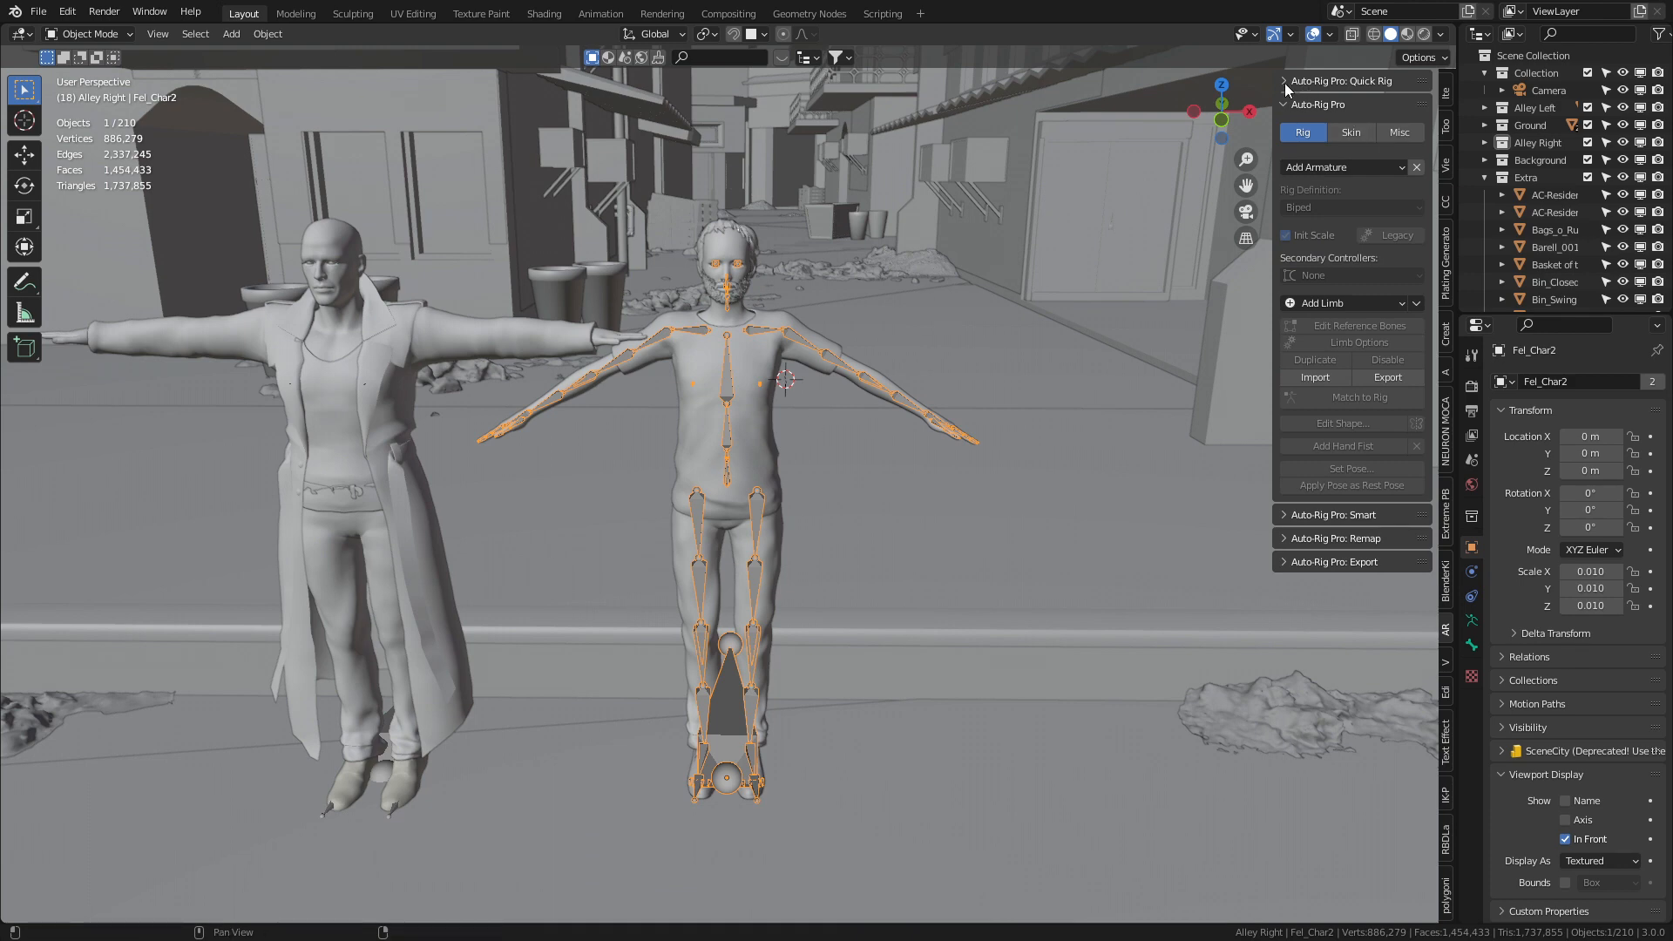
Step: Build the character's rig with Auto-Rig Pro Quick Rig and select its left hand control
click(1382, 139)
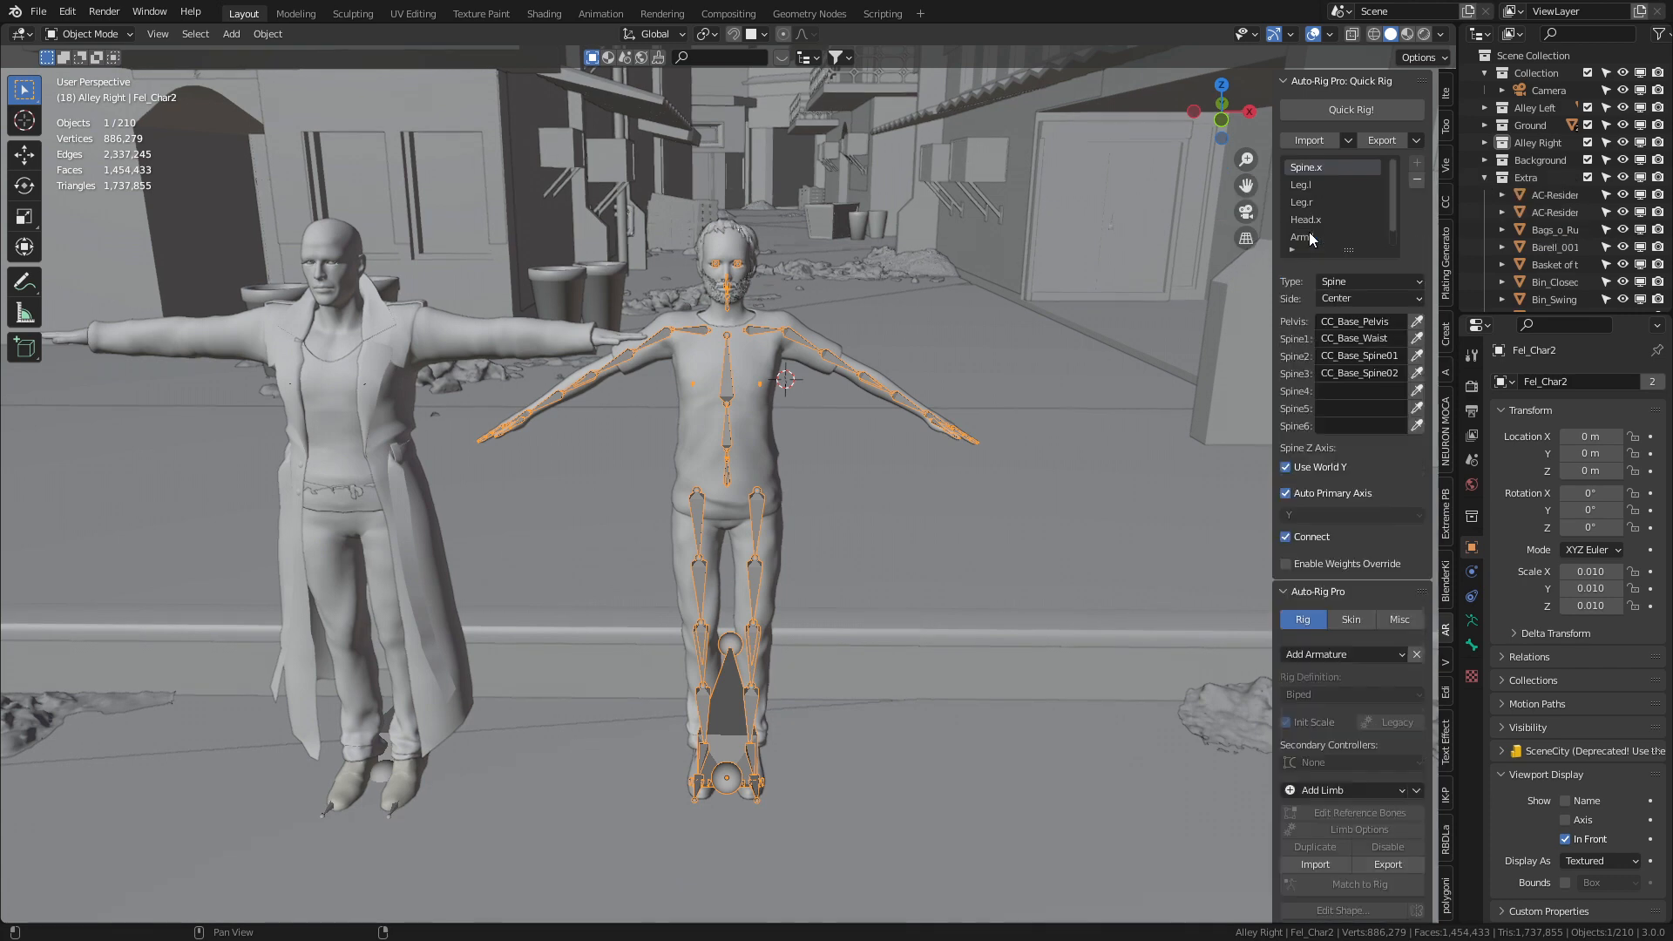
click(1351, 109)
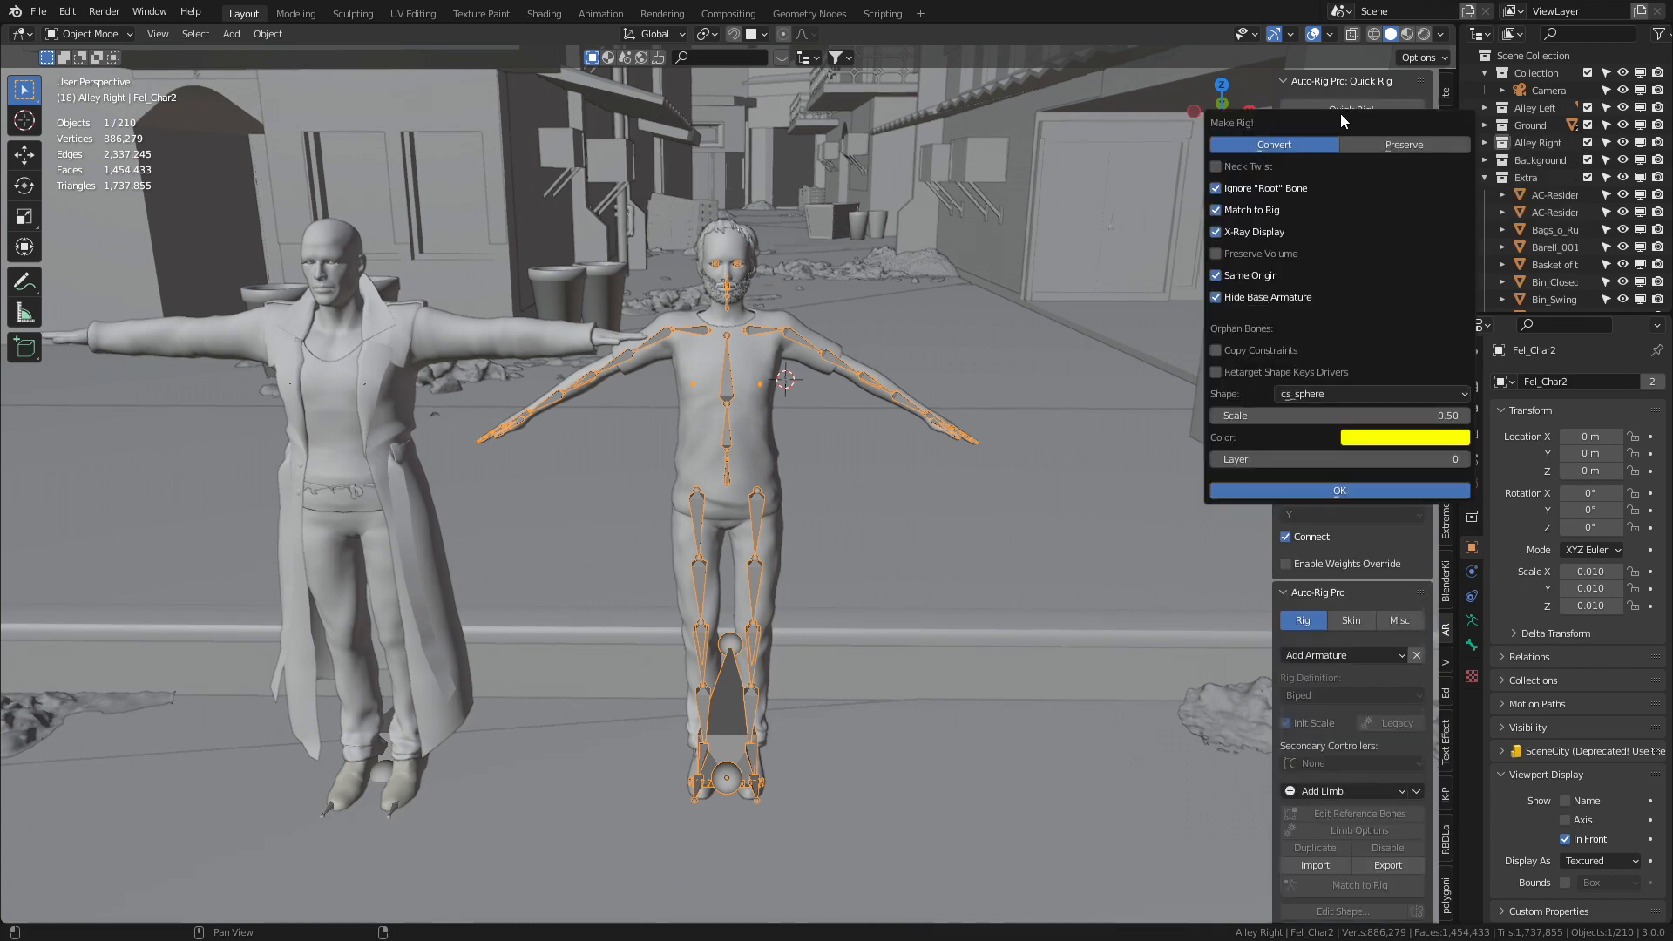
mouse_move(569, 582)
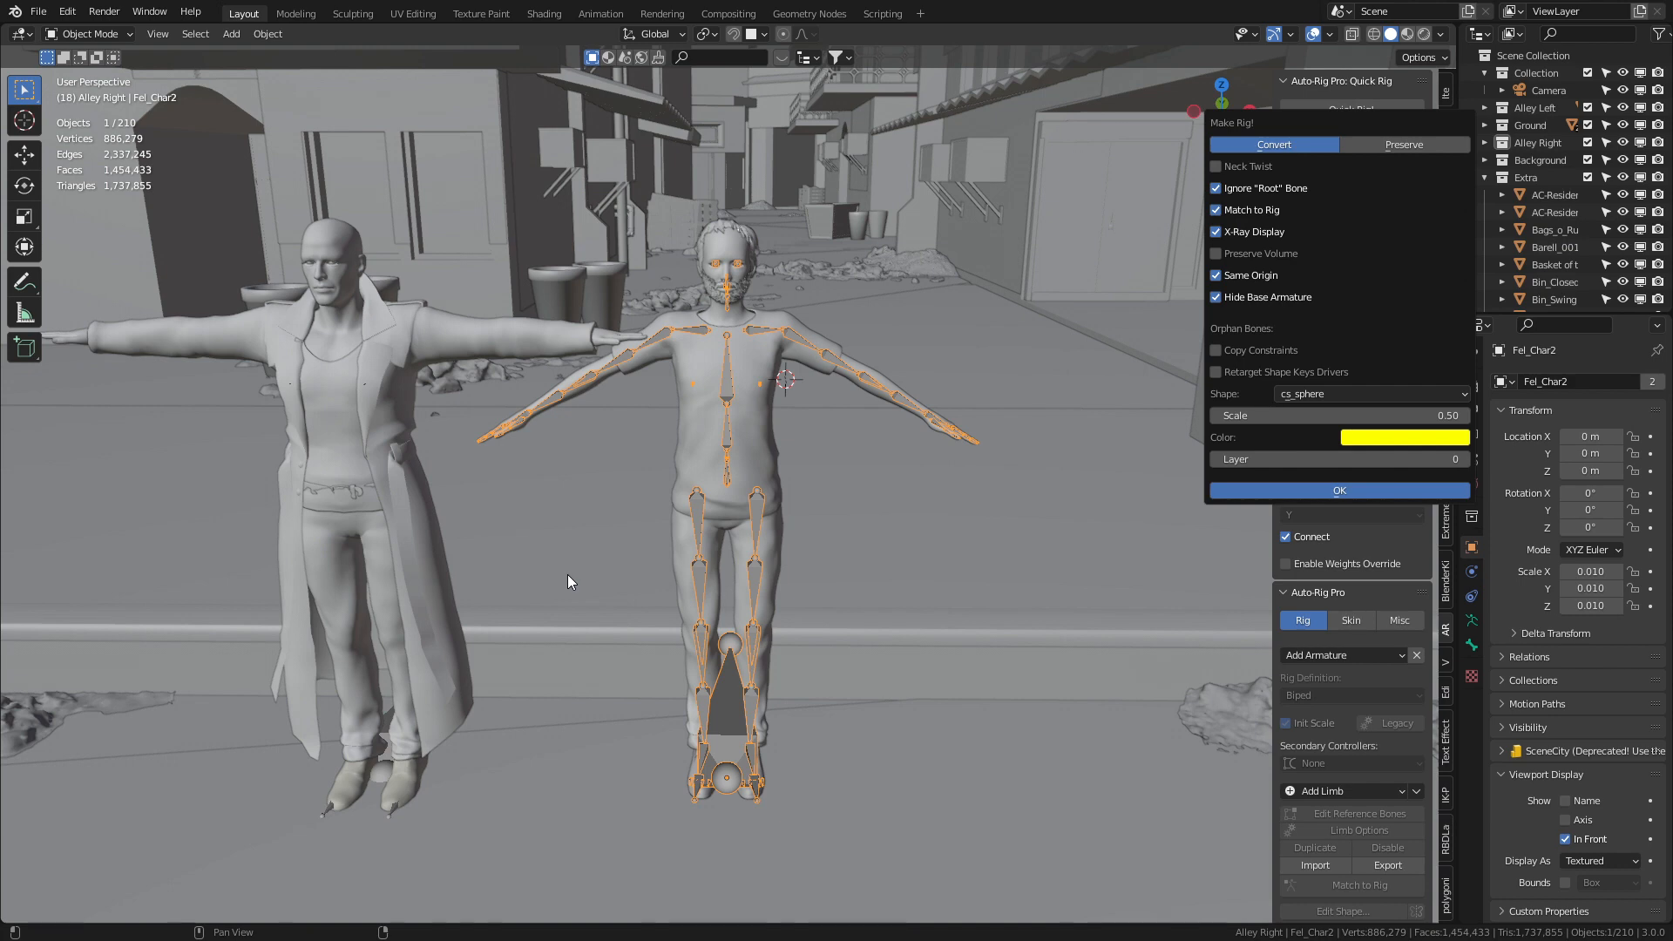
click(1338, 489)
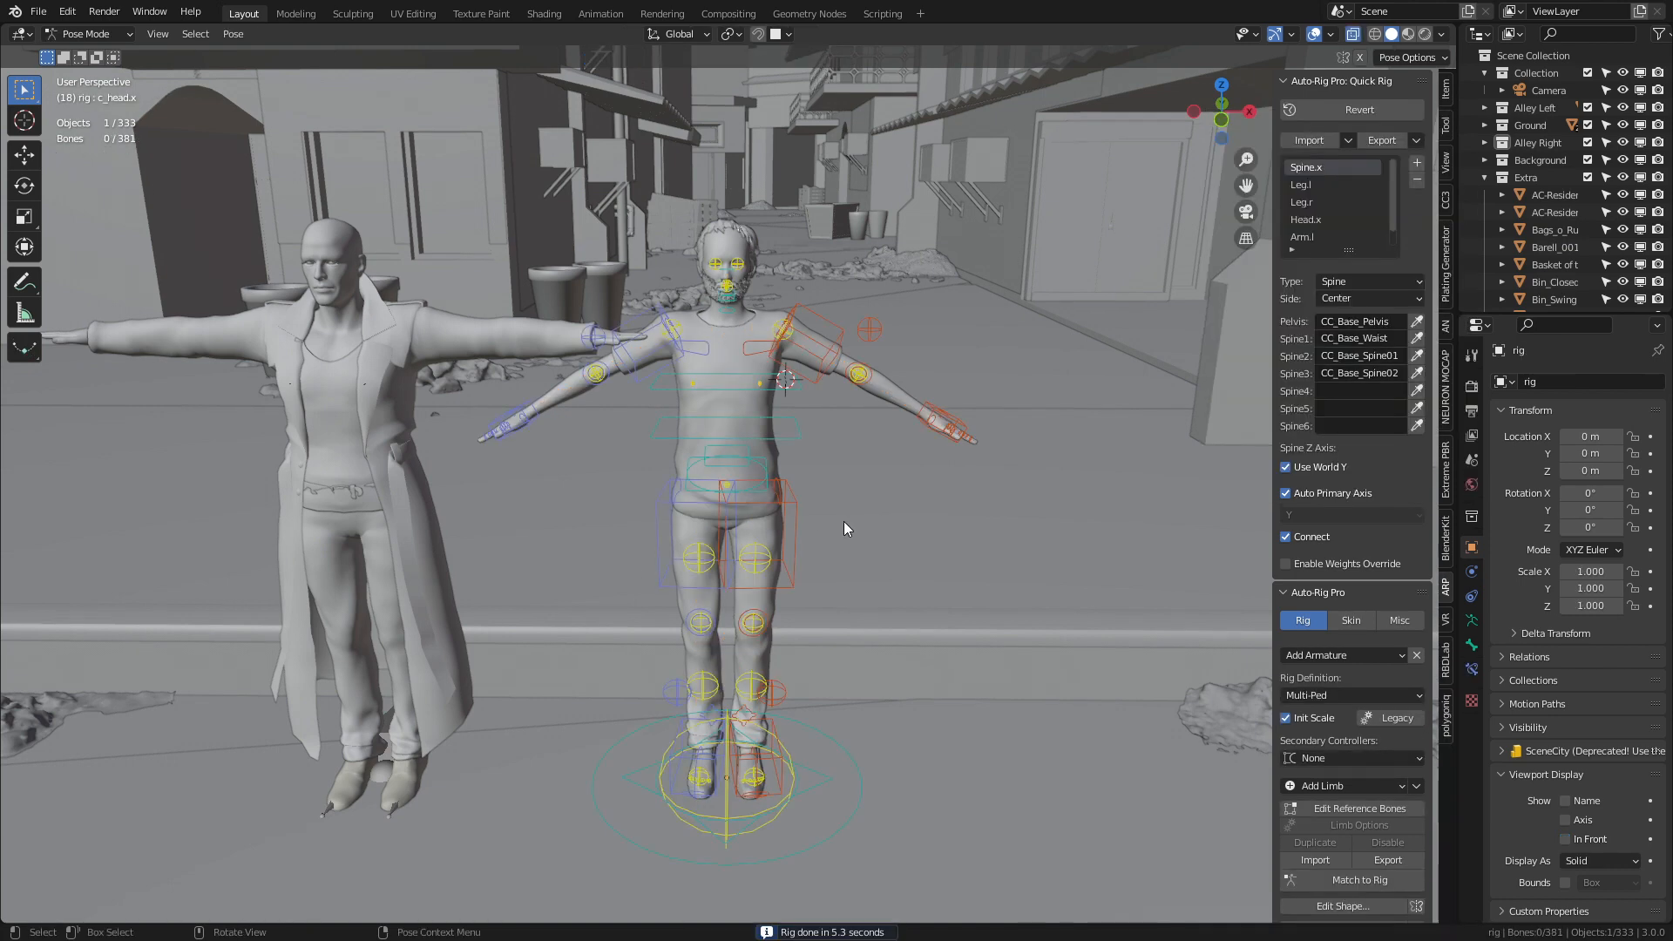
click(939, 417)
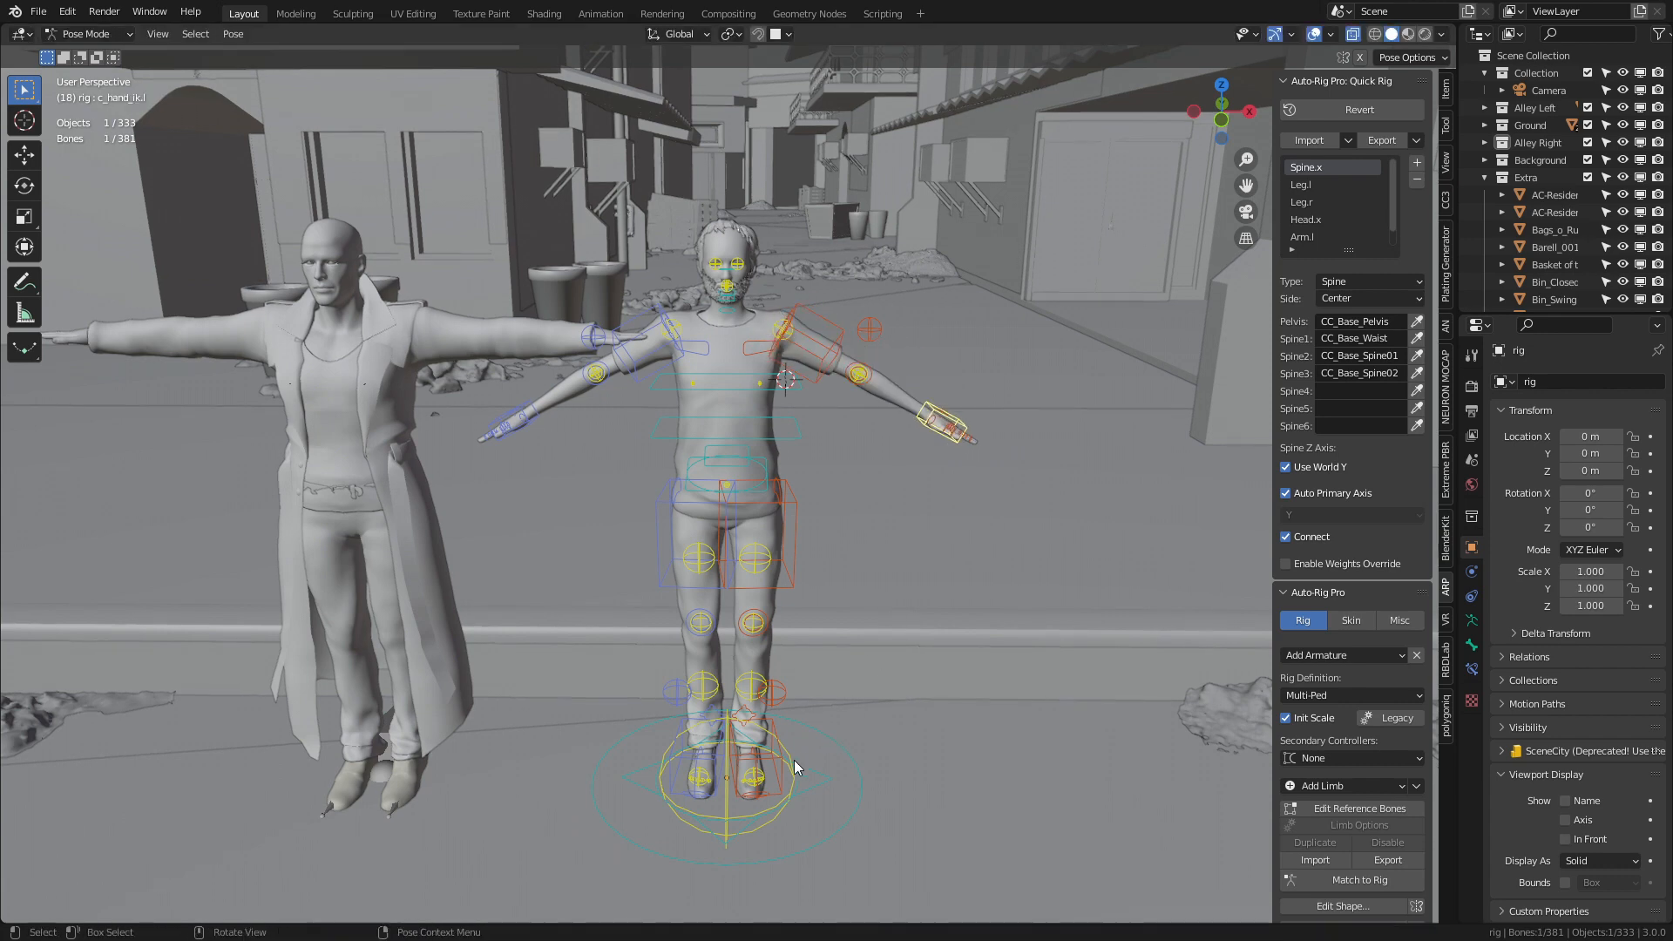
key(KP_3)
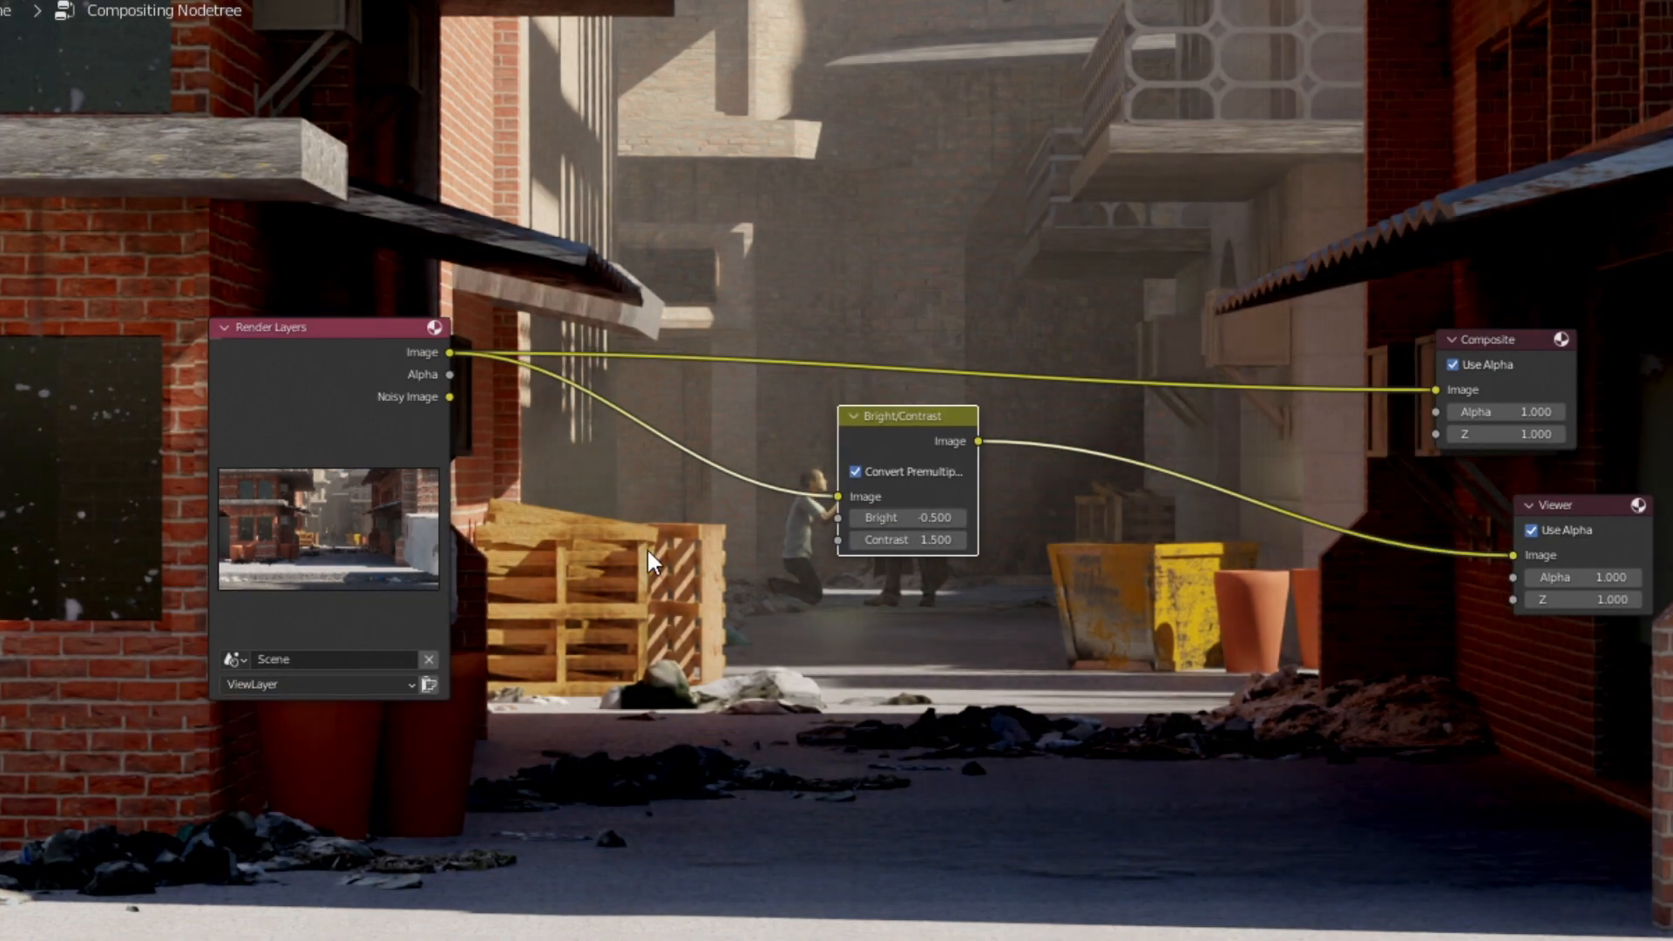
Step: Reposition the Bright/Contrast node and set Bright to -0.5
drag(908, 414, 736, 439)
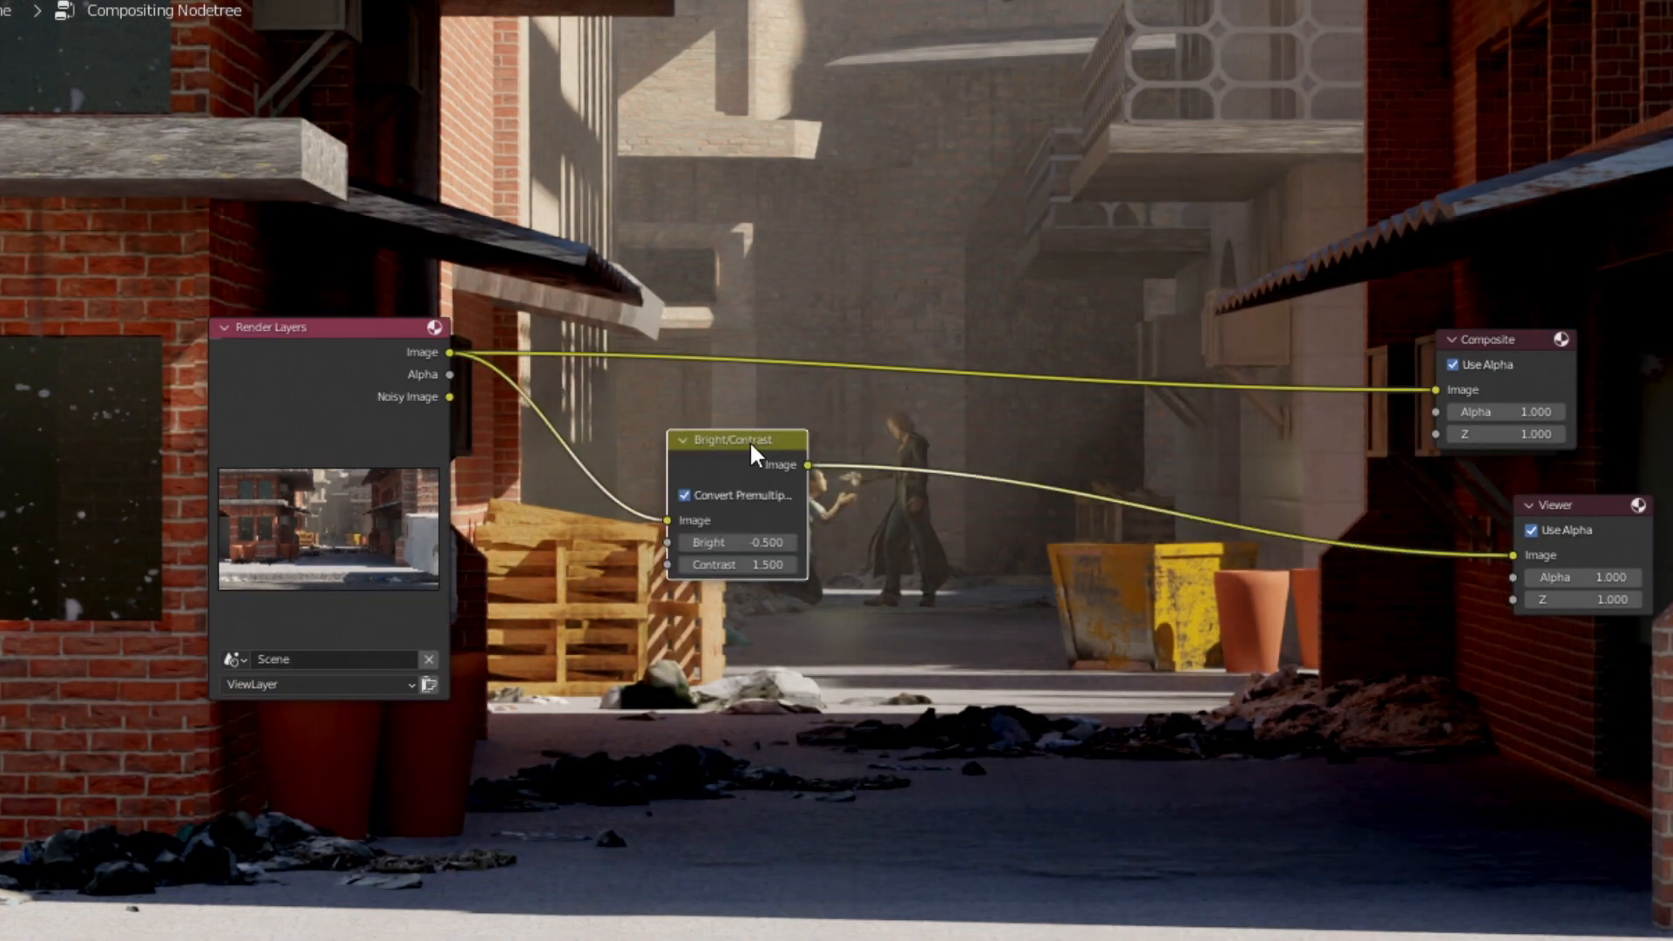
click(780, 464)
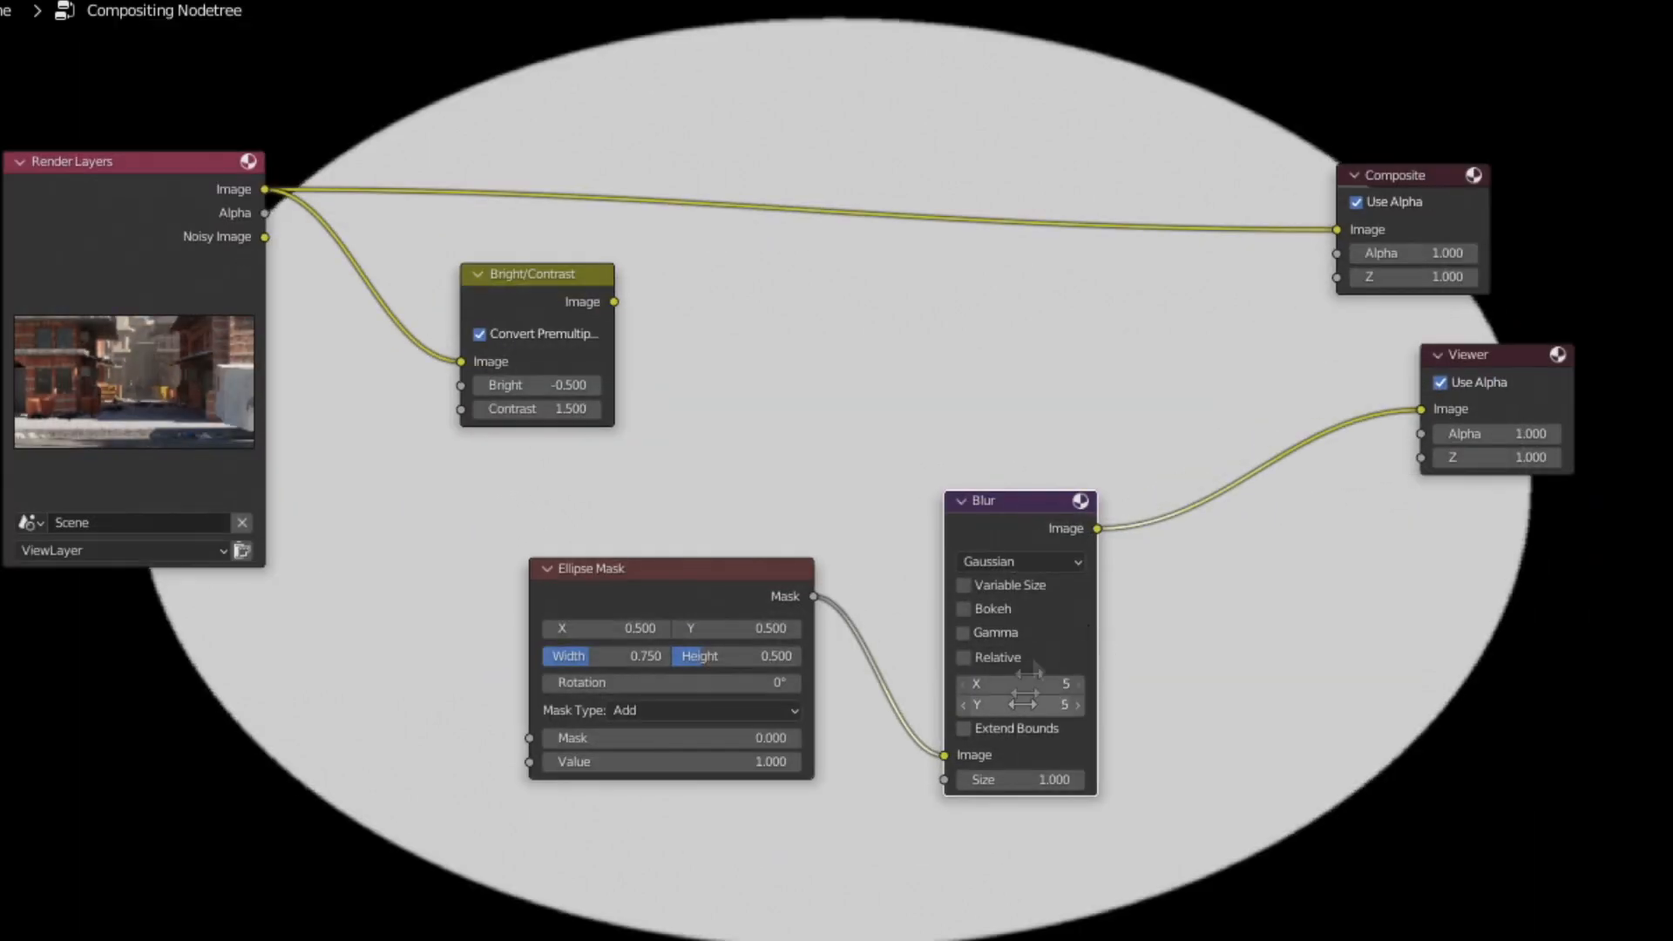
click(1019, 704)
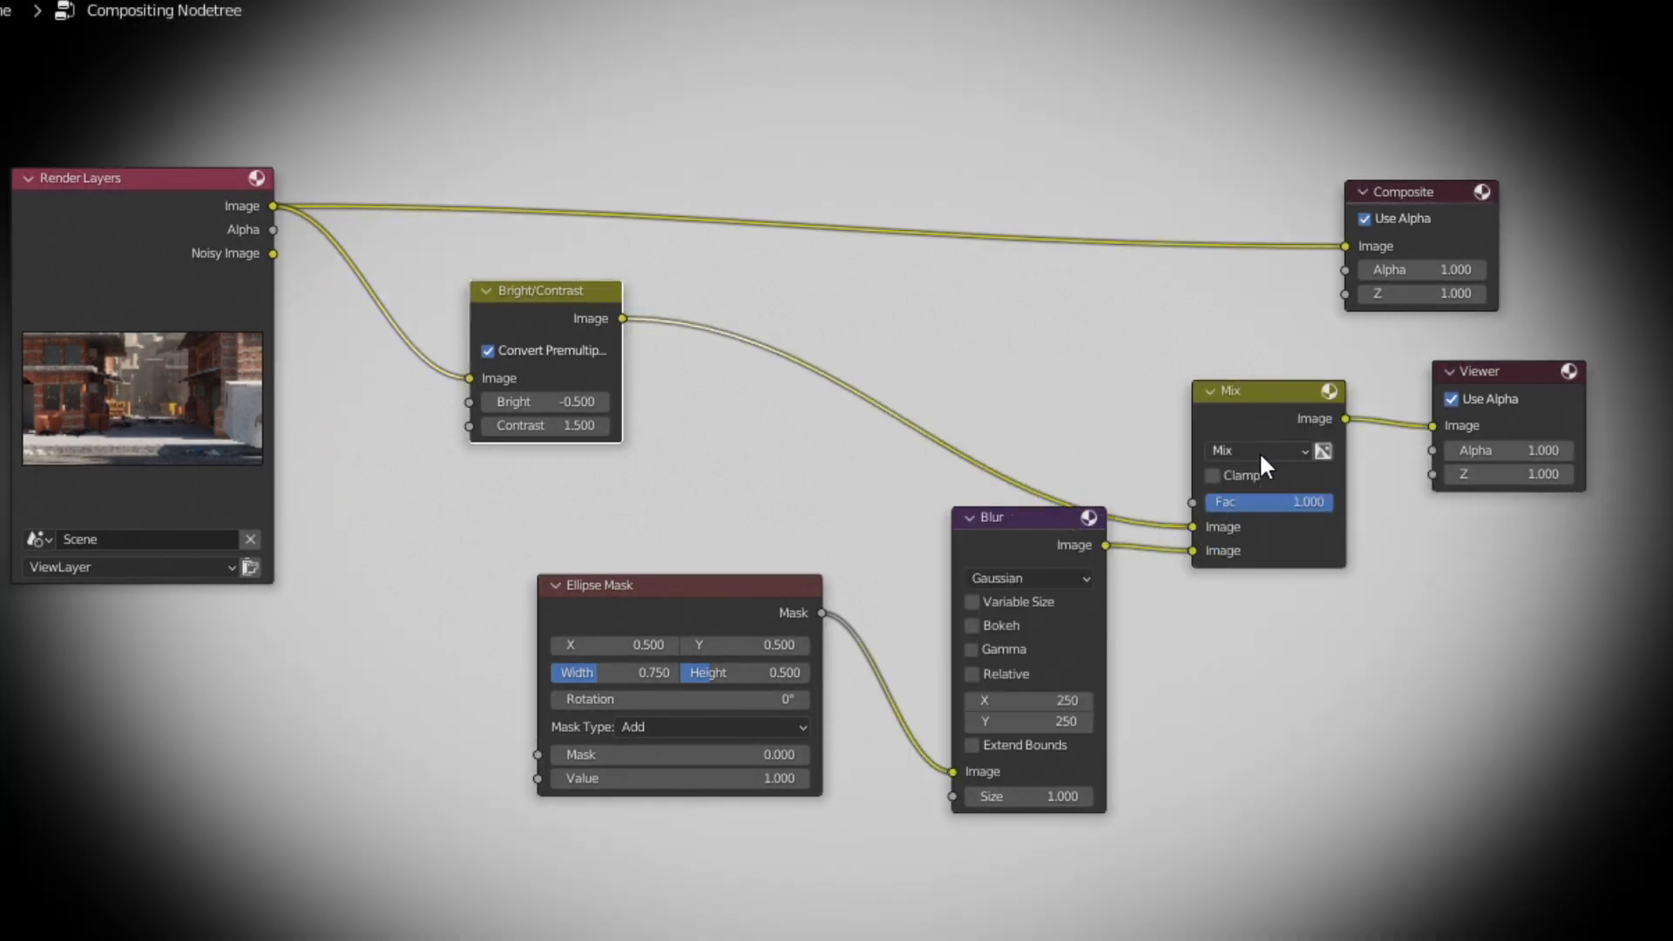
Step: Set the ellipse mask's blending mode to Multiply
click(708, 727)
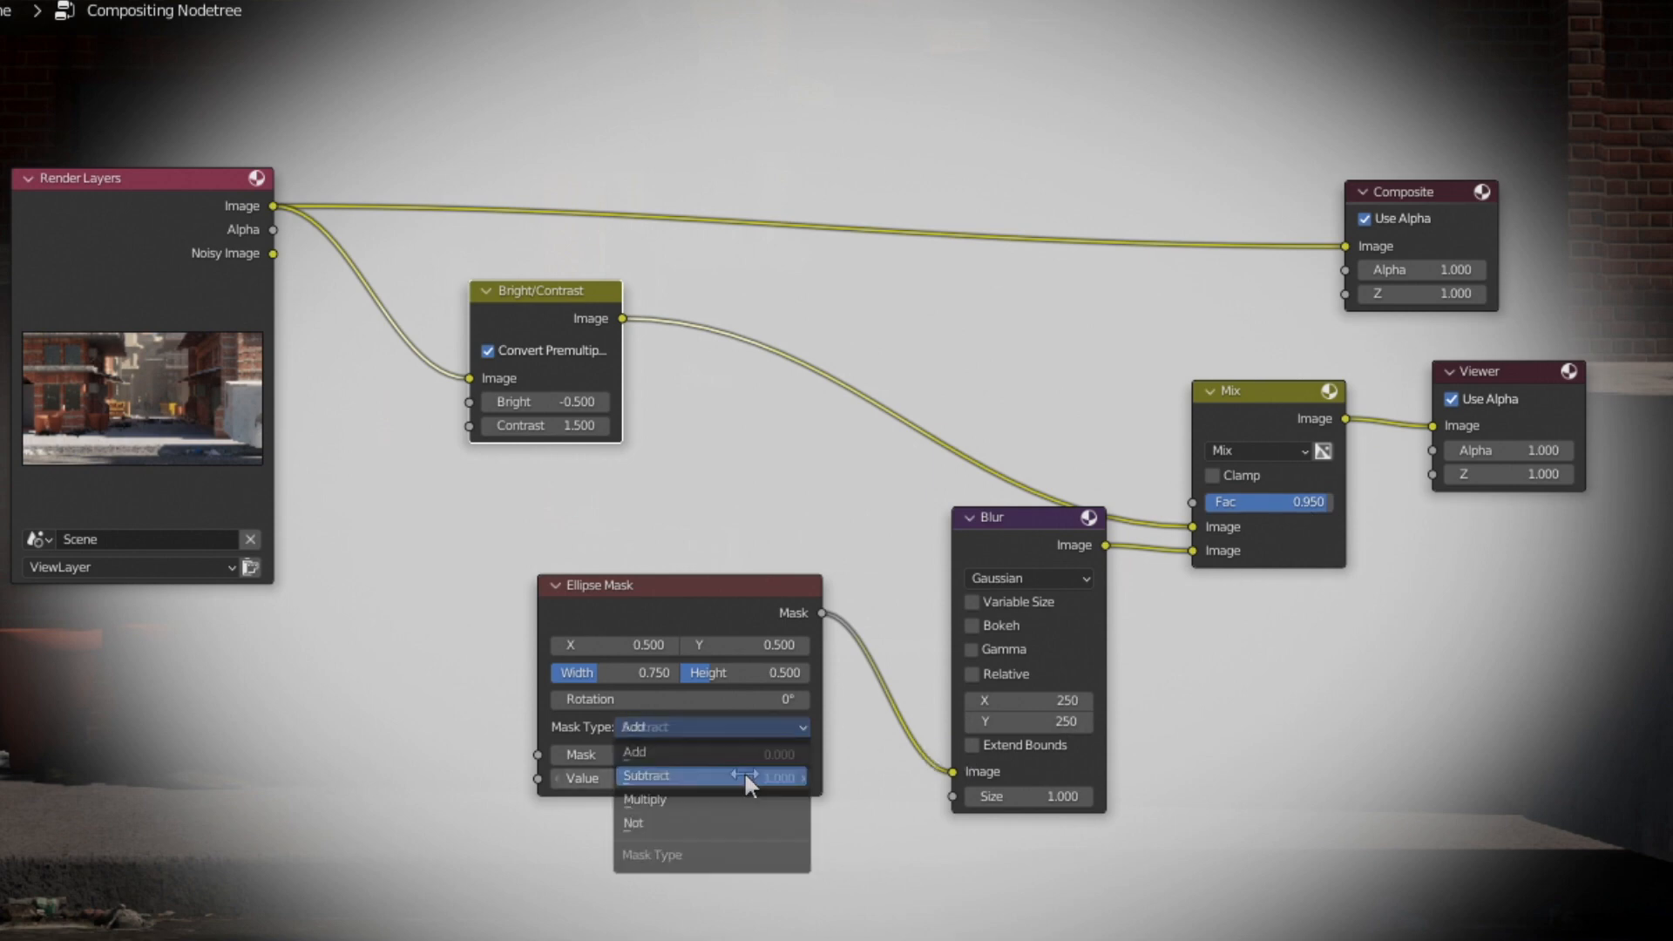
click(645, 799)
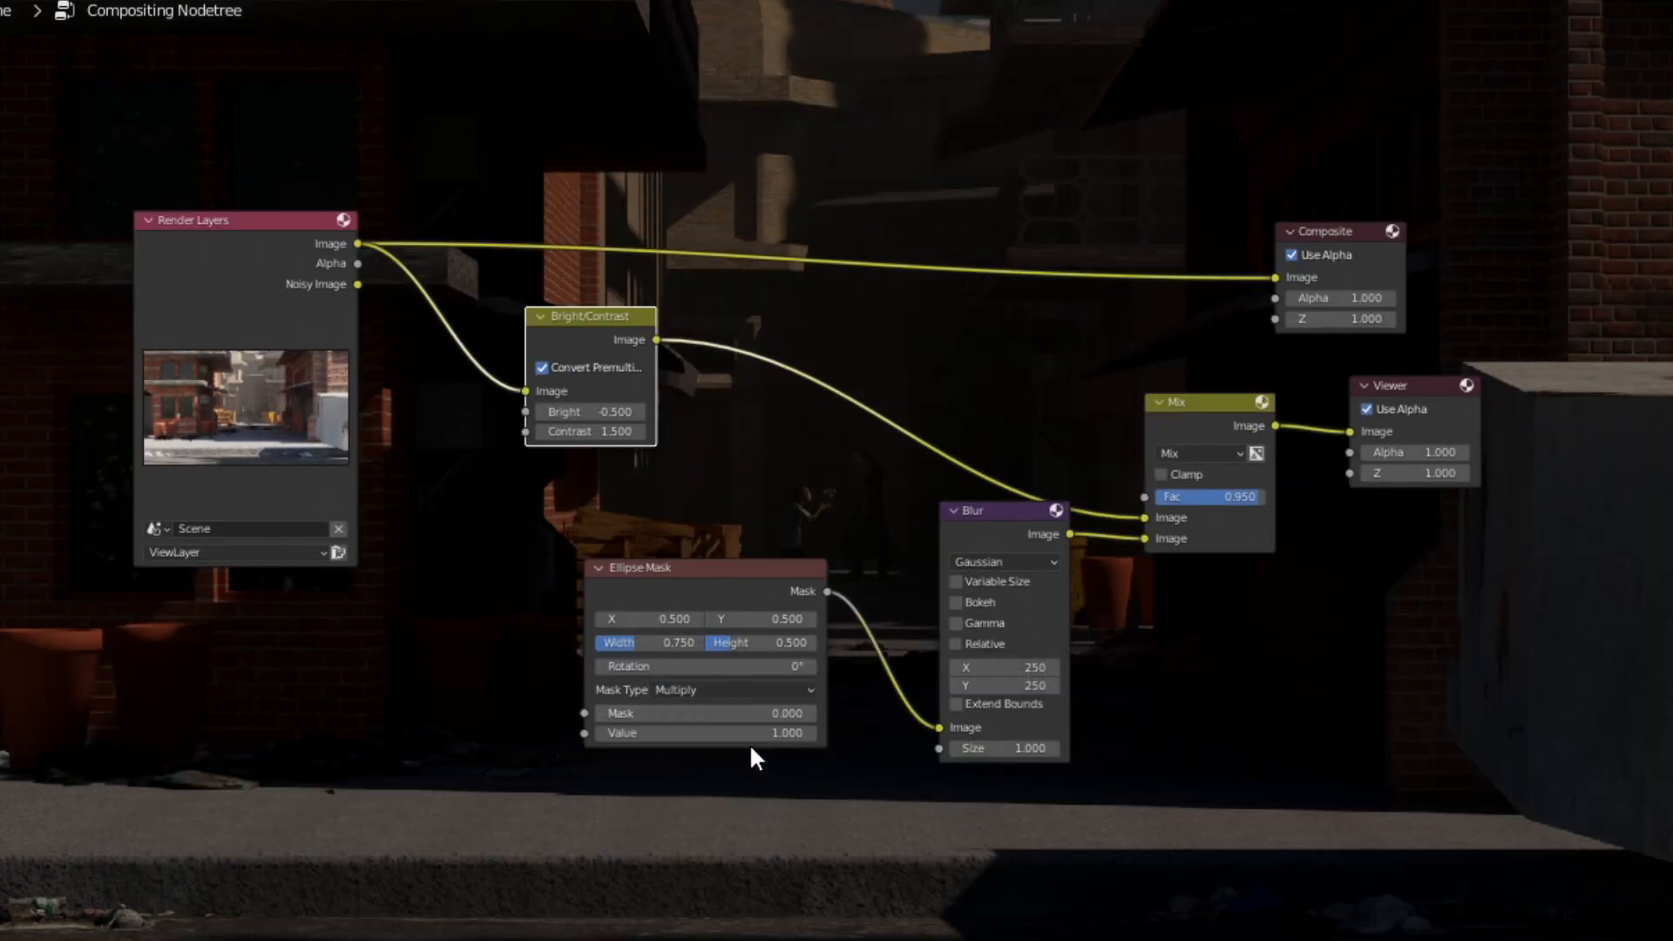